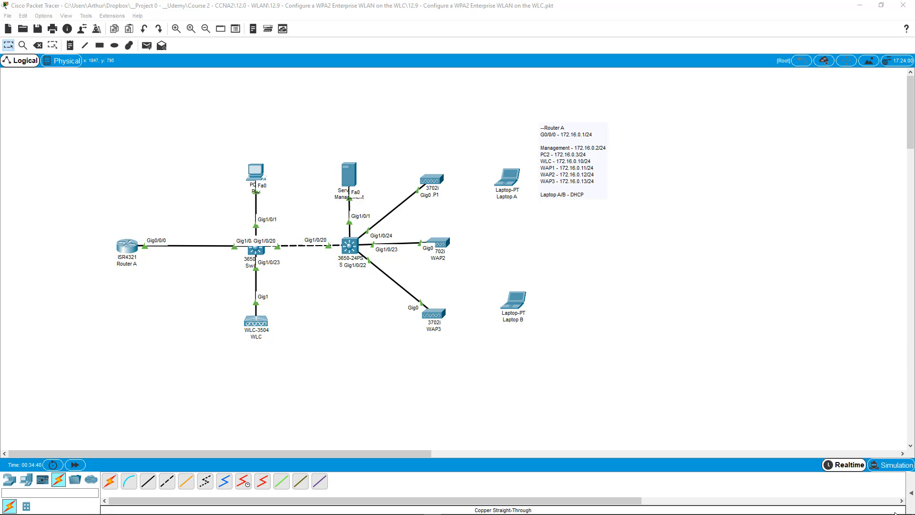
mouse_move(340, 268)
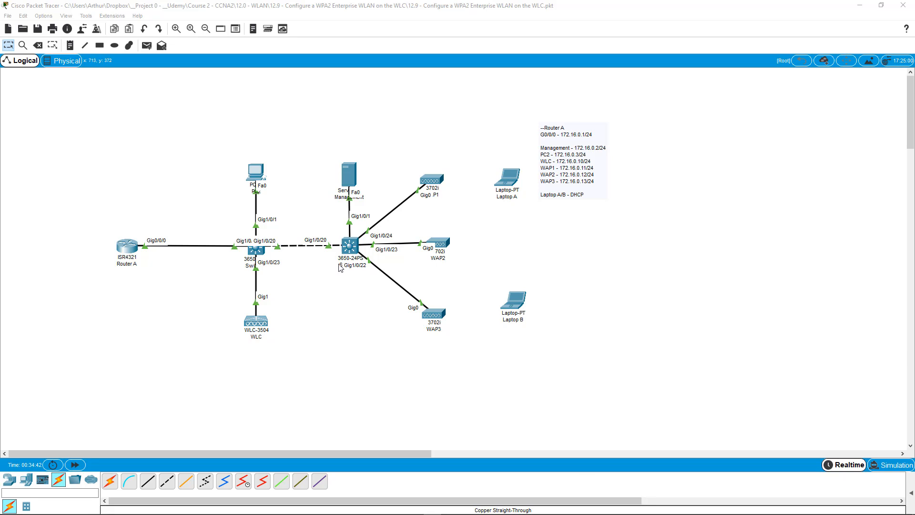
mouse_move(427, 158)
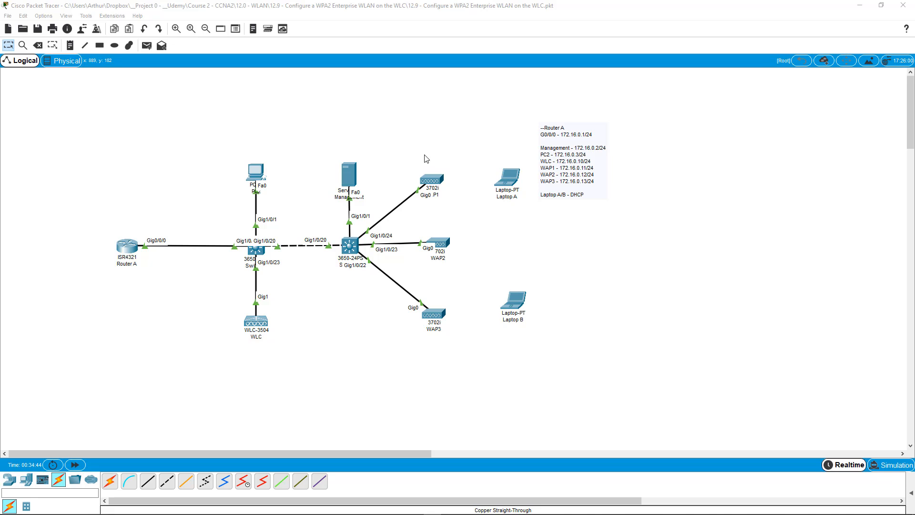
mouse_move(437, 316)
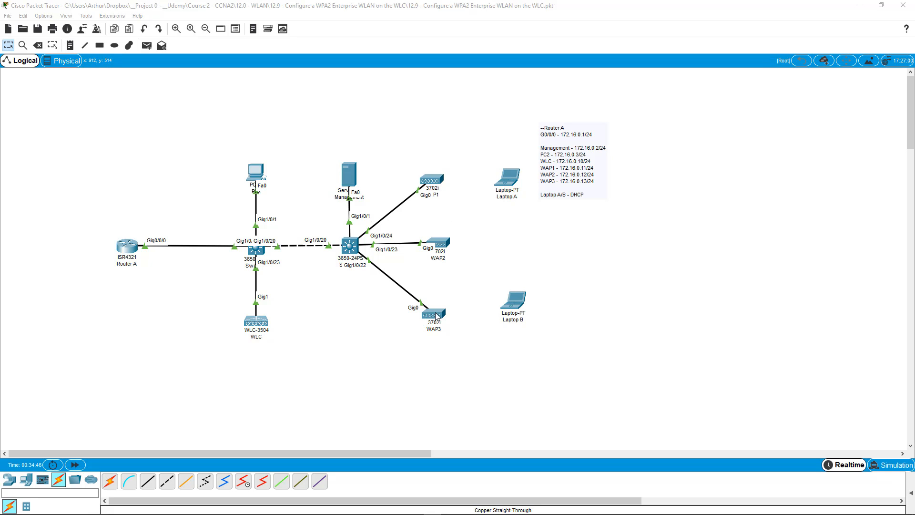
mouse_move(582, 172)
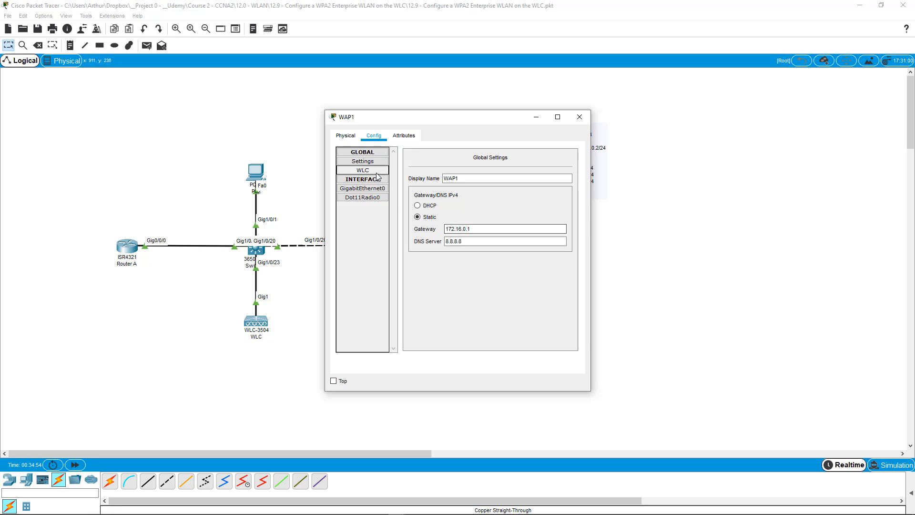
click(362, 170)
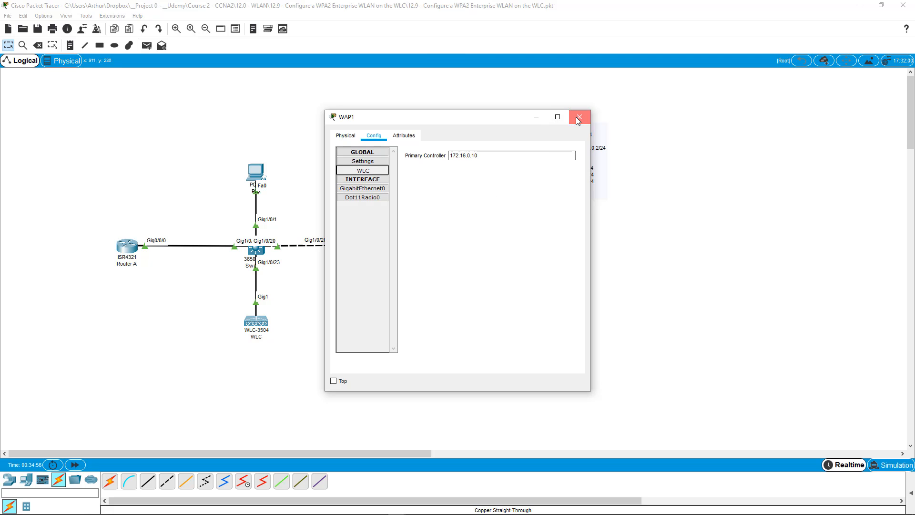
click(578, 116)
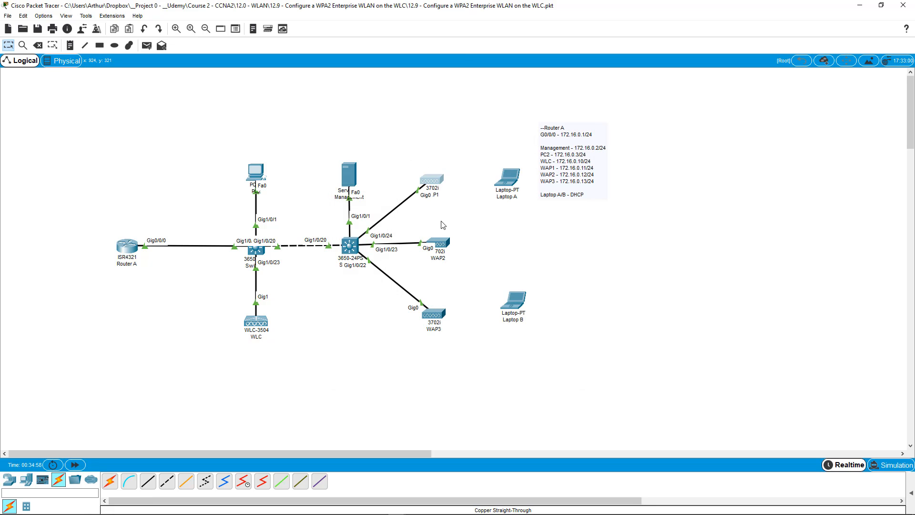
mouse_move(242, 346)
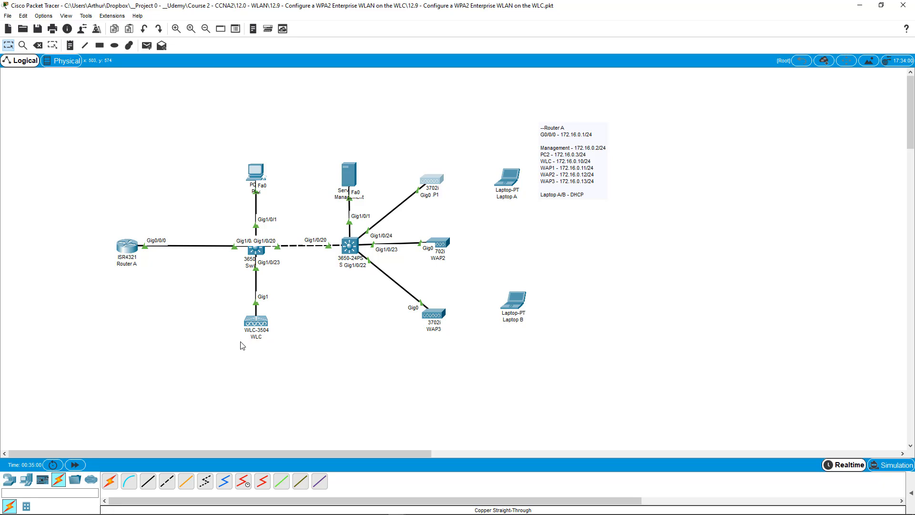
mouse_move(424, 327)
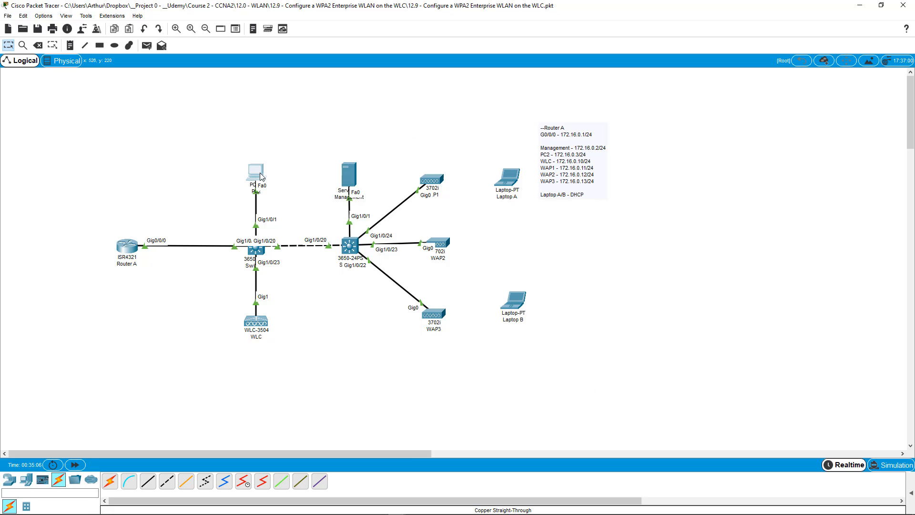
double_click(255, 167)
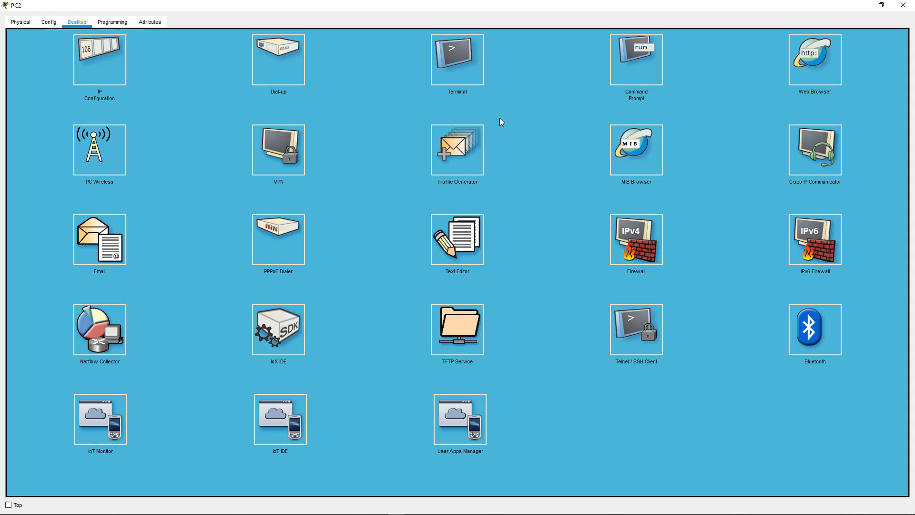
double_click(815, 58)
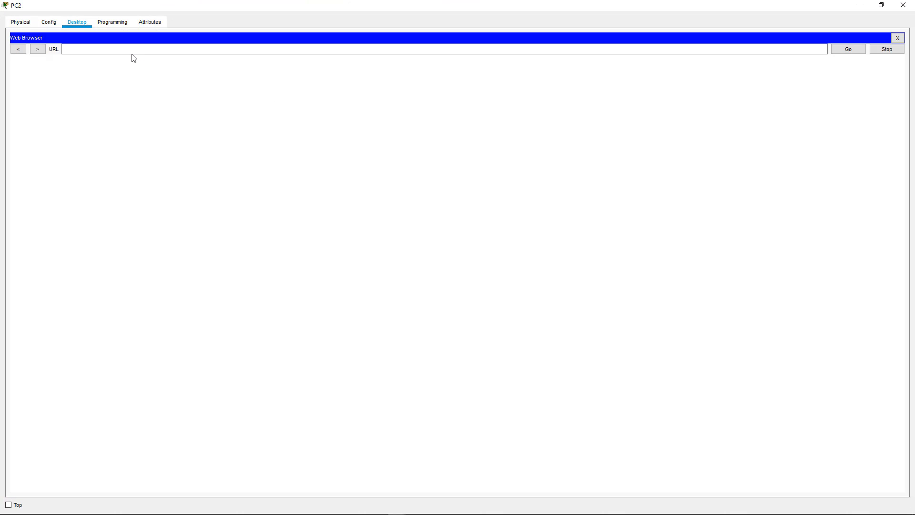
text(172.1)
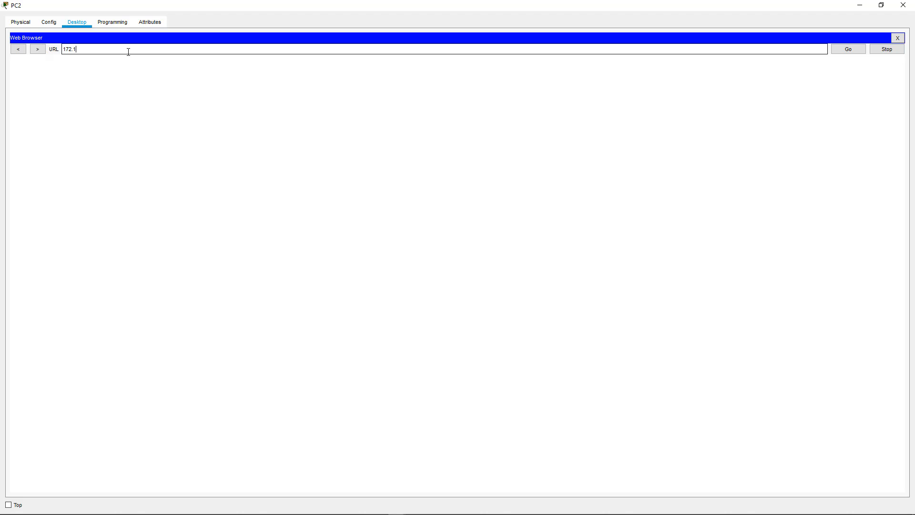
text(http://172.16.0.10)
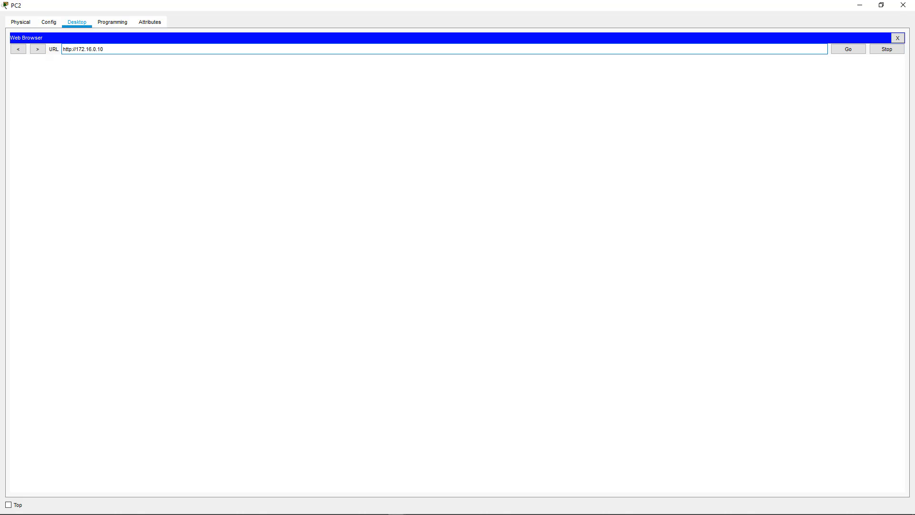
Step: Load the WLC welcome page and enter username admin with matching password and confirmation
click(848, 49)
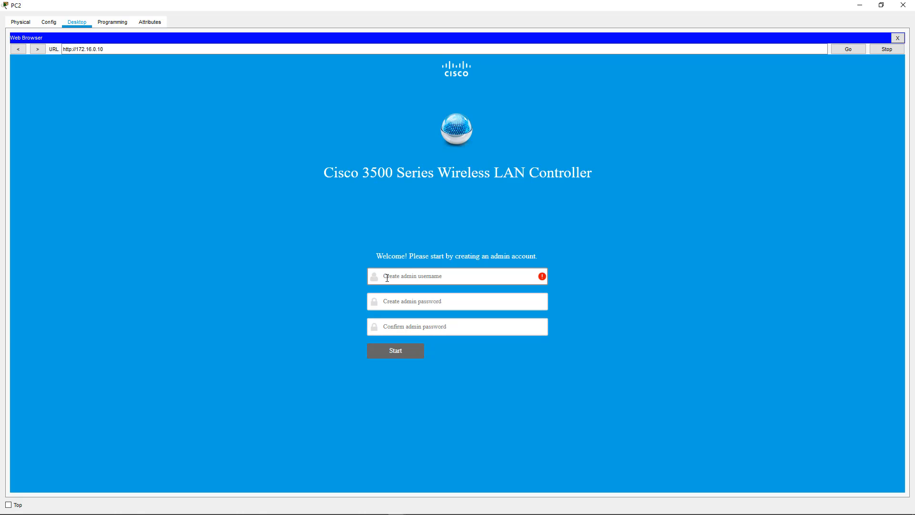
text(admin)
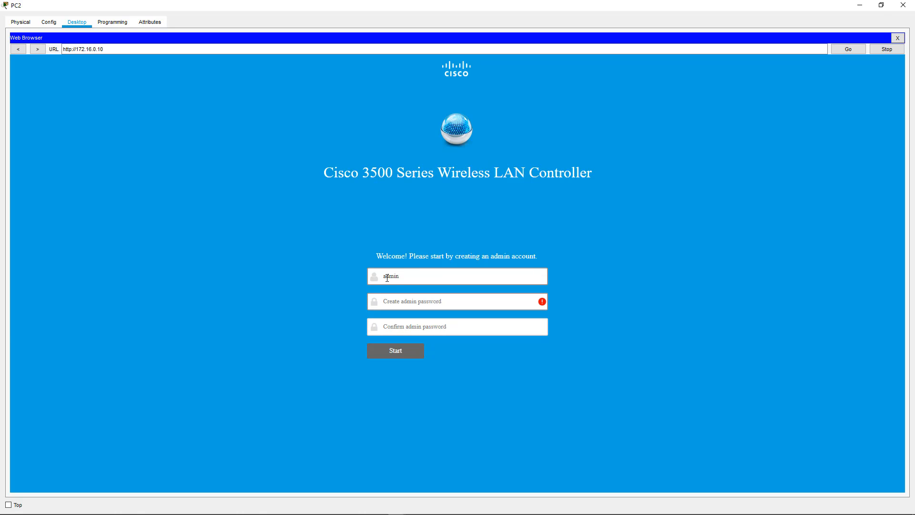
text(admin)
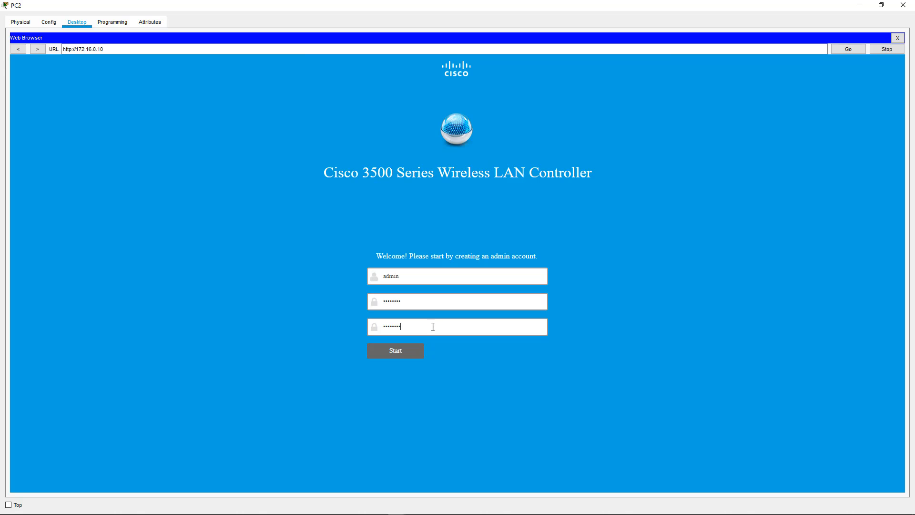
Step: Name the controller WLC-01 with management IP 172.16.0.10/255.255.255.0, gateway 172.16.0.1, VLAN 1
click(395, 351)
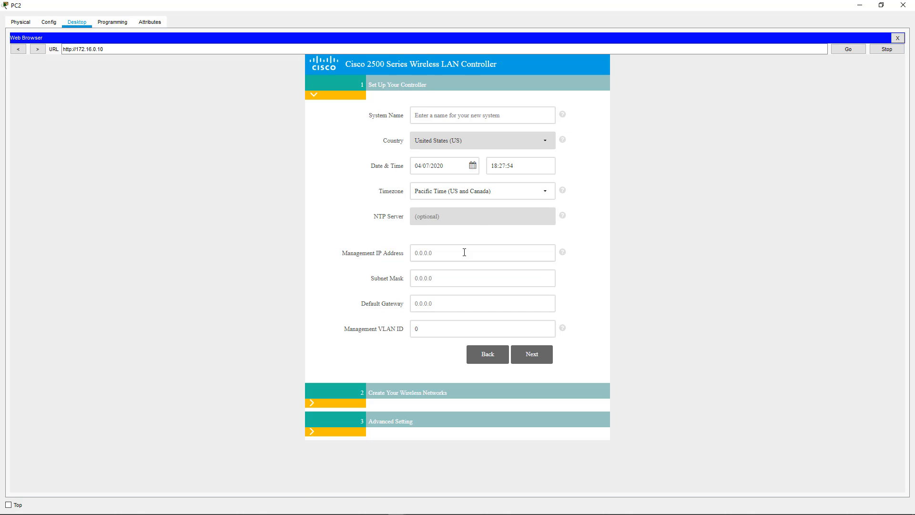
text(W)
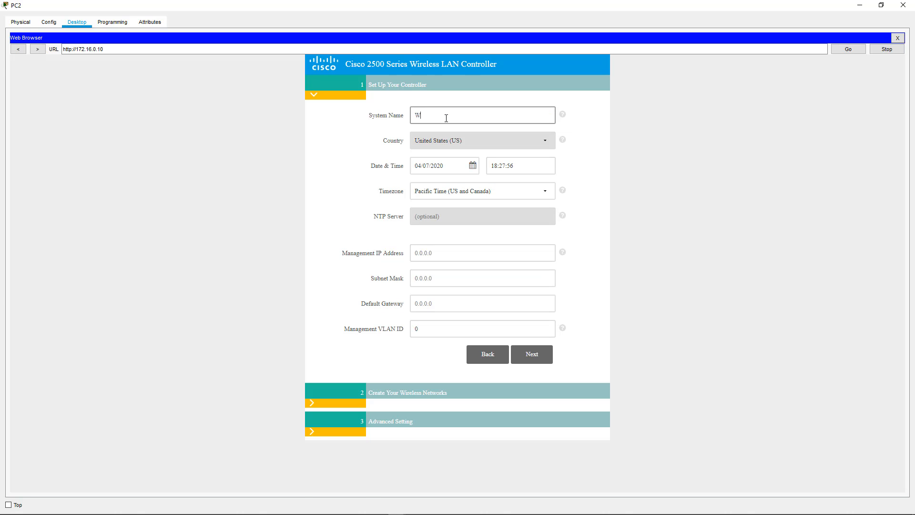
click(472, 165)
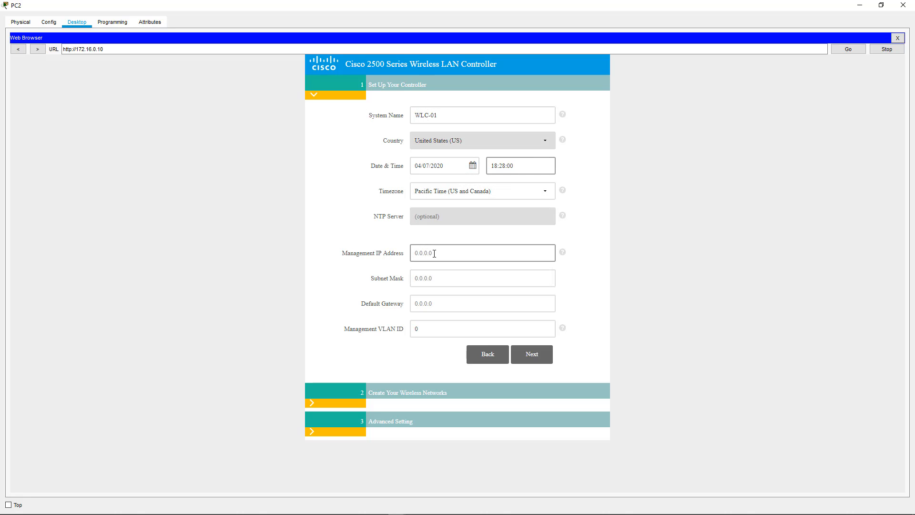
text(172.16)
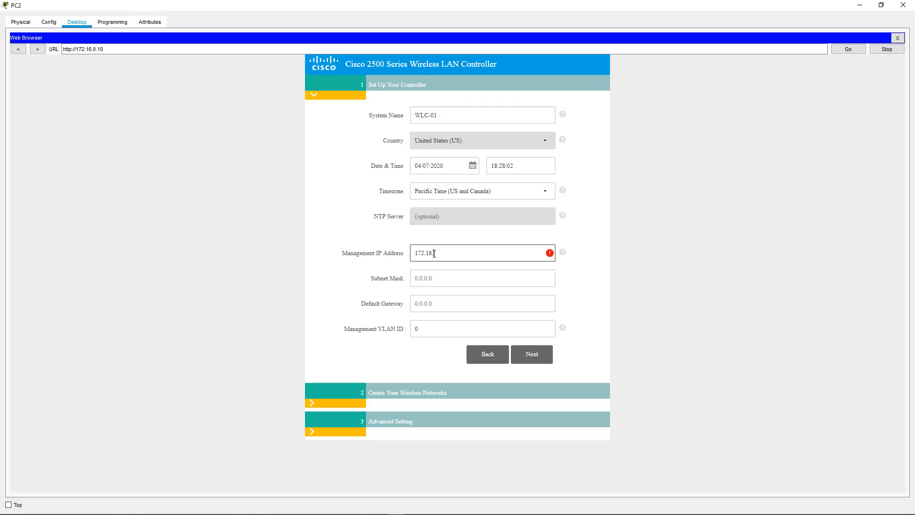
text(0.10)
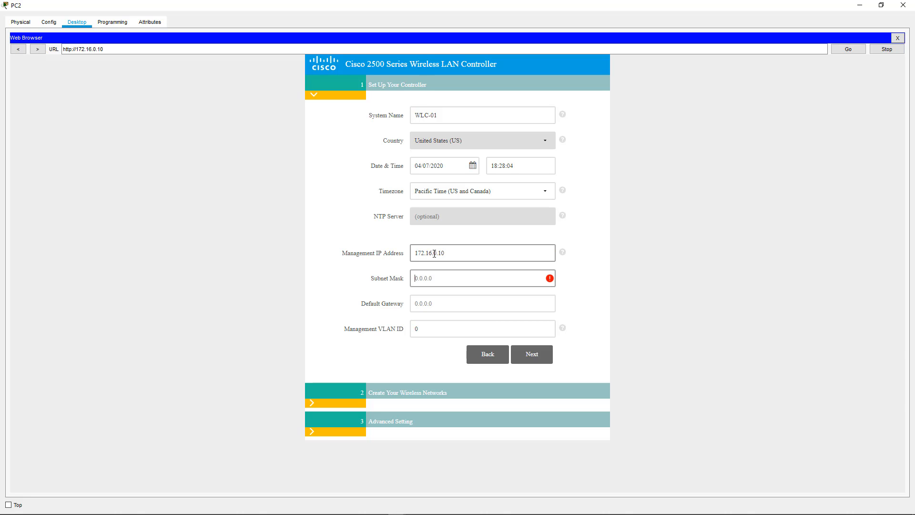
text(255.255.255.0)
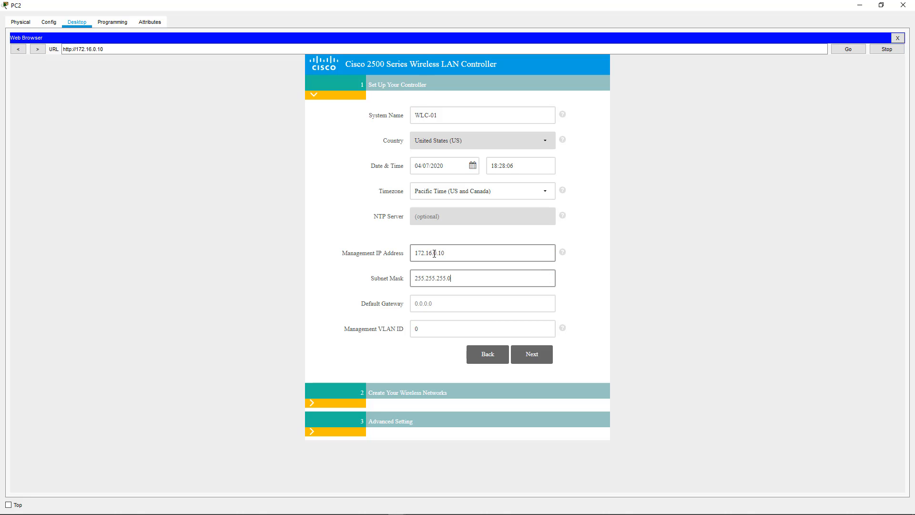
text(172.16)
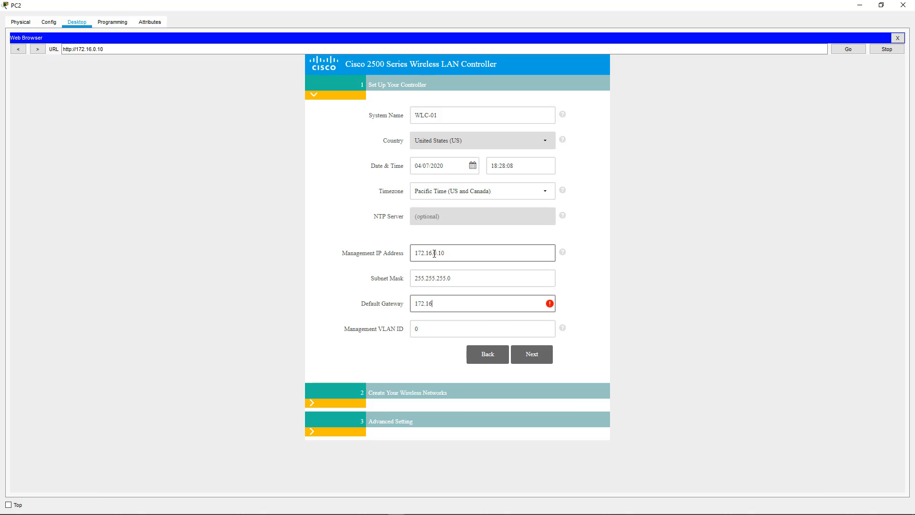
text(.0.1)
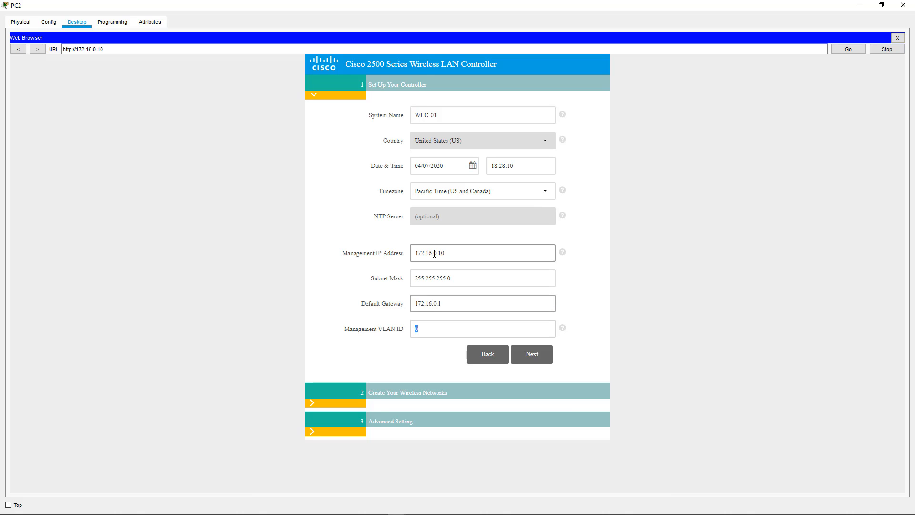
text(1)
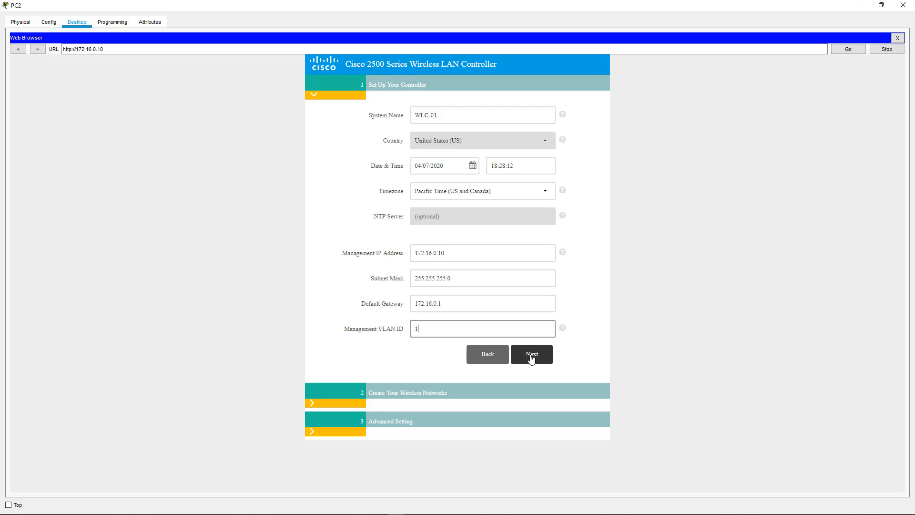
Step: Create the employee network CORP with WPA2 Enterprise security
click(531, 355)
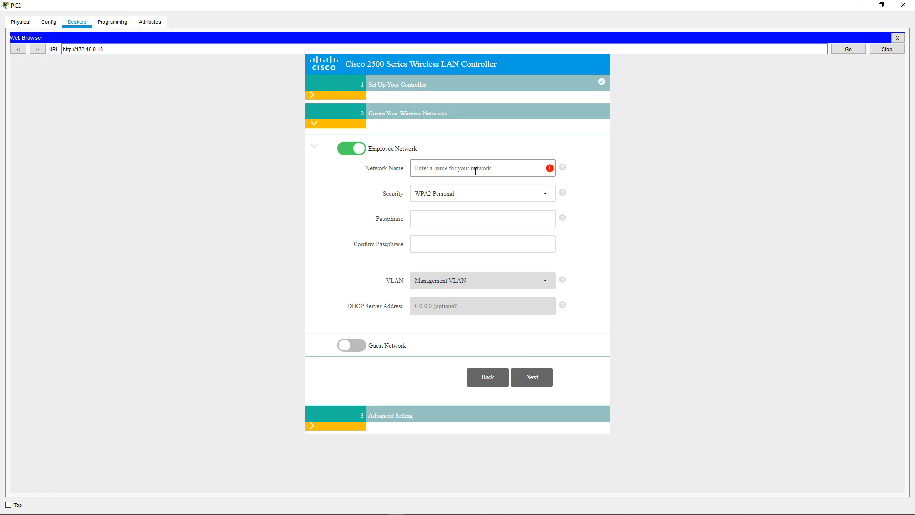
text(CO)
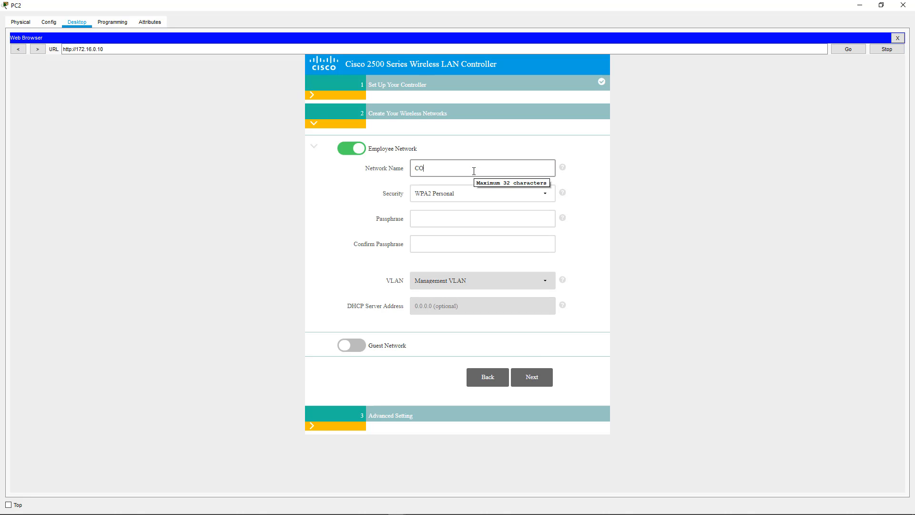
text(RP)
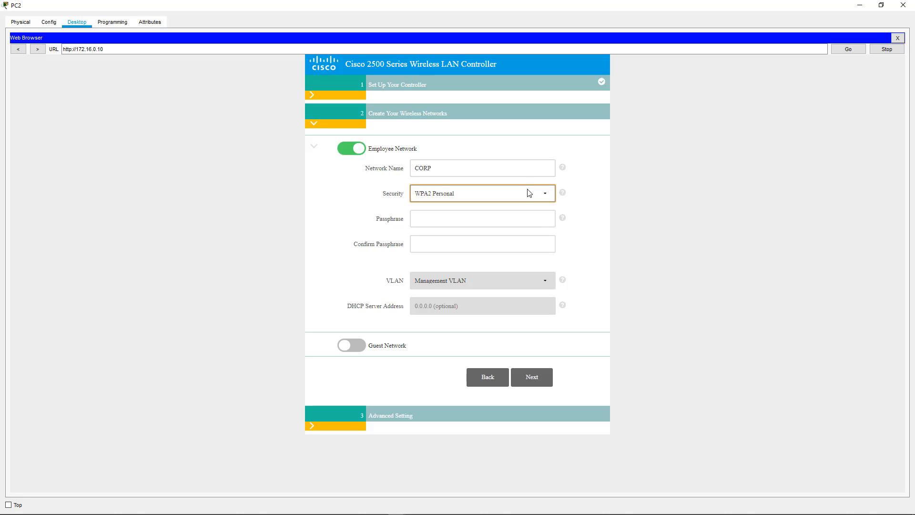
click(543, 194)
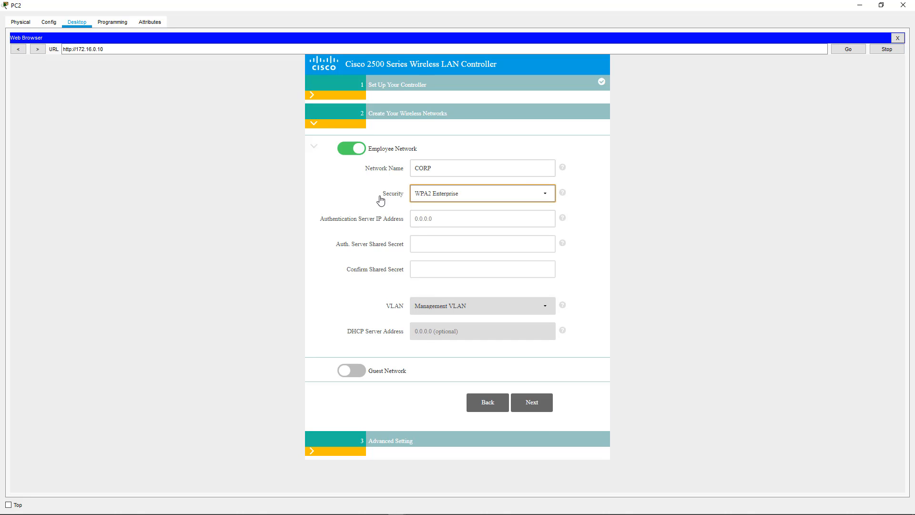
Step: Set the authentication server to 172.16.0.2 and enter the shared secret with confirmation
click(483, 218)
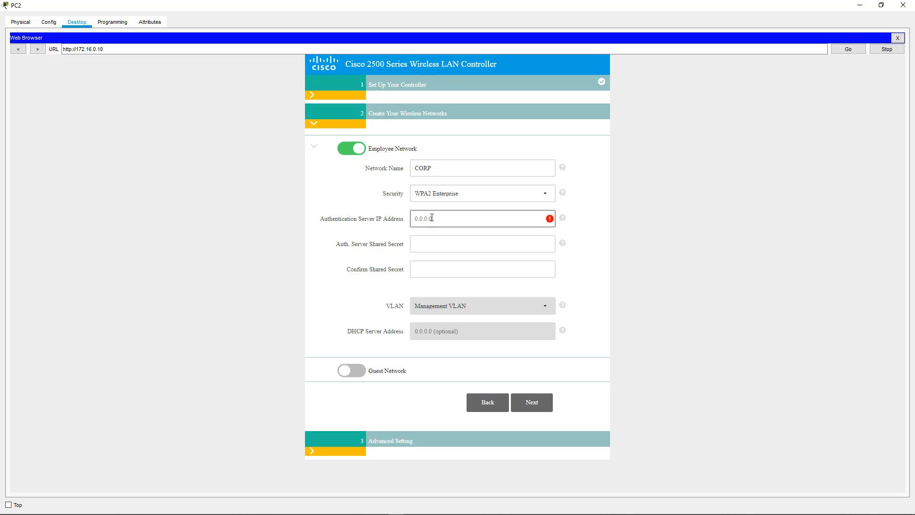
click(876, 5)
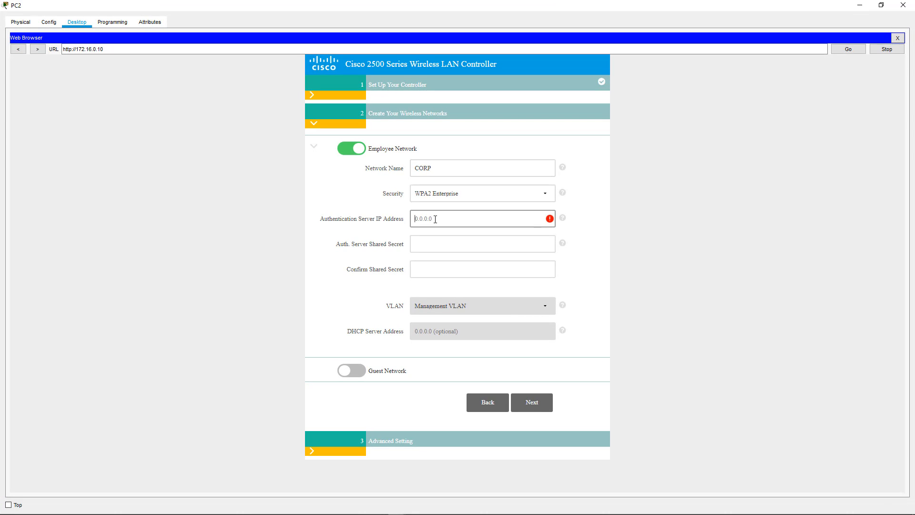
text(172.16.0.2)
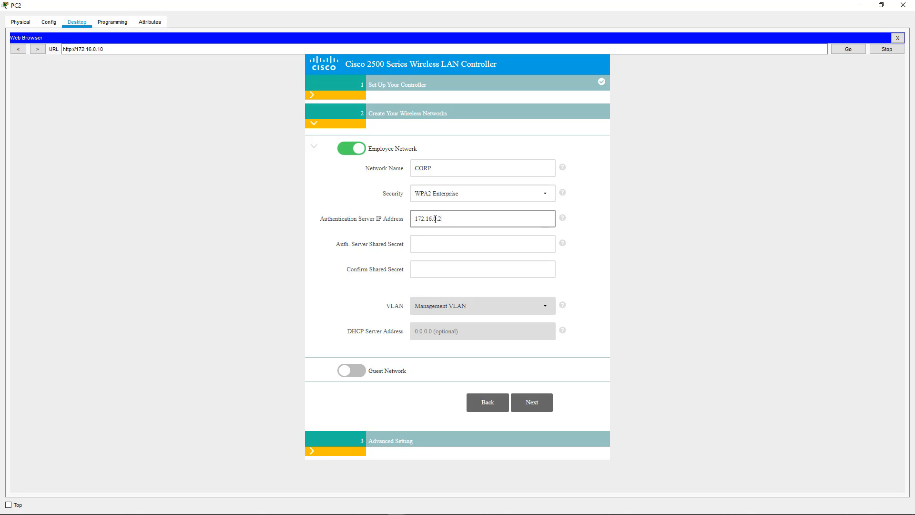
click(483, 243)
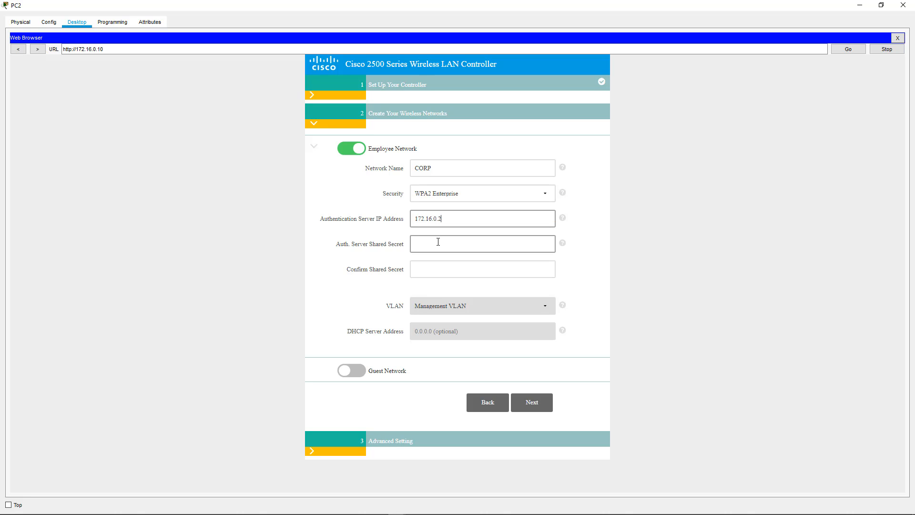
click(482, 243)
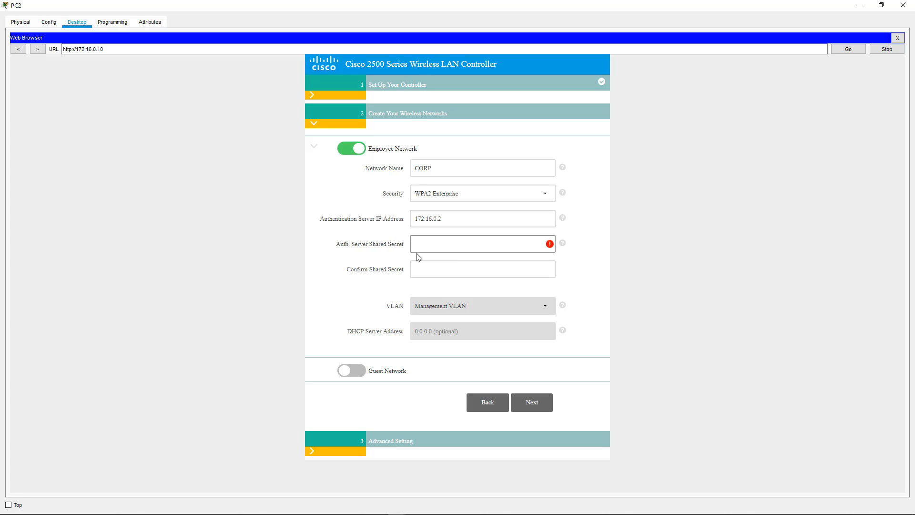
mouse_move(344, 246)
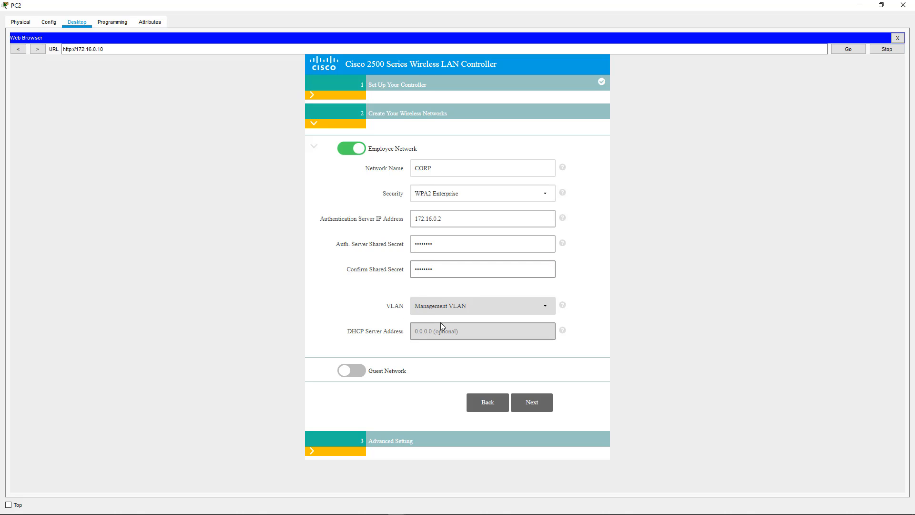
mouse_move(531, 403)
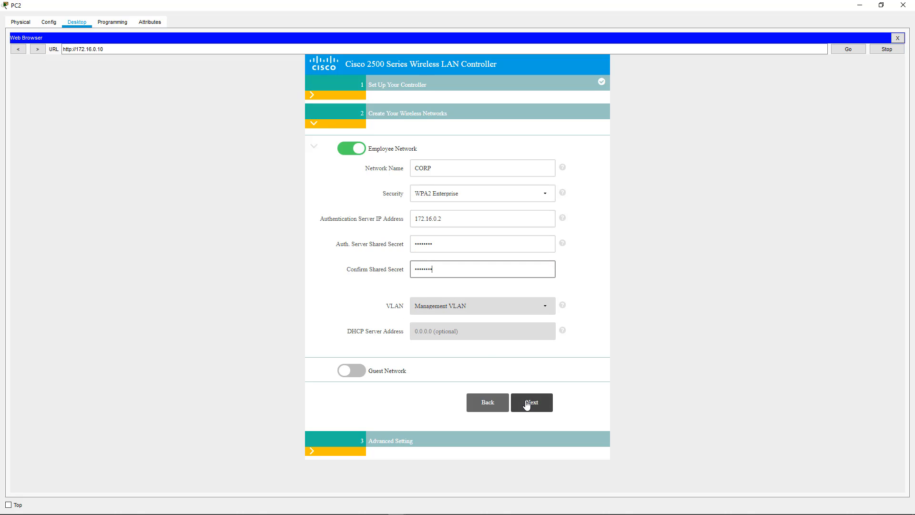
mouse_move(450, 282)
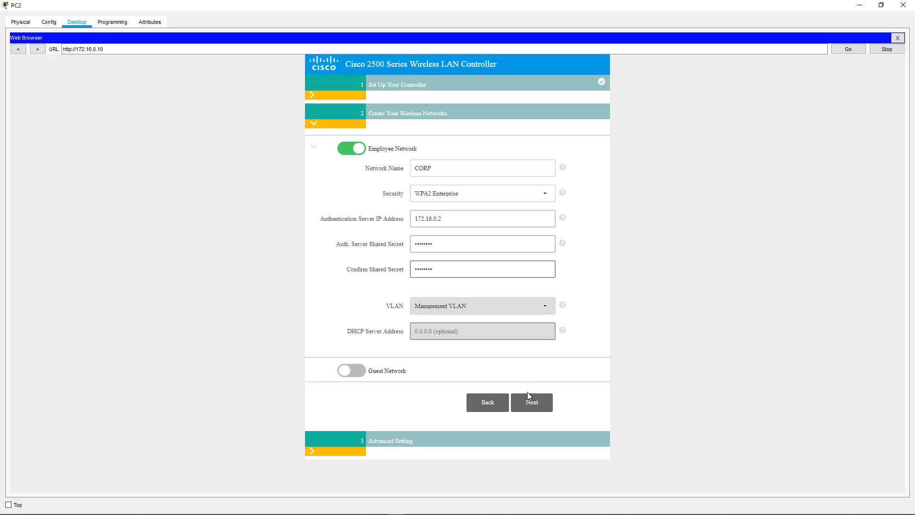
Step: Pass the advanced settings, apply the summary and accept the controller reboot
click(531, 401)
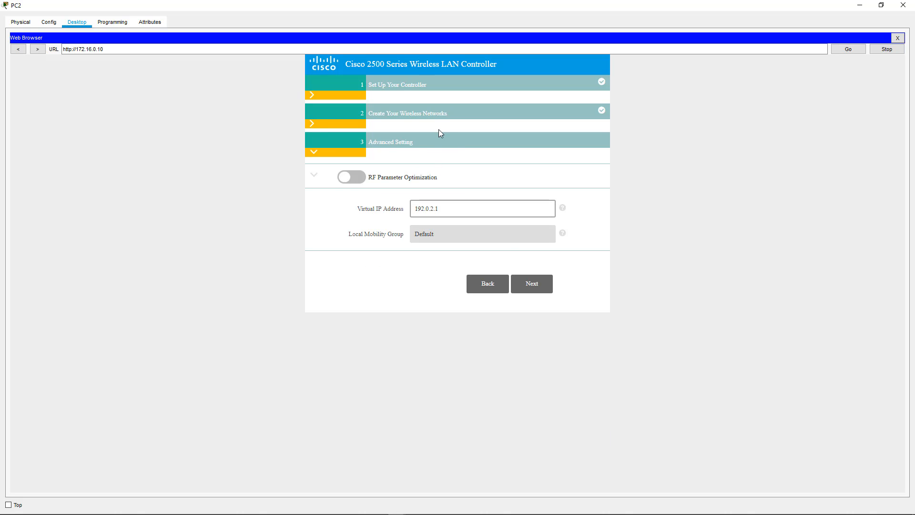
click(531, 284)
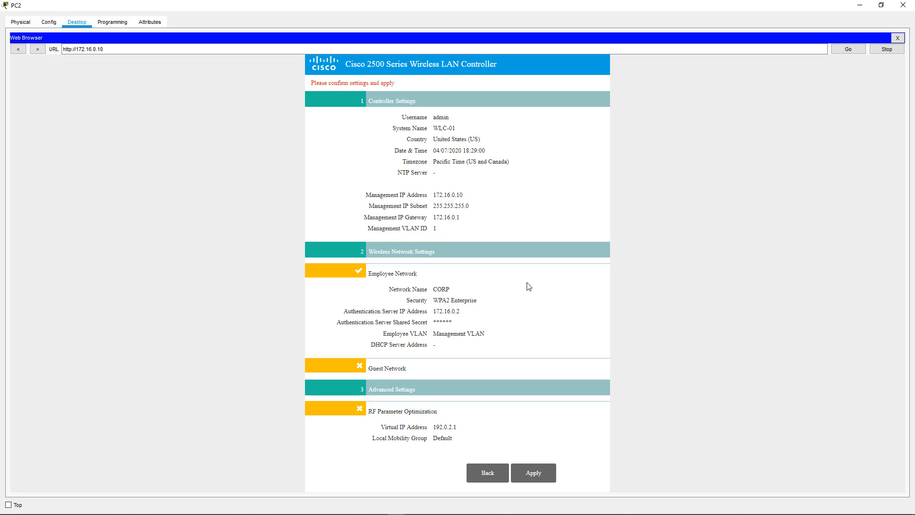
click(533, 472)
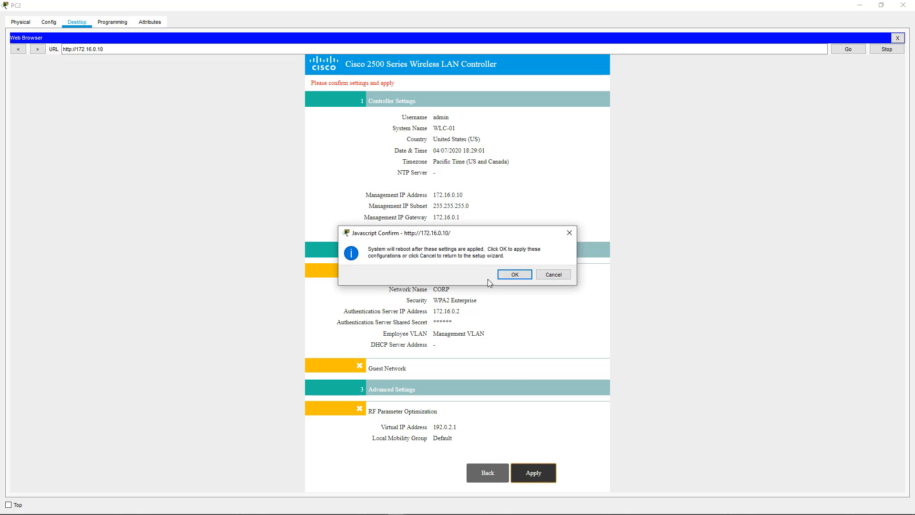
click(514, 275)
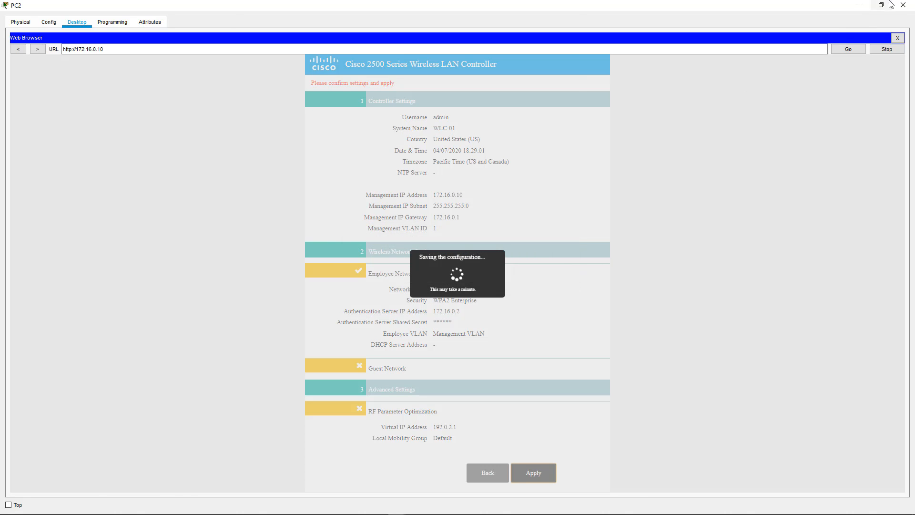
click(882, 5)
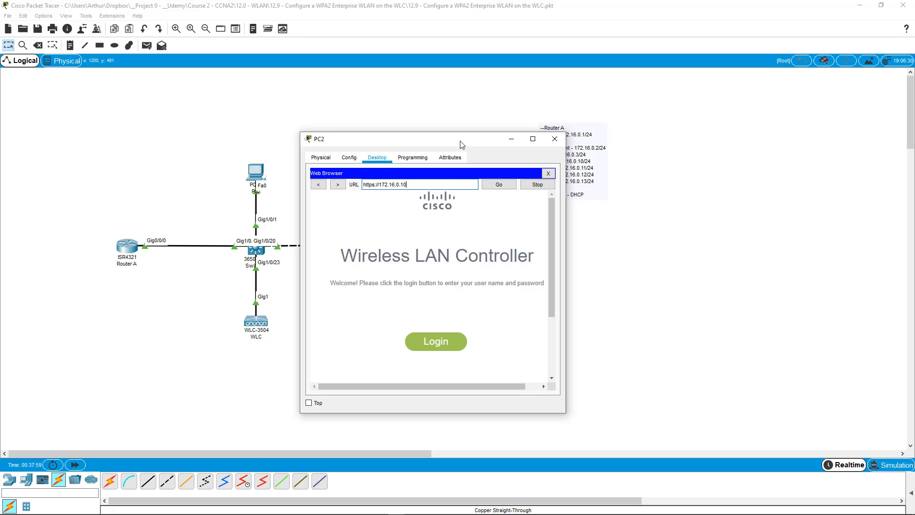
mouse_move(473, 267)
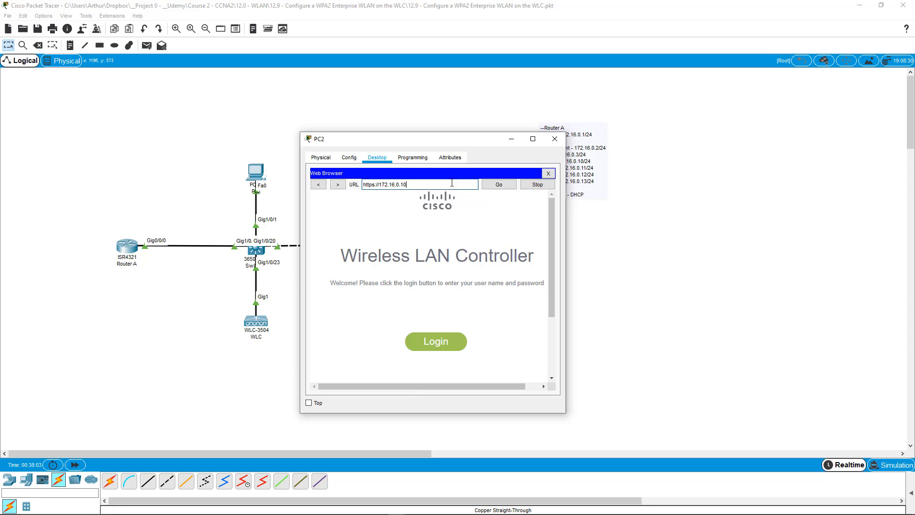
Step: Select the controller address in PC2's browser to reach the HTTPS login page
click(553, 138)
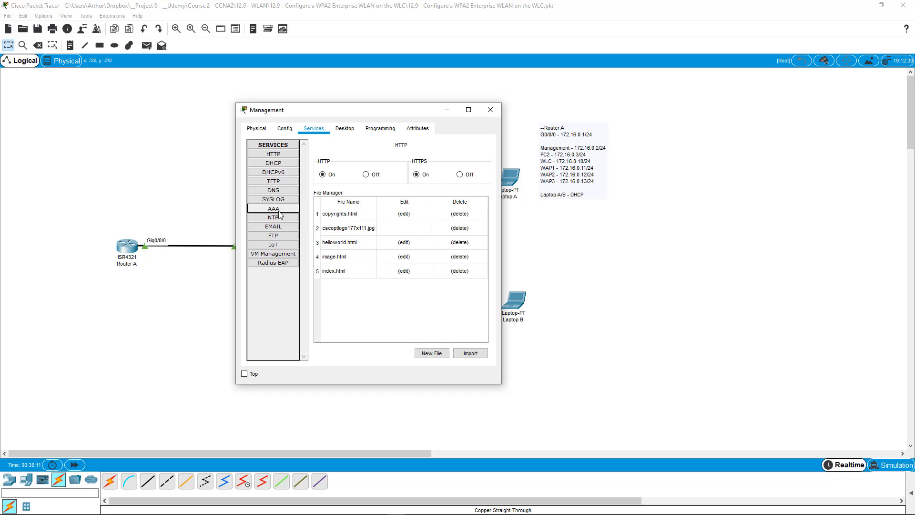
Step: Turn AAA on and add RADIUS client WLC at 172.16.0.10 with its shared secret
click(273, 209)
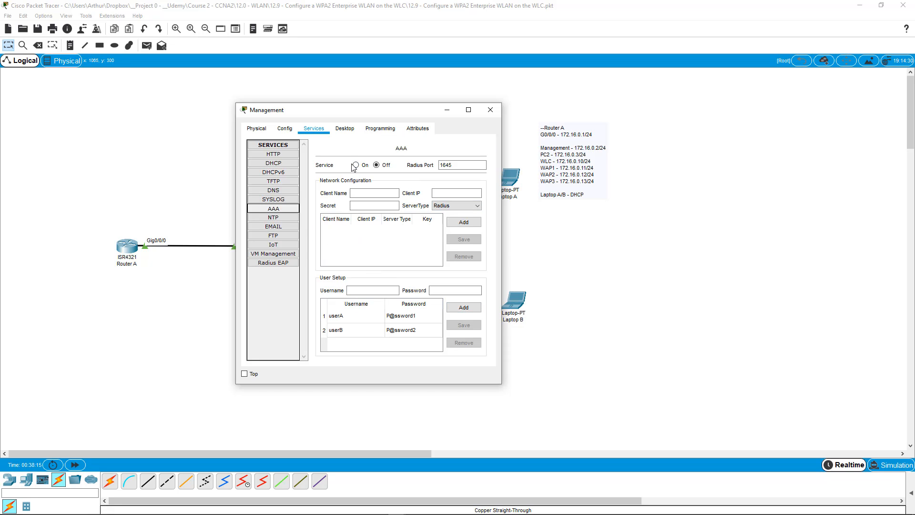
click(357, 165)
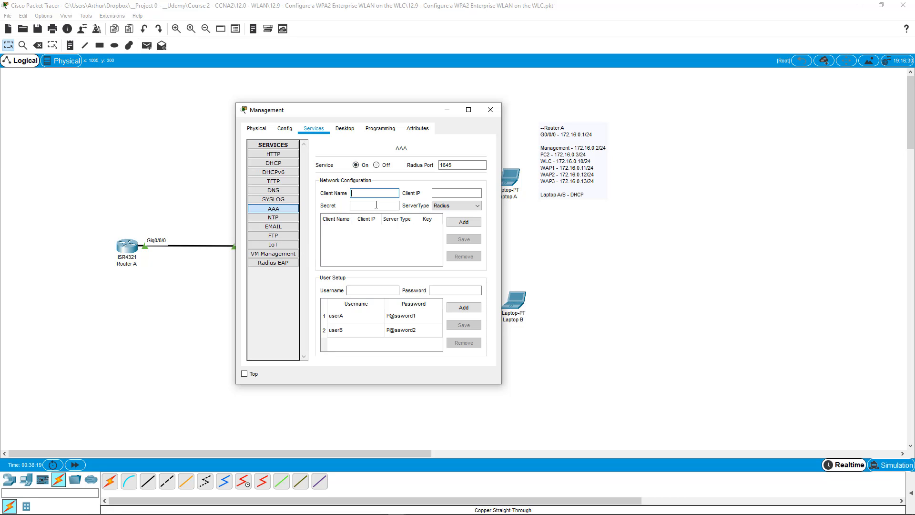
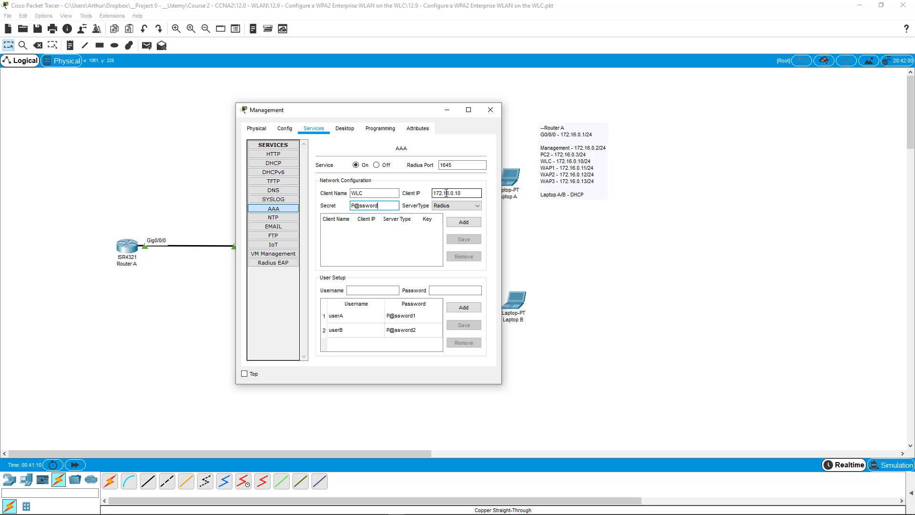
click(464, 222)
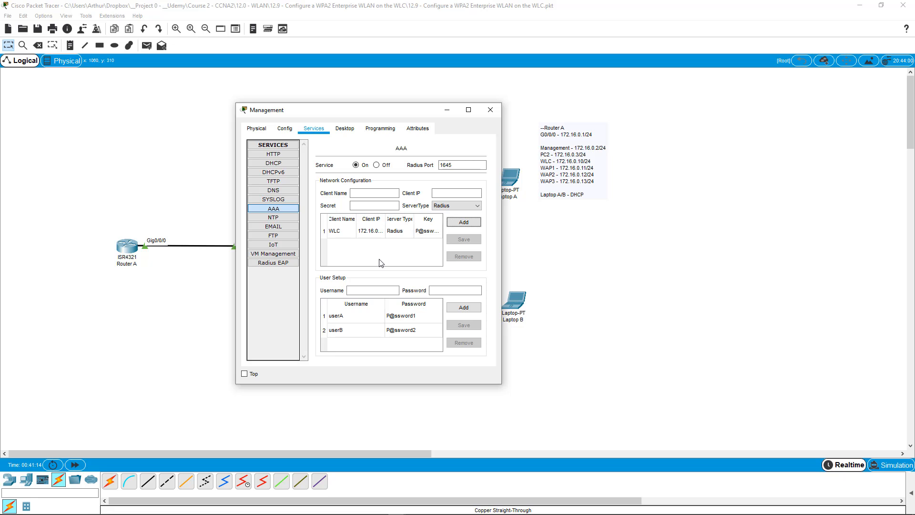
mouse_move(379, 115)
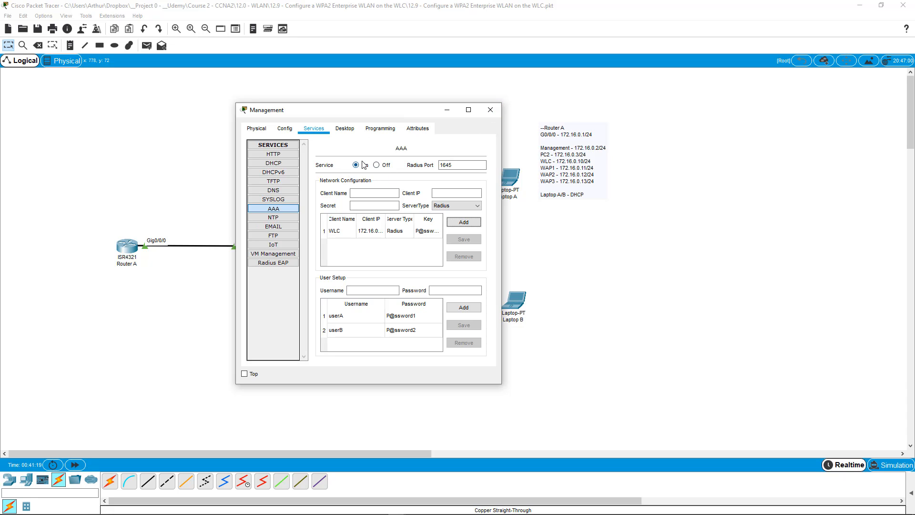
Step: Log into the WLC as admin, check the WLANs list shows CORP, then return to the Monitor summary
click(490, 110)
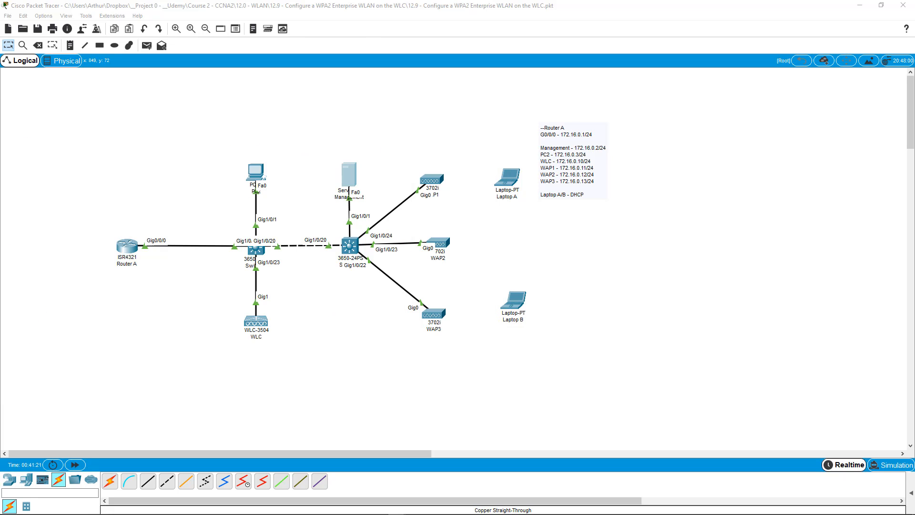
mouse_move(259, 173)
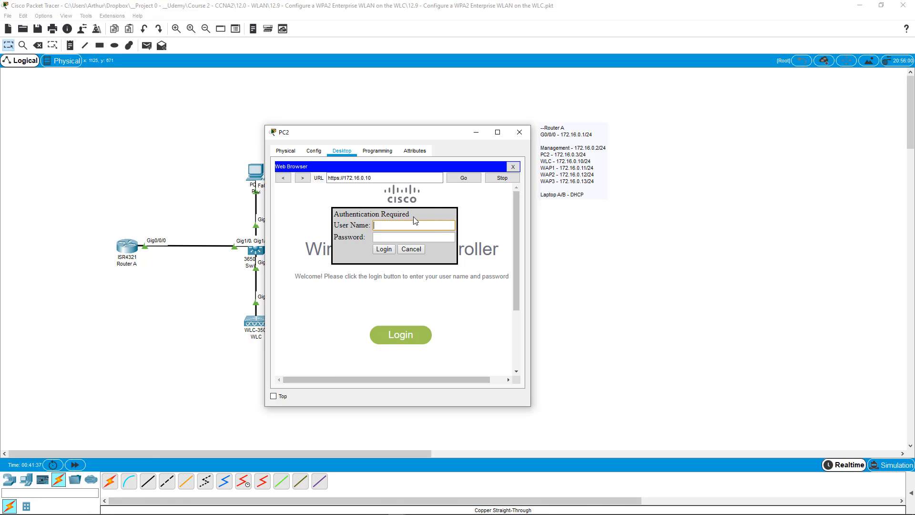
text(admin)
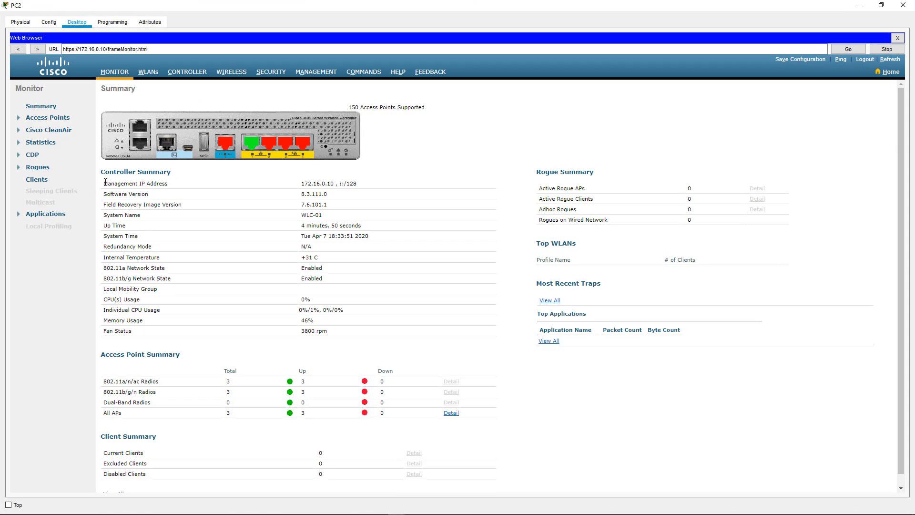
click(147, 71)
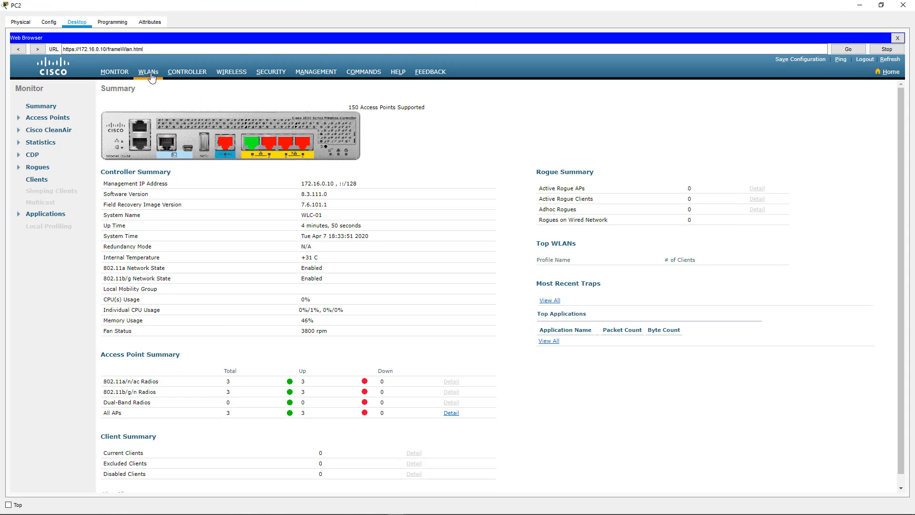
click(148, 71)
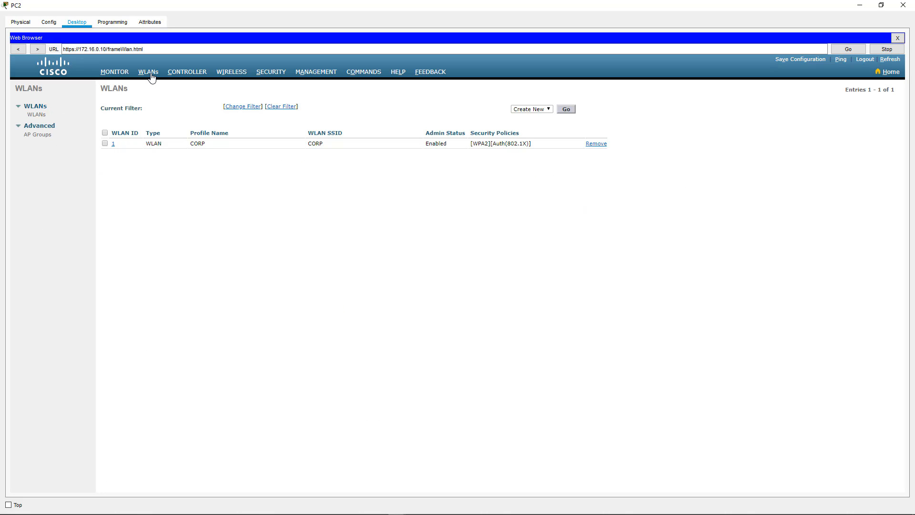
mouse_move(149, 72)
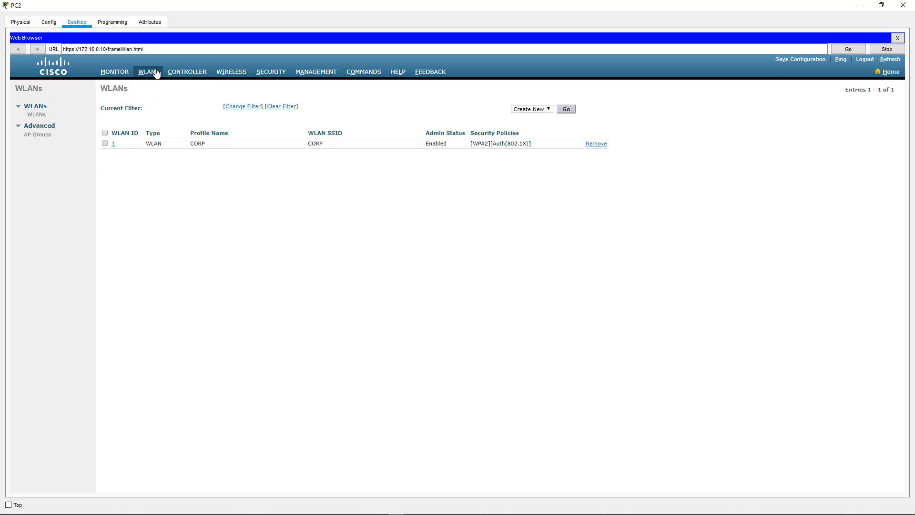
mouse_move(209, 92)
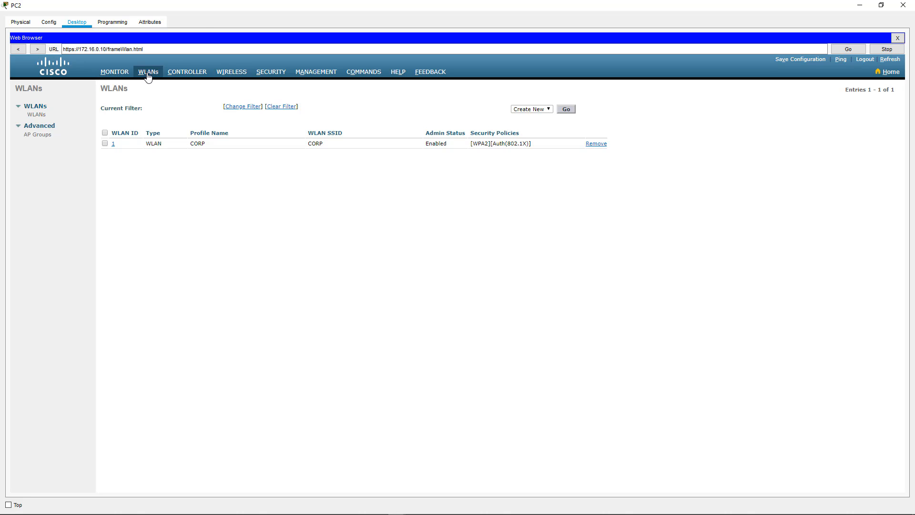
mouse_move(106, 142)
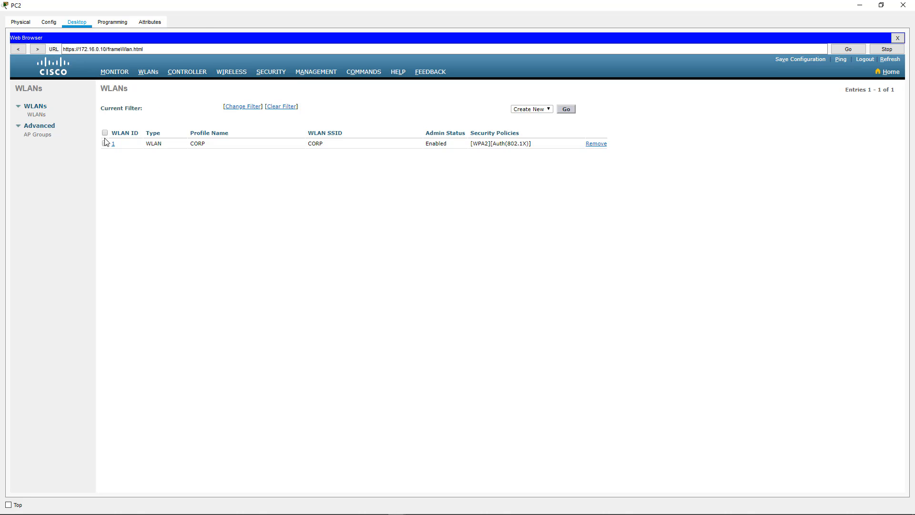
click(115, 71)
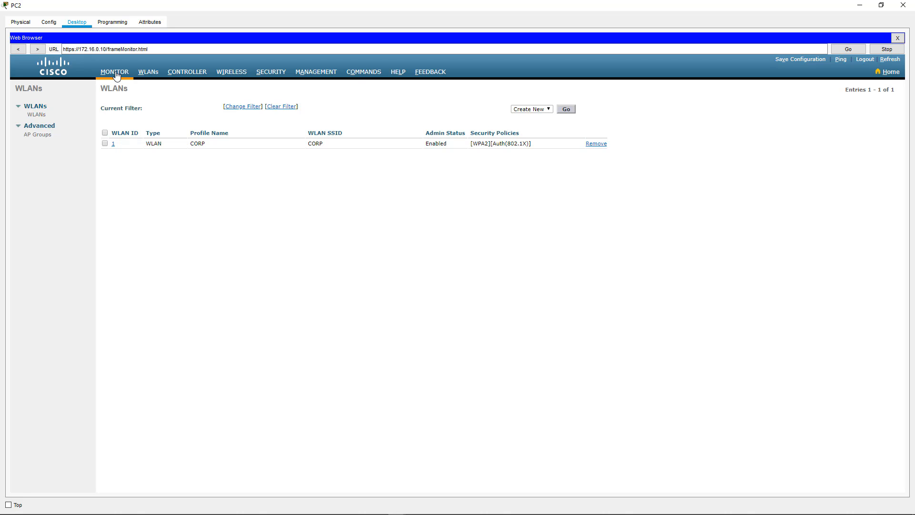
click(114, 71)
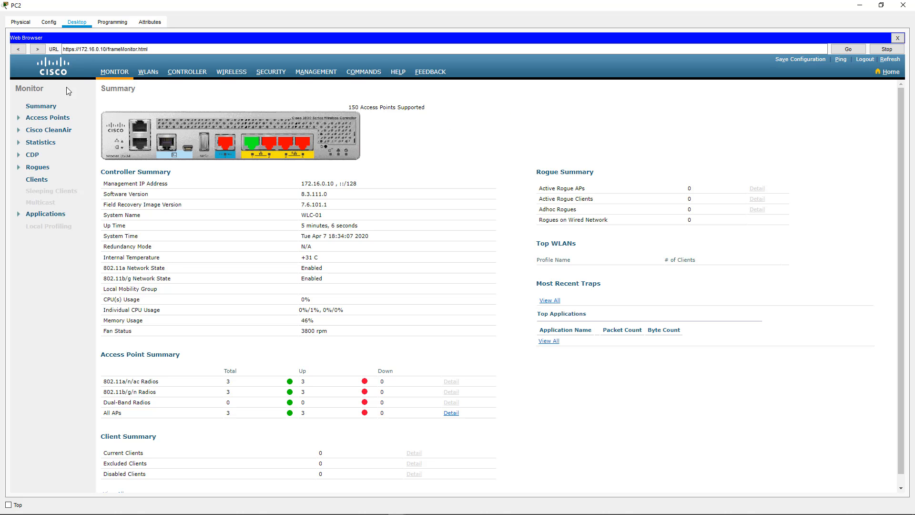
mouse_move(273, 81)
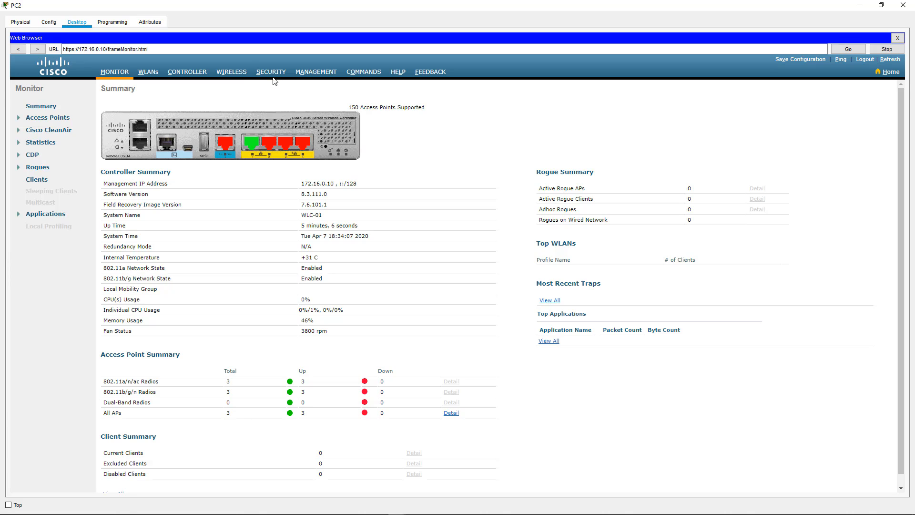
mouse_move(310, 80)
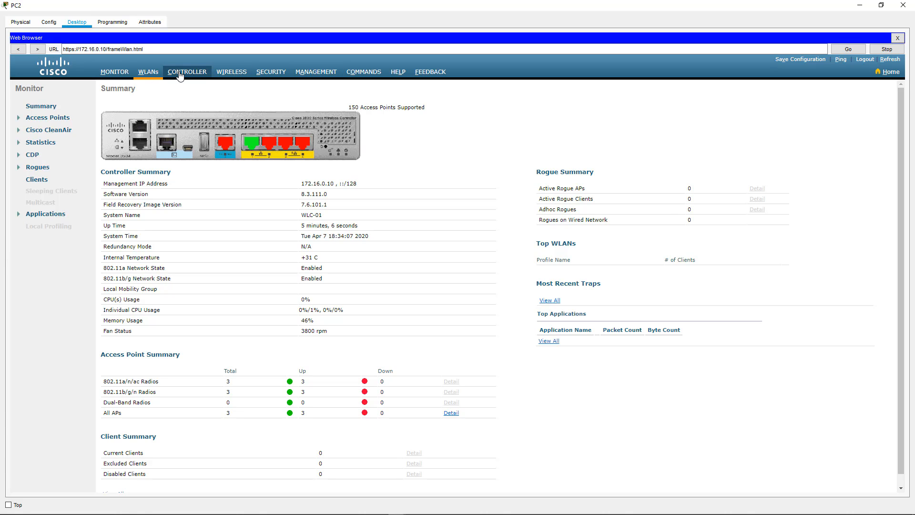
Step: Go to Controller > Interfaces and open the management interface for editing
click(147, 72)
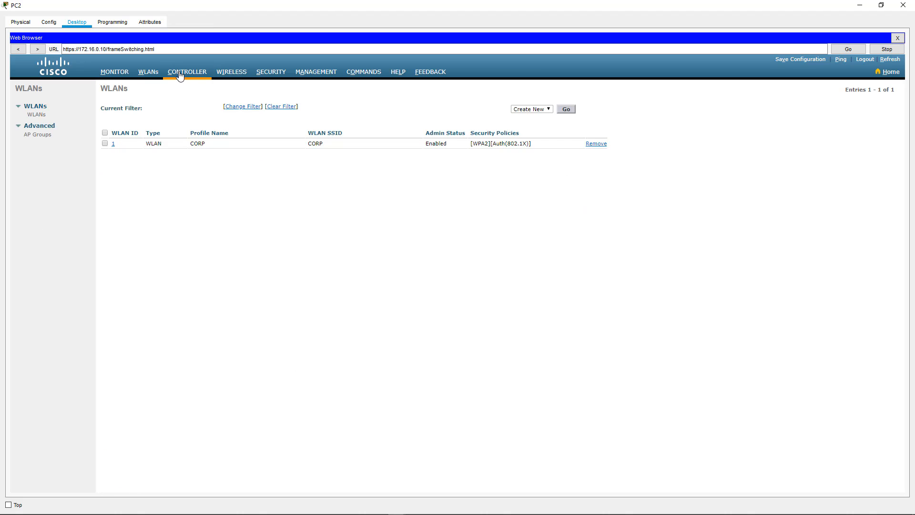
click(187, 71)
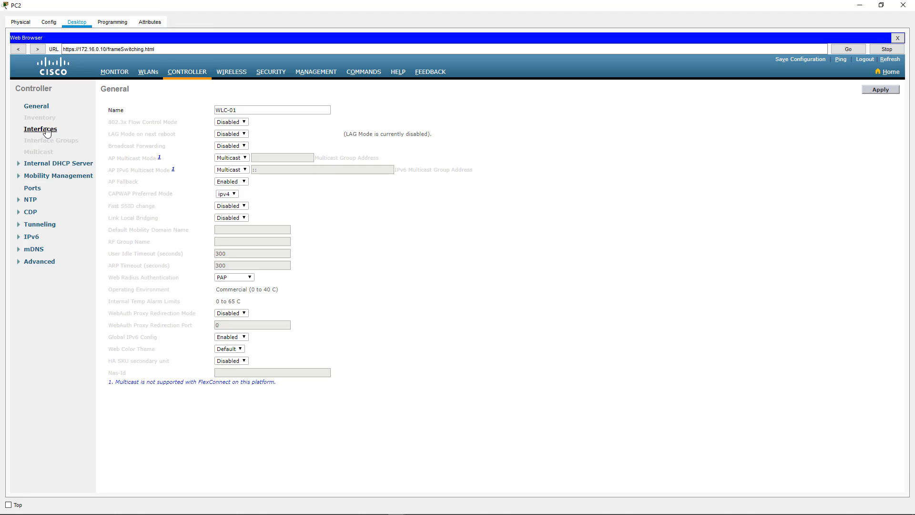
click(40, 129)
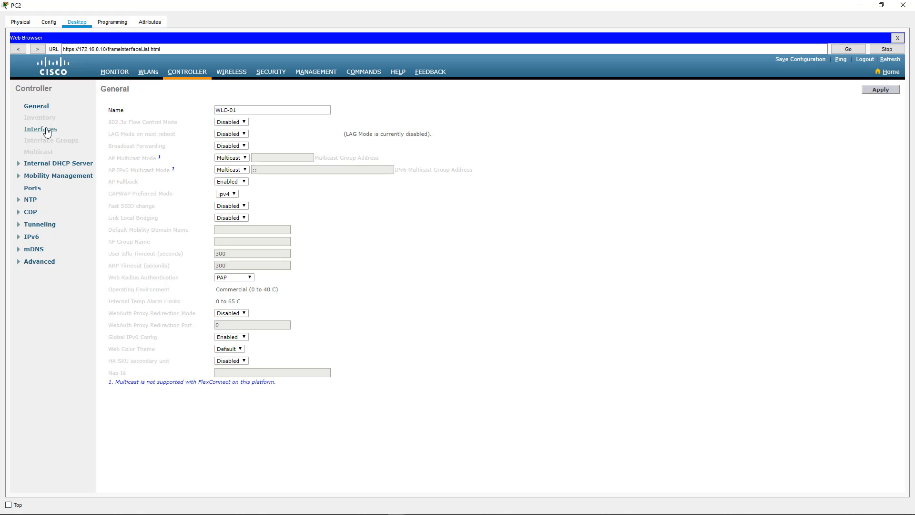
click(41, 129)
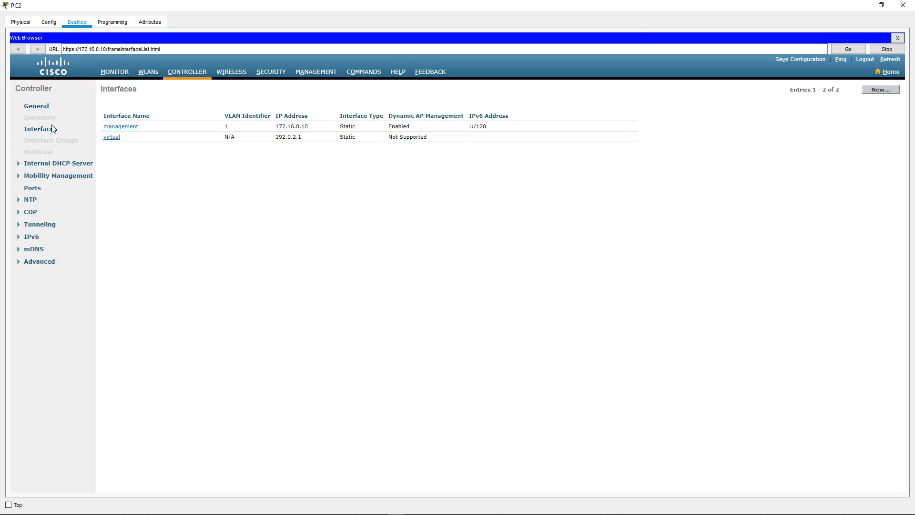
mouse_move(111, 129)
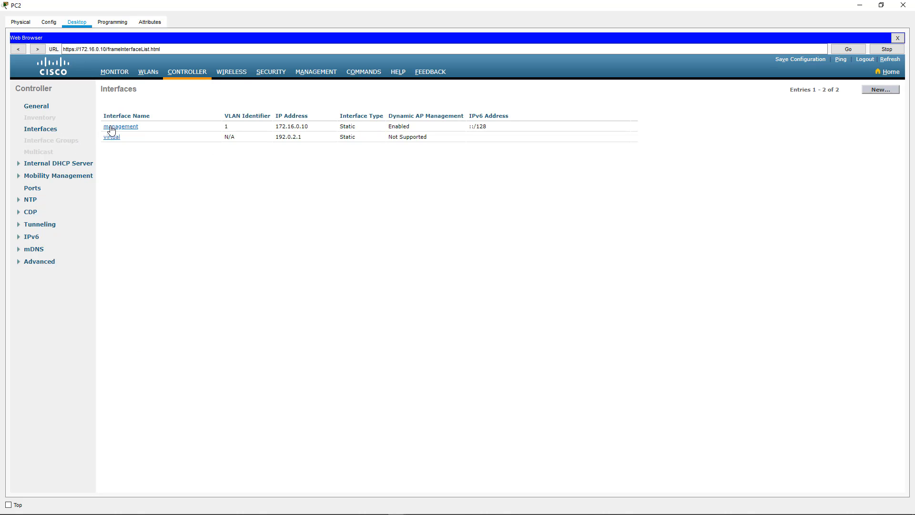
click(120, 126)
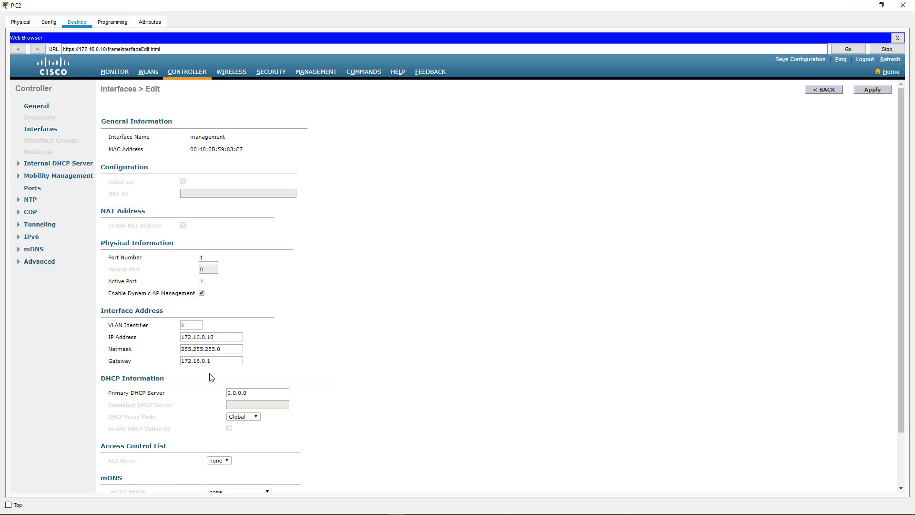
Step: Set the primary DHCP server to 172.16.0.2, apply and accept the WLAN warning
triple_click(256, 392)
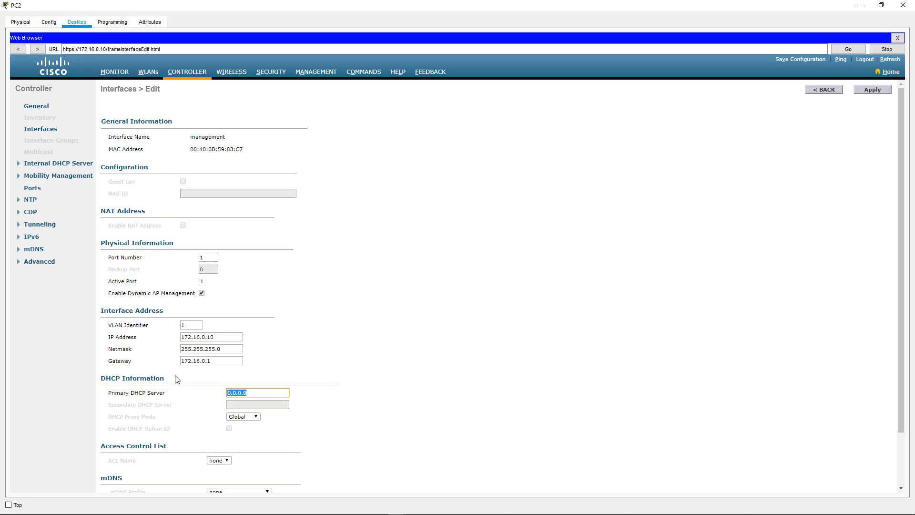
text(192.16)
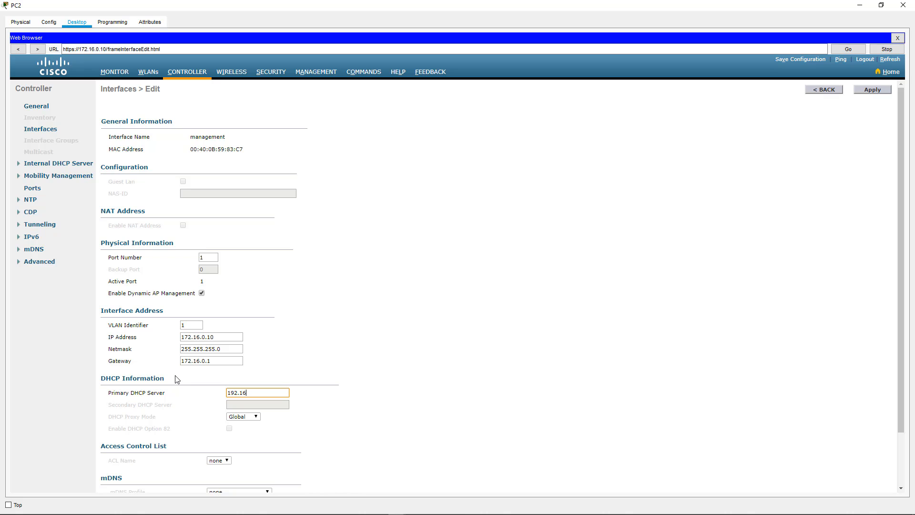
text(172.)
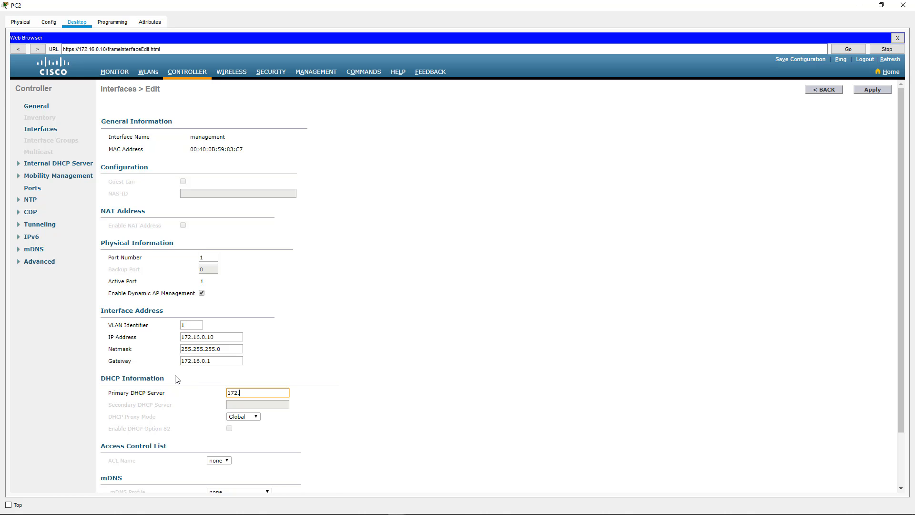
text(16.0.2)
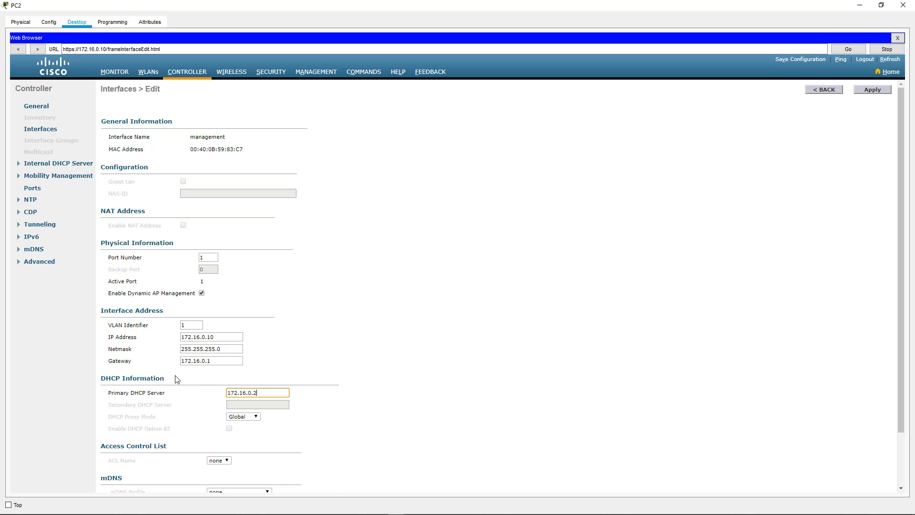
click(873, 90)
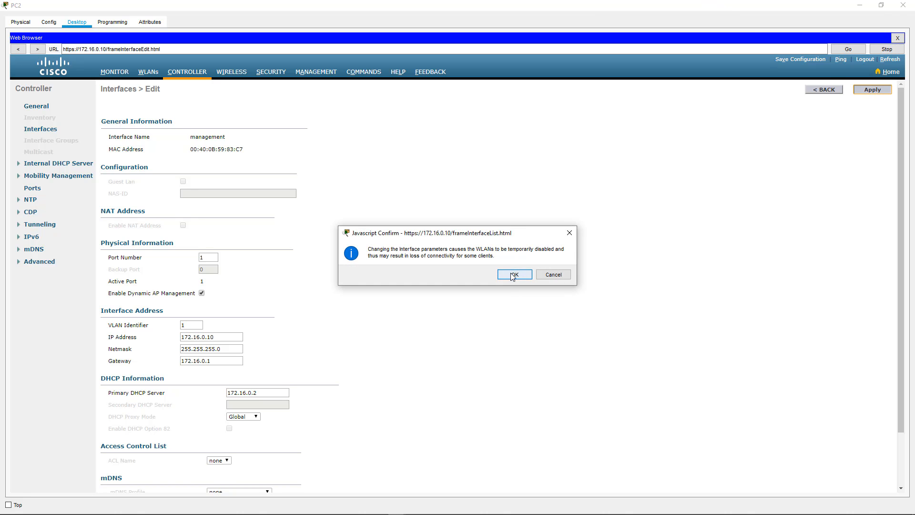
click(513, 274)
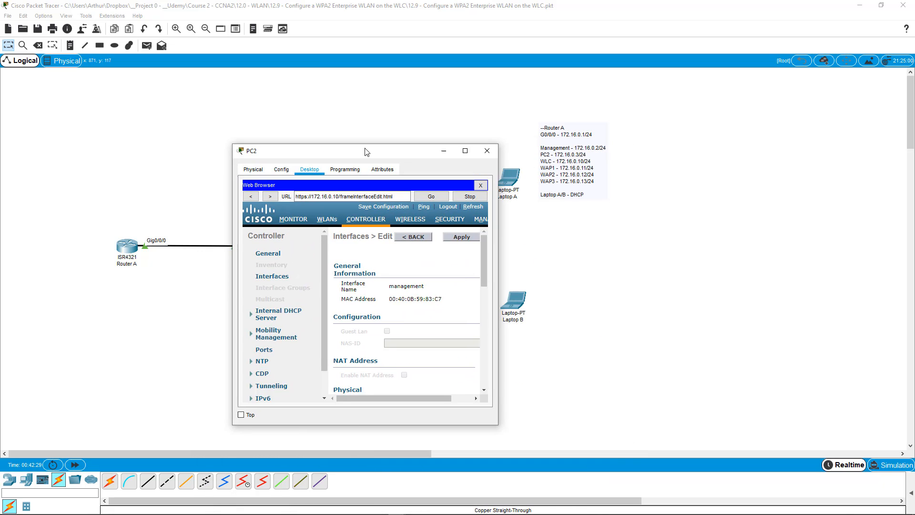
click(465, 151)
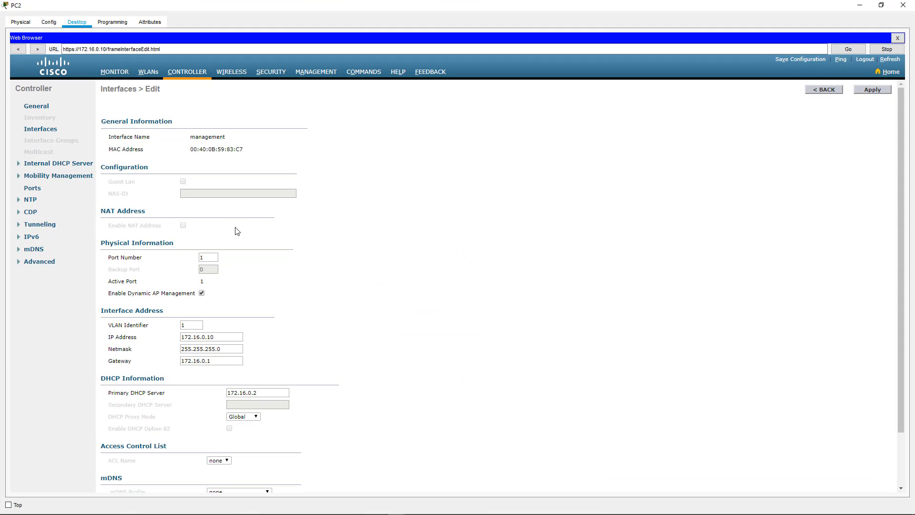
mouse_move(248, 181)
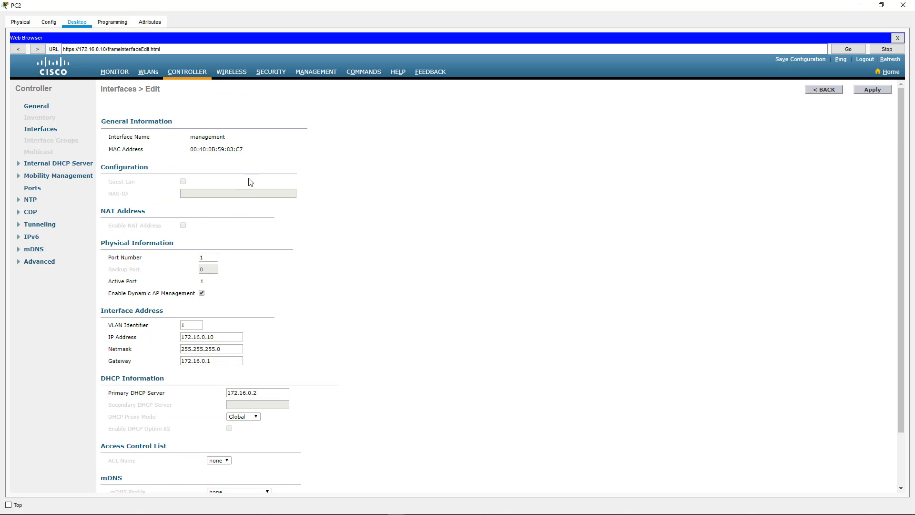
Step: View RADIUS authentication server 172.16.0.2 on port 1812 and confirm the Management server's AAA port matches
click(270, 71)
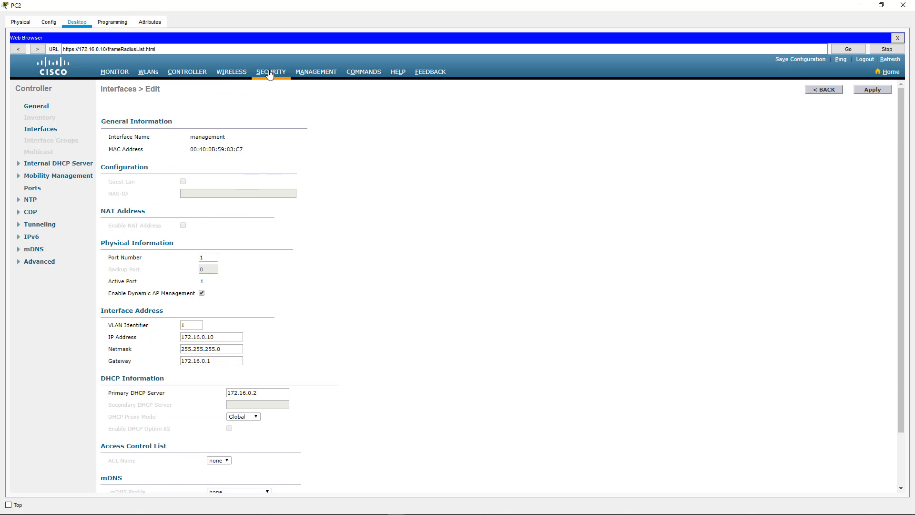
click(270, 72)
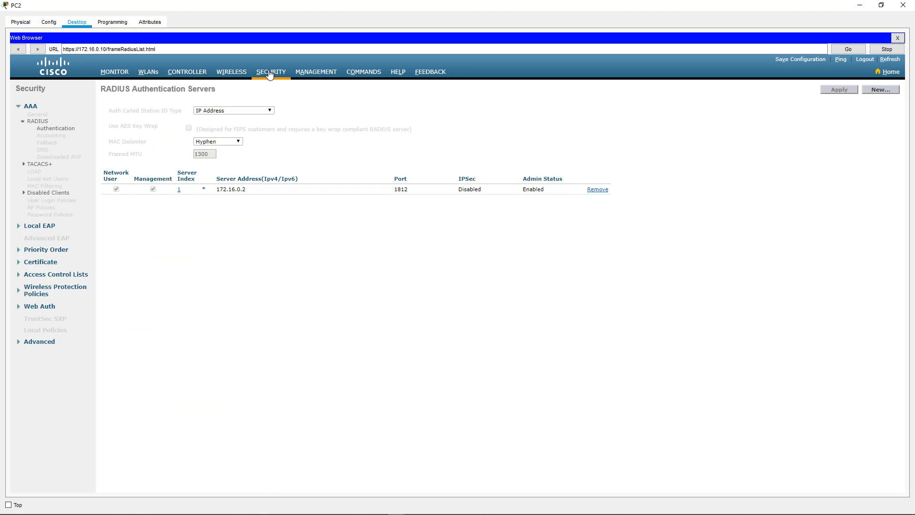
mouse_move(245, 217)
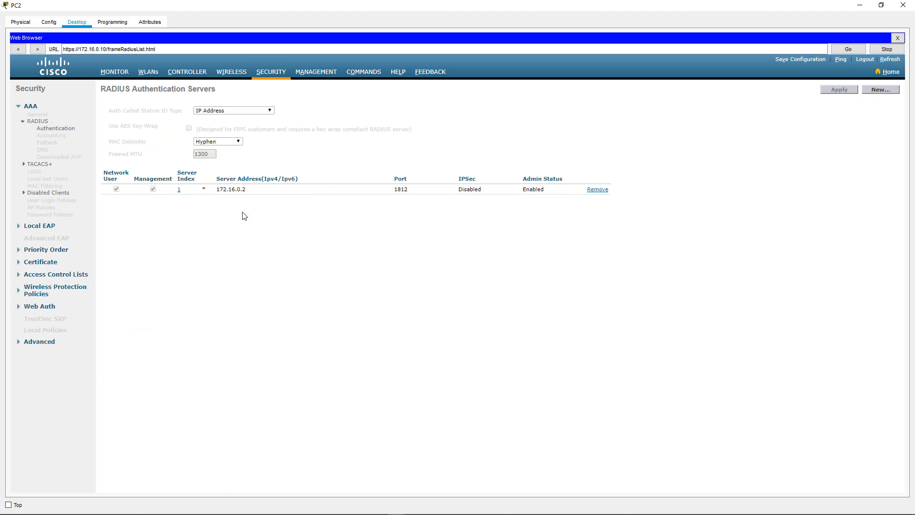
mouse_move(404, 199)
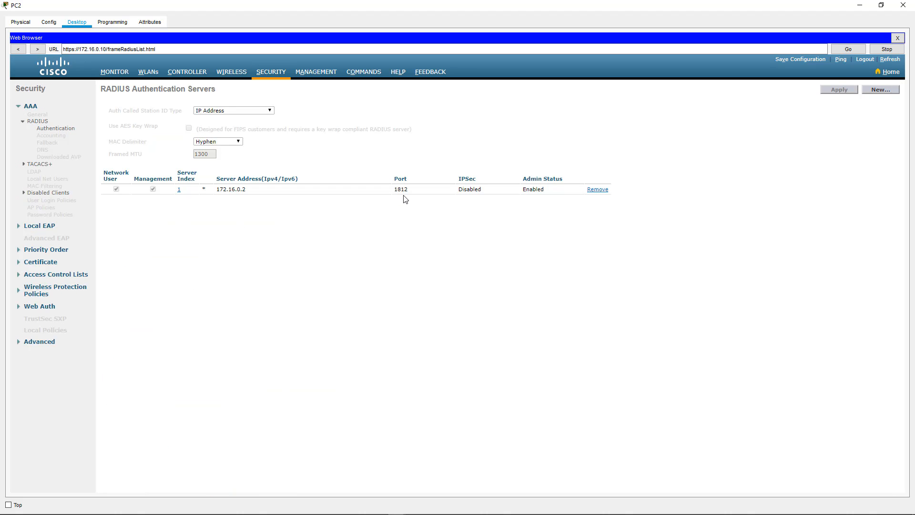
mouse_move(486, 238)
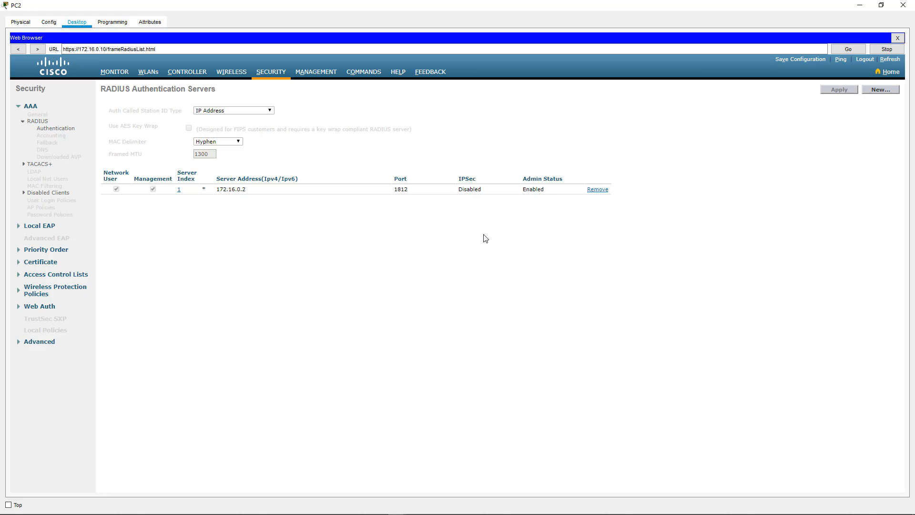
mouse_move(416, 195)
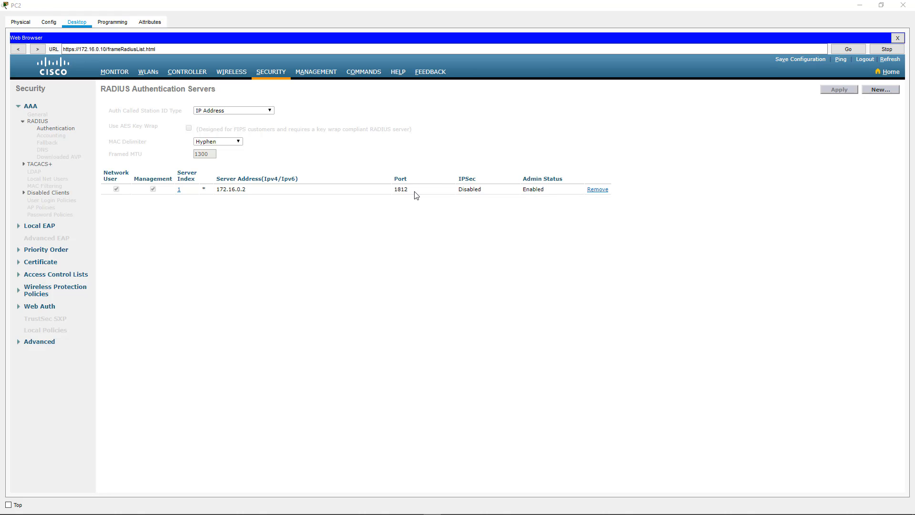
mouse_move(417, 195)
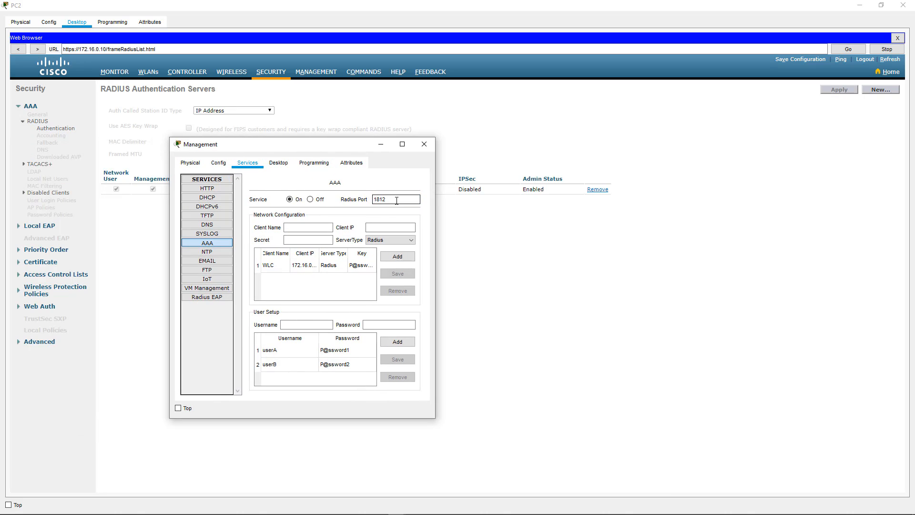
triple_click(396, 199)
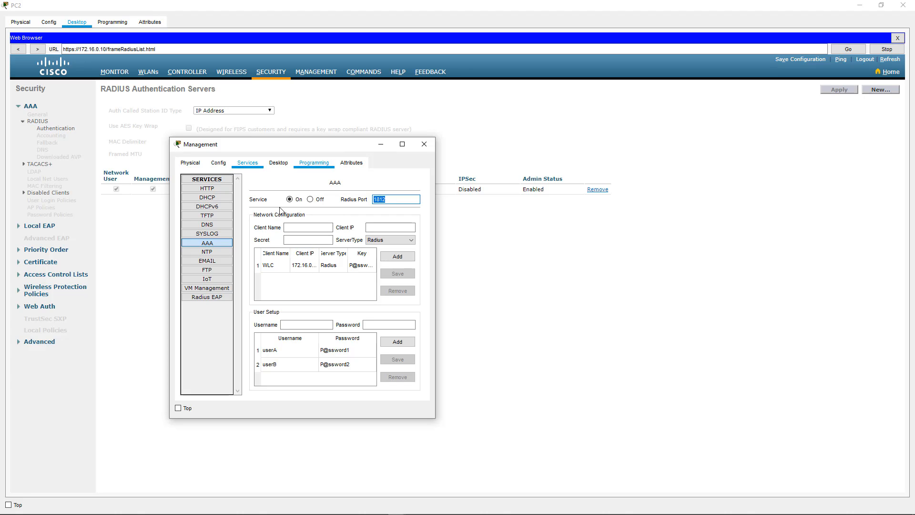
click(424, 144)
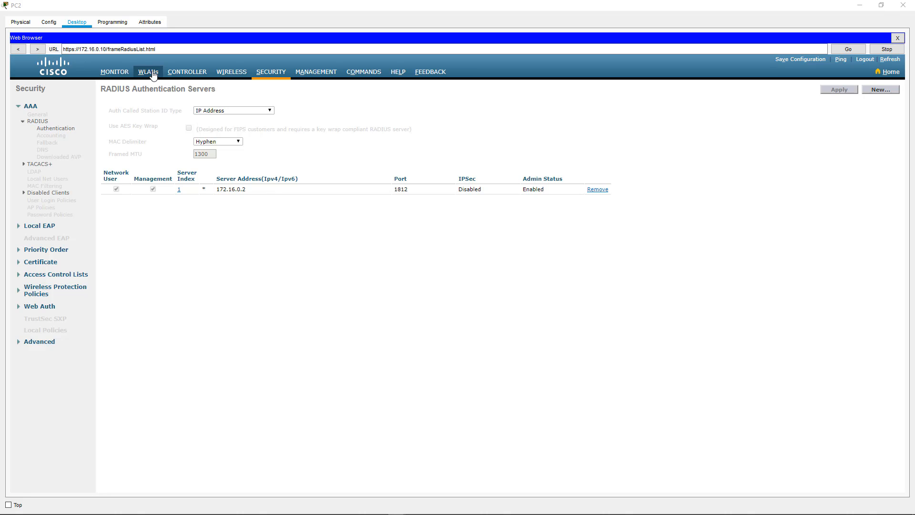
Step: View WLAN 1 CORP's security settings, keeping Layer 2 security WPA+WPA2
click(148, 72)
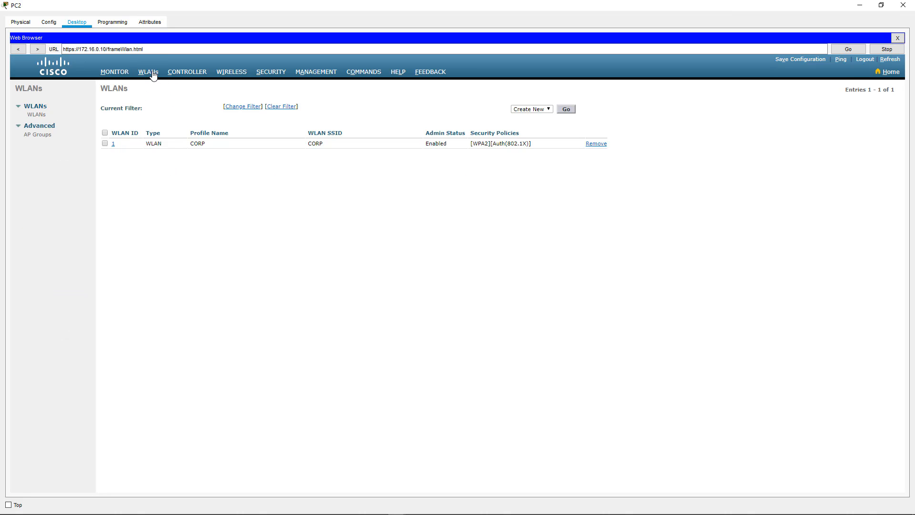
mouse_move(115, 151)
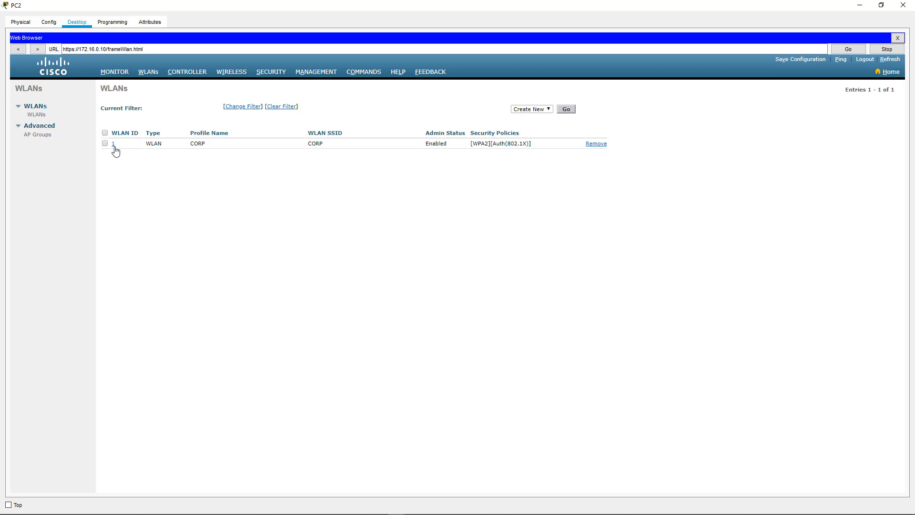
mouse_move(237, 259)
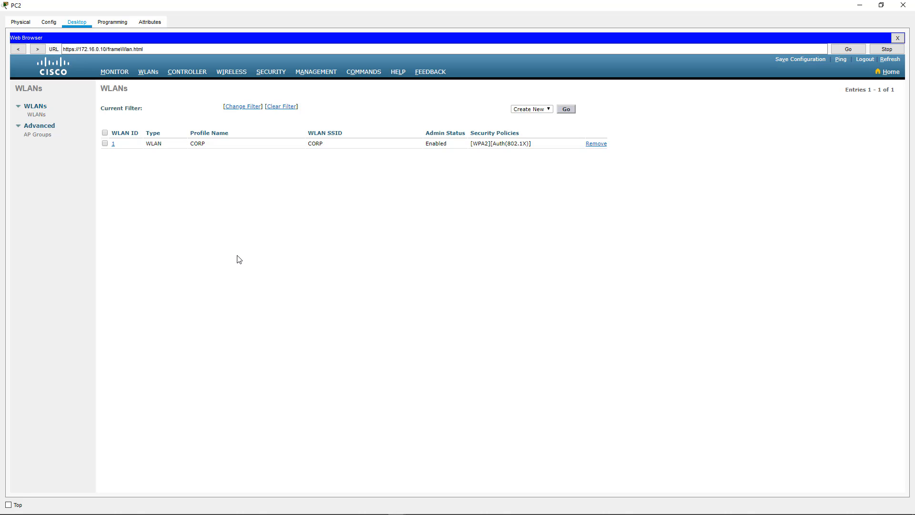
click(112, 144)
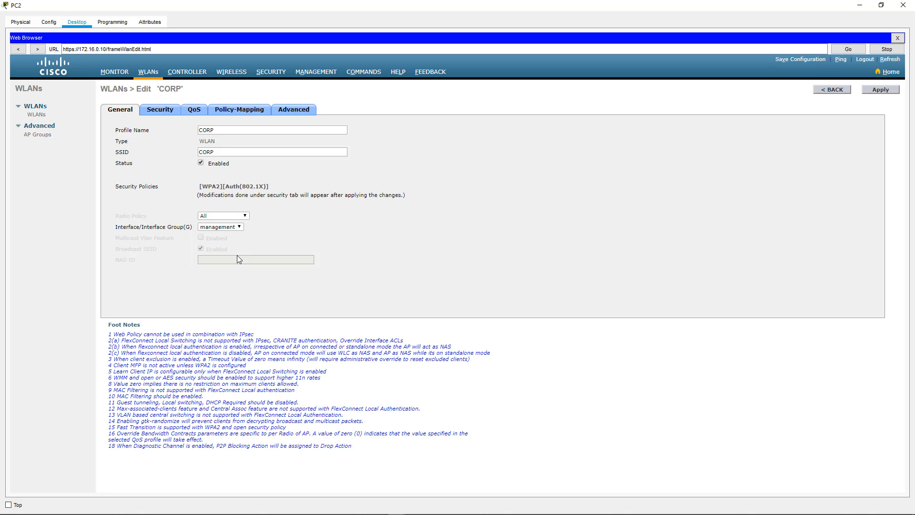
click(159, 109)
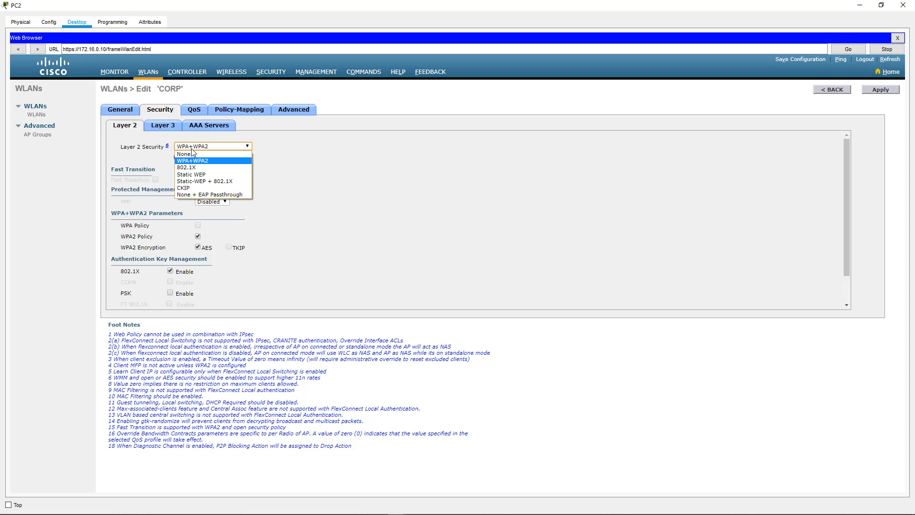
mouse_move(298, 158)
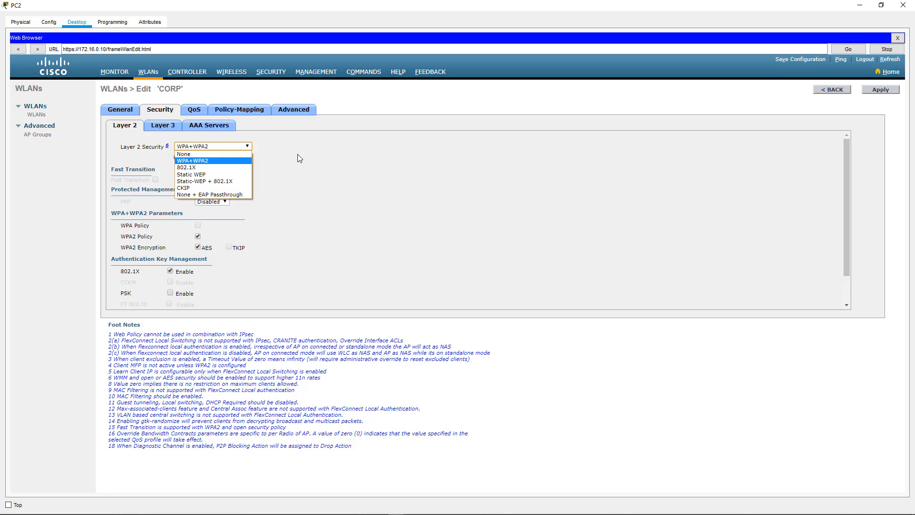
click(193, 161)
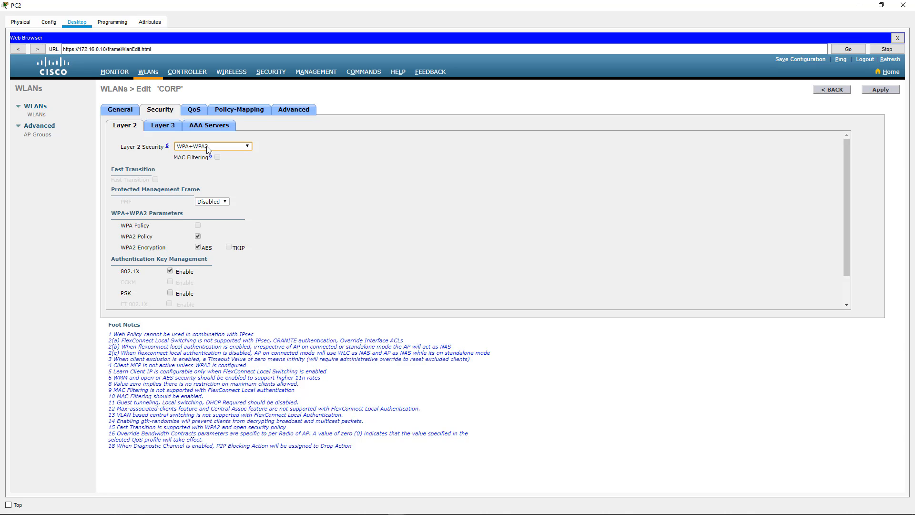
mouse_move(195, 257)
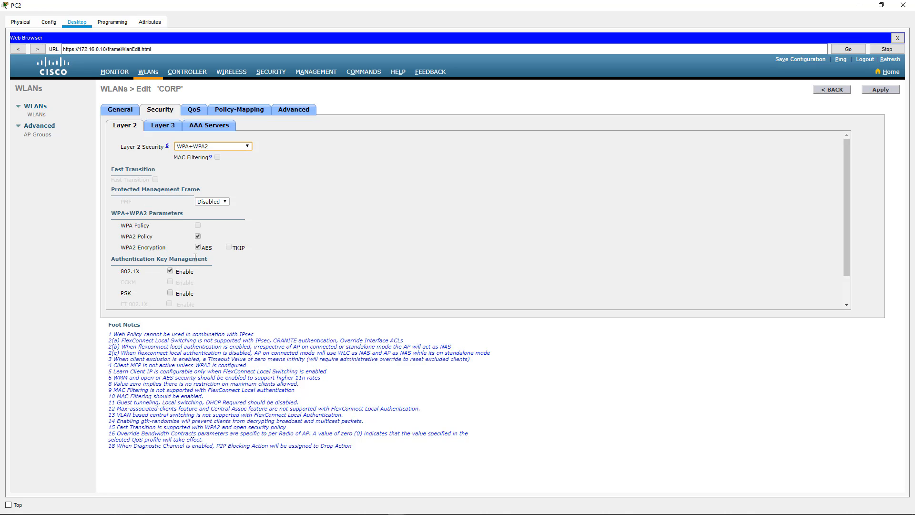
mouse_move(174, 303)
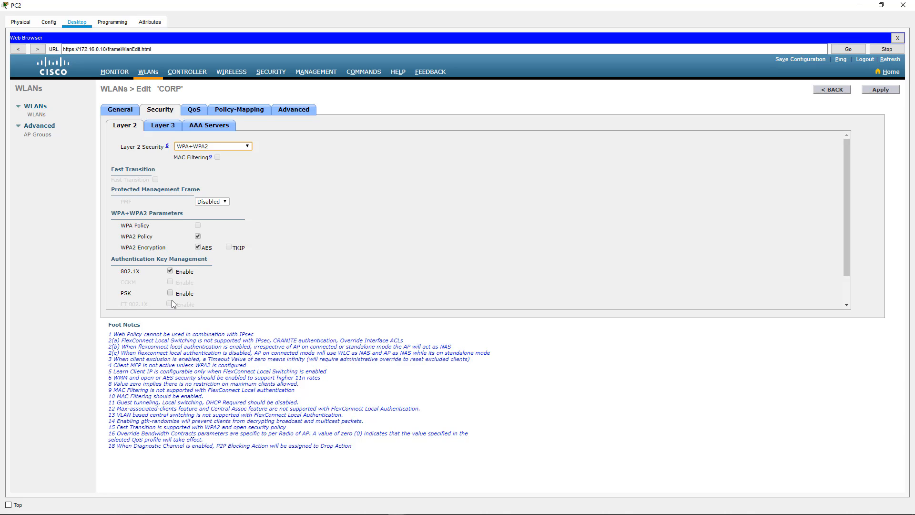
mouse_move(146, 125)
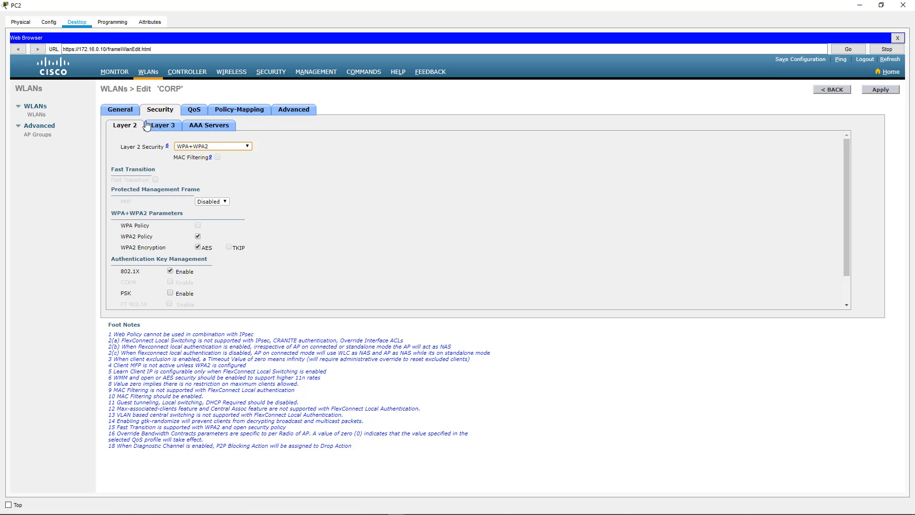
Step: Review CORP's AAA servers, keeping 172.16.0.2 as authentication Server 1
click(209, 125)
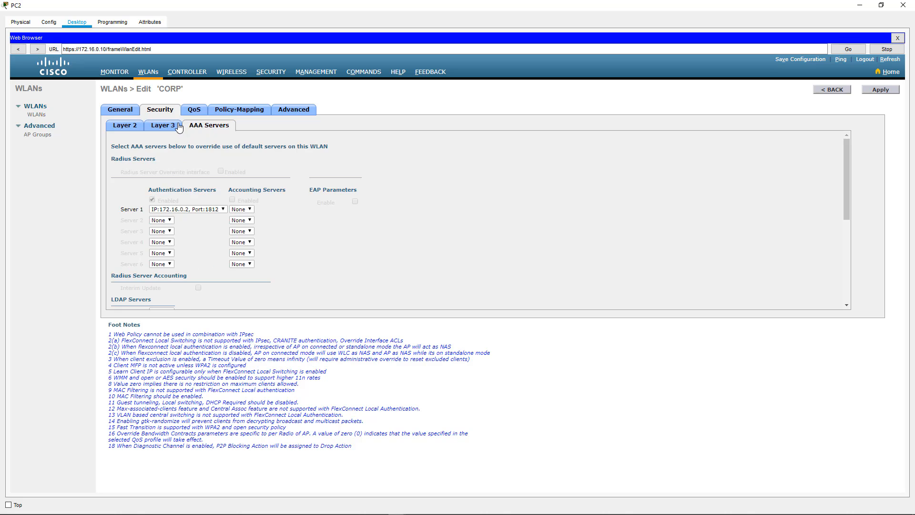
mouse_move(245, 213)
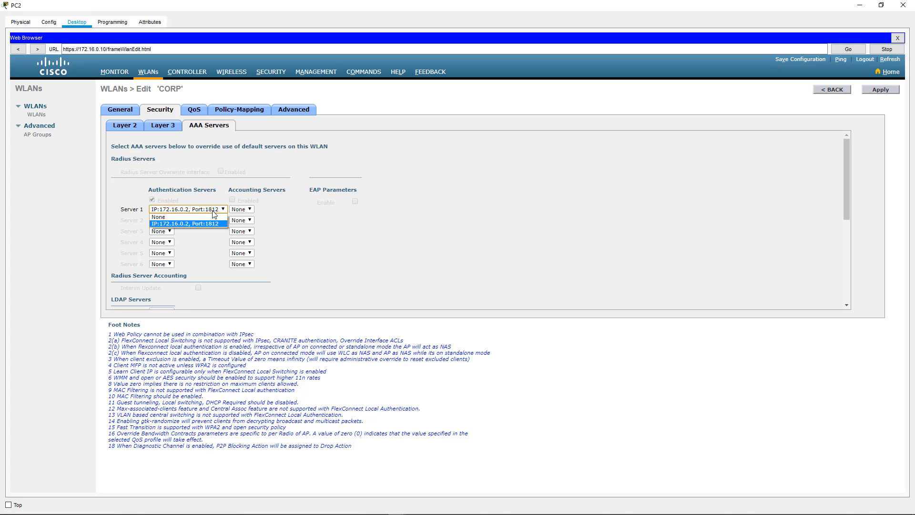
click(188, 223)
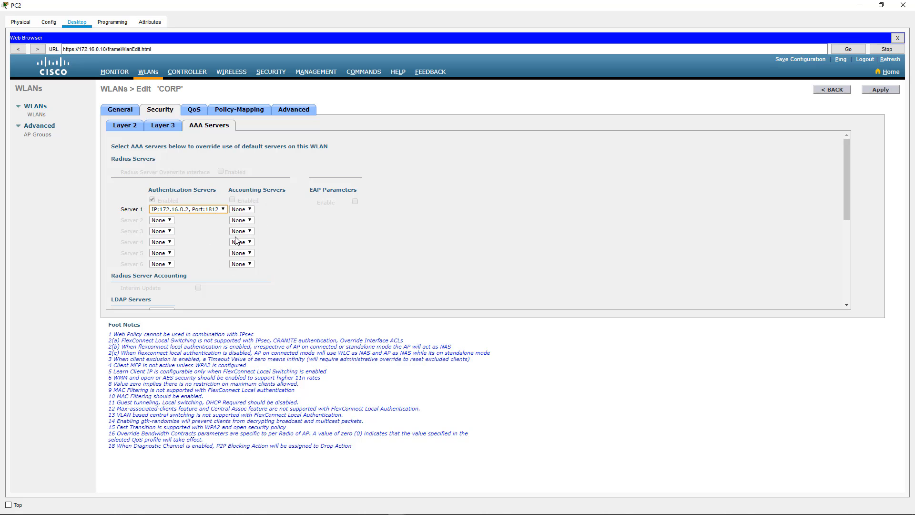
scroll(down, 3)
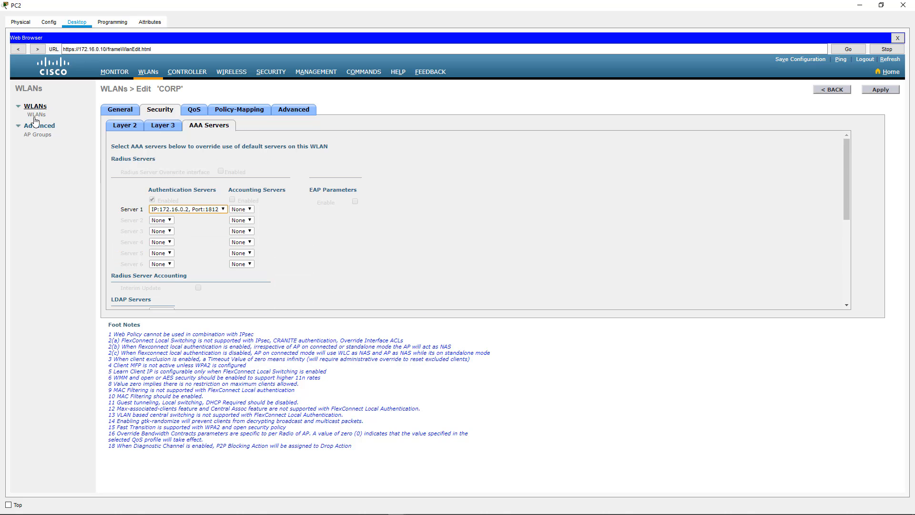
Step: Bring up the default-group AP group's edit page from the AP Groups list
click(37, 134)
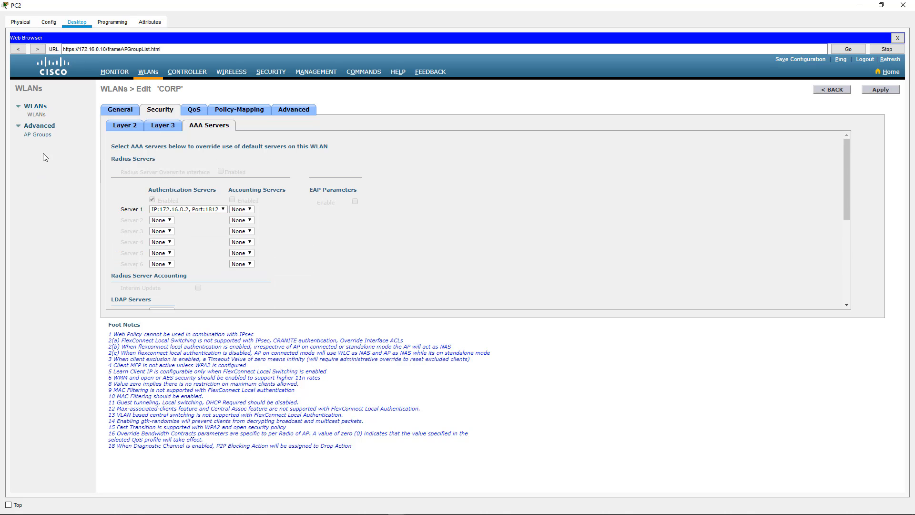
click(37, 134)
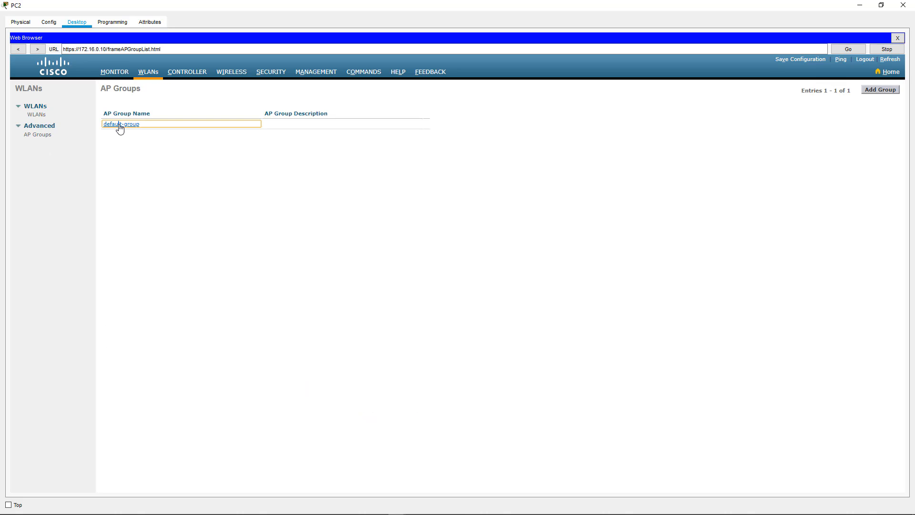
mouse_move(147, 183)
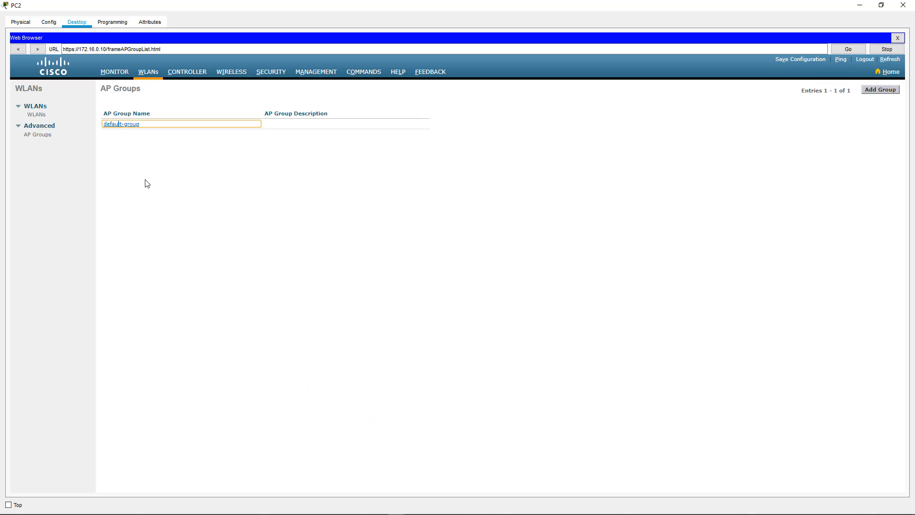
click(121, 123)
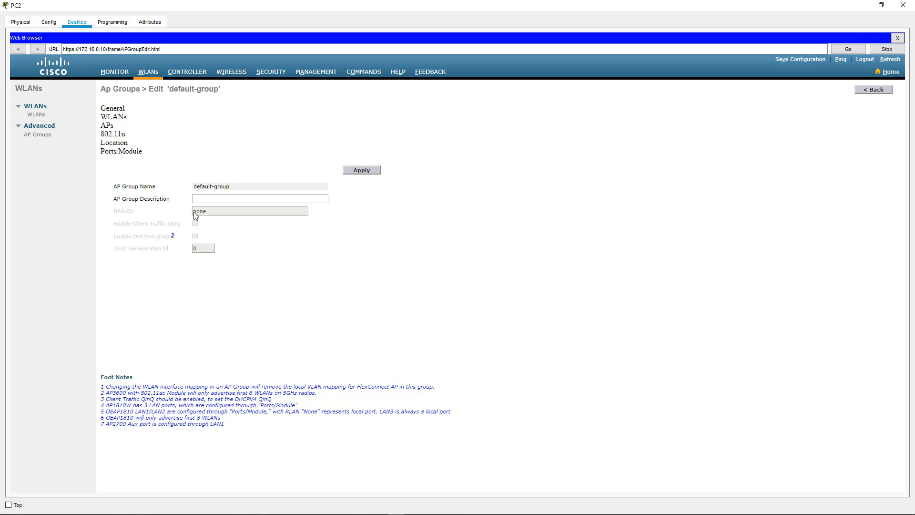
mouse_move(167, 174)
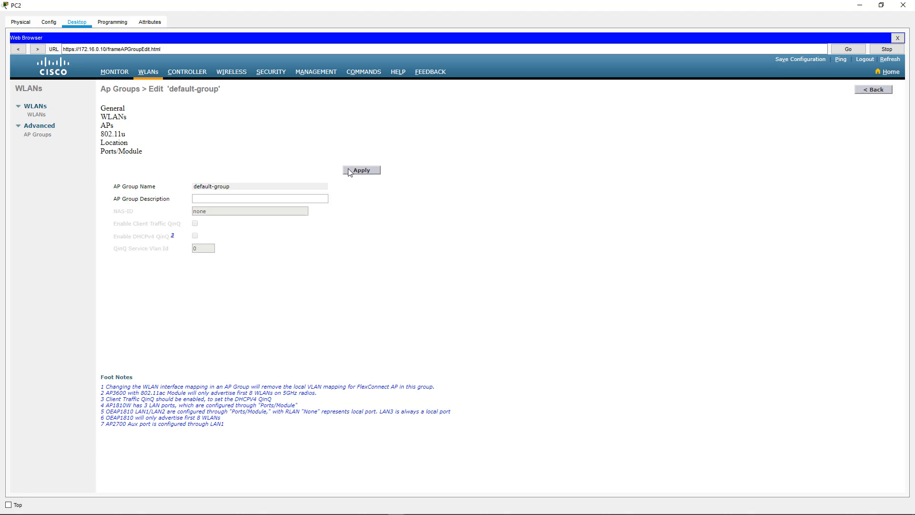
mouse_move(46, 146)
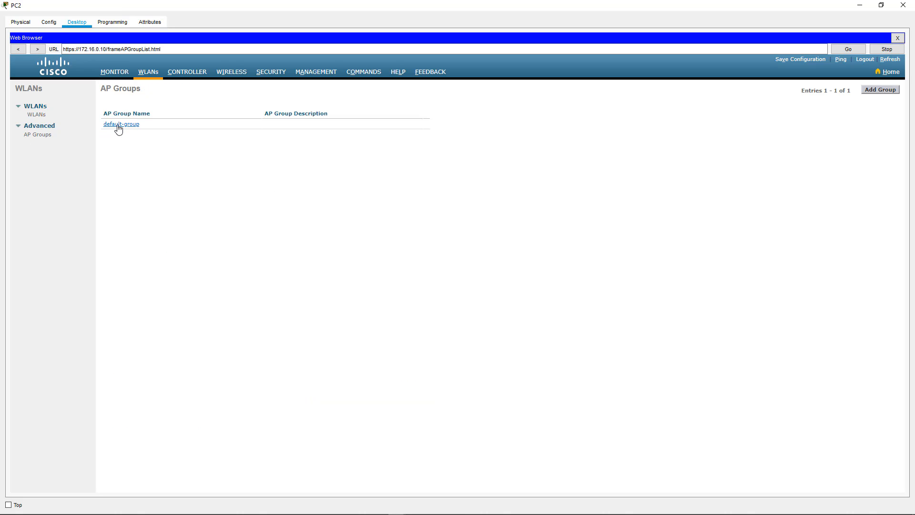
click(121, 124)
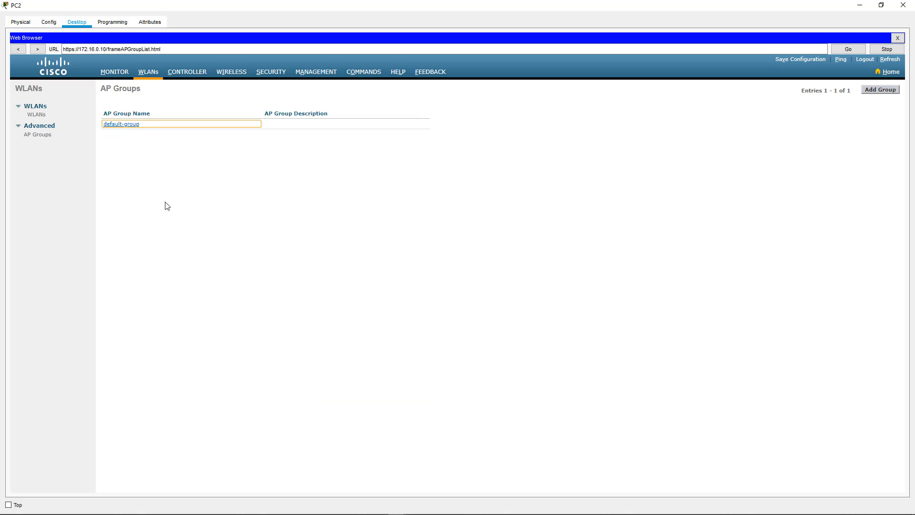
click(121, 124)
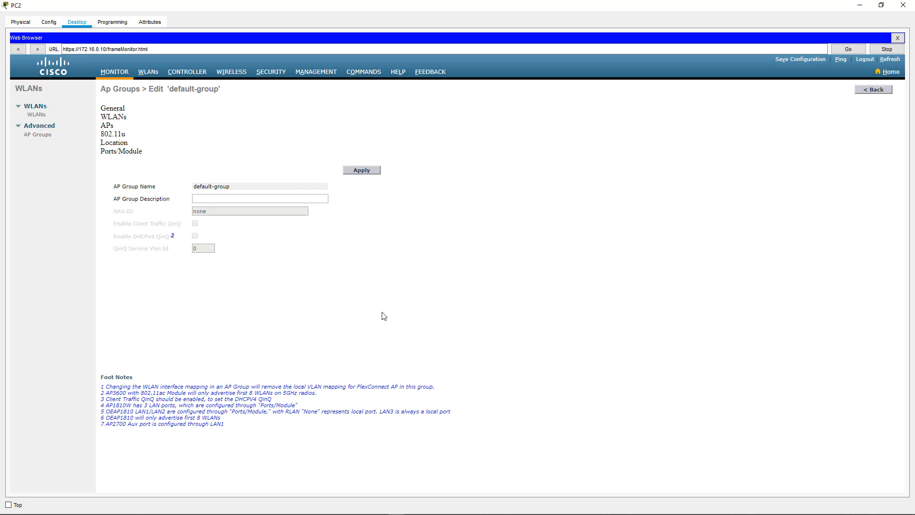
Step: View the controller's monitor summary showing 3 access points up
click(114, 71)
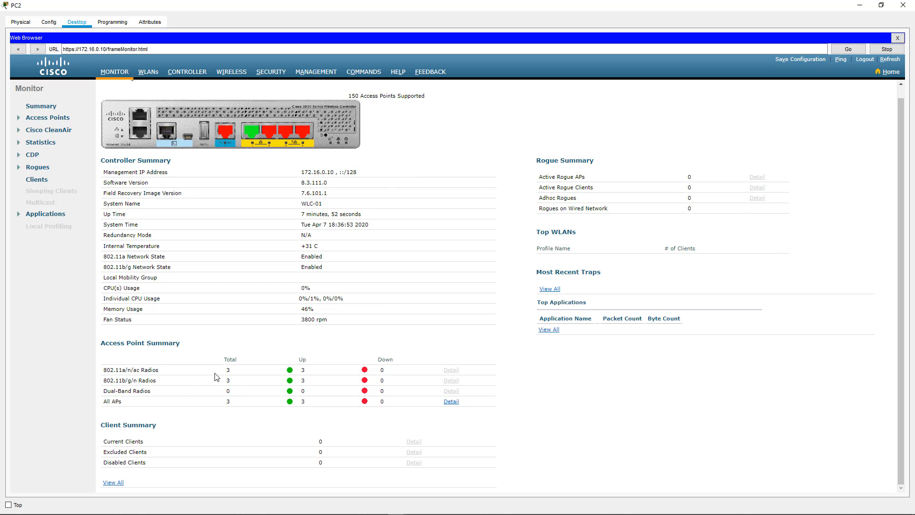
mouse_move(219, 397)
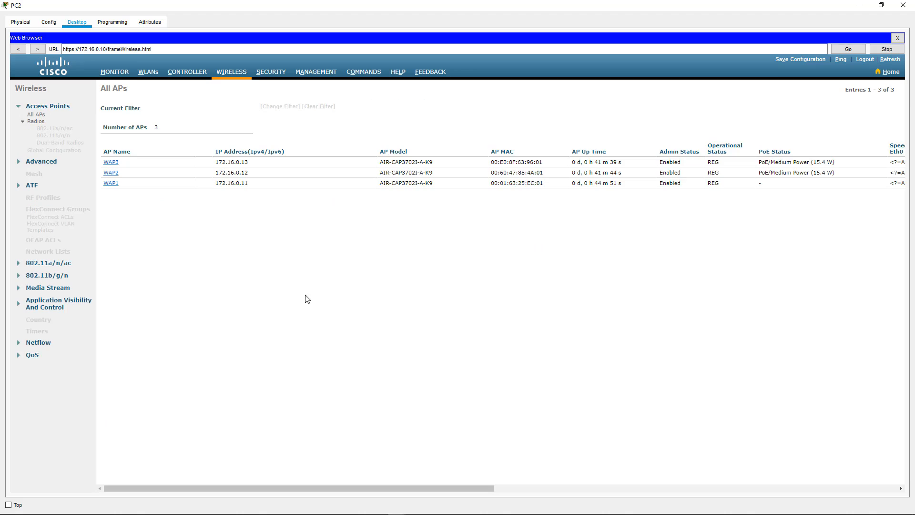
mouse_move(262, 249)
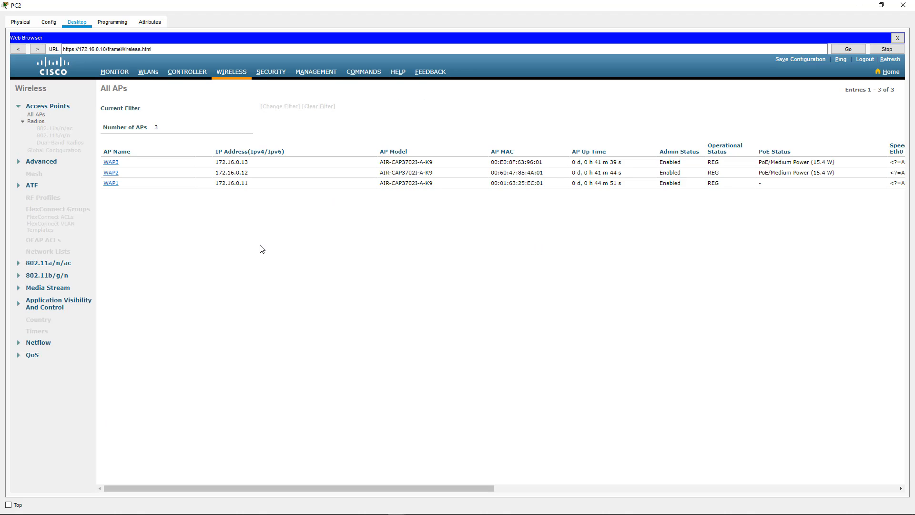
mouse_move(215, 164)
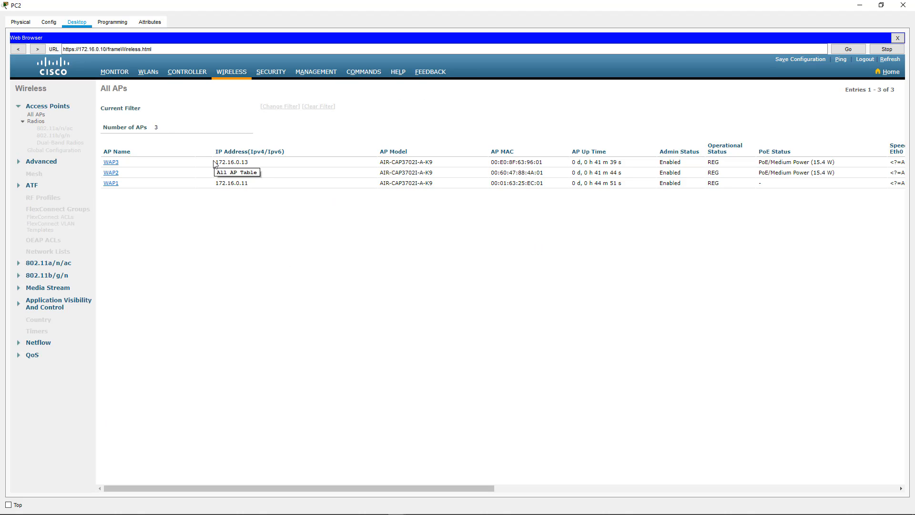
mouse_move(249, 194)
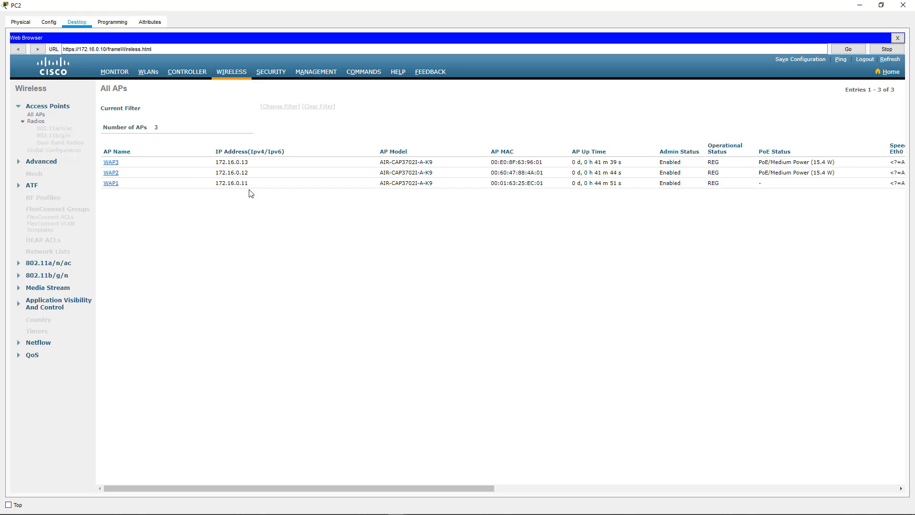
mouse_move(772, 184)
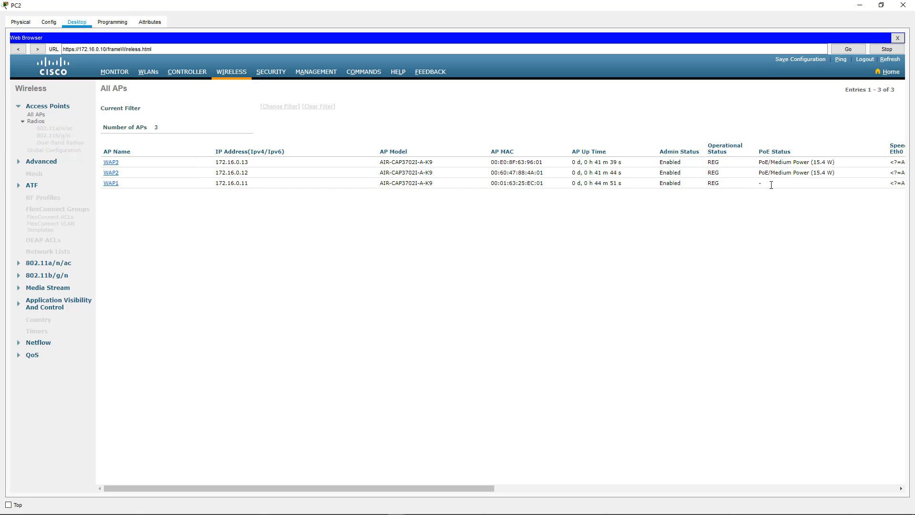
mouse_move(784, 173)
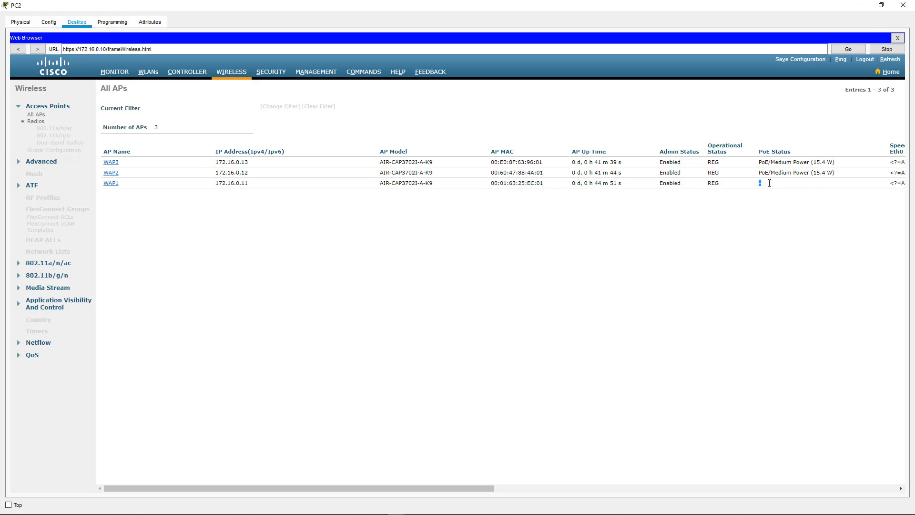
mouse_move(827, 11)
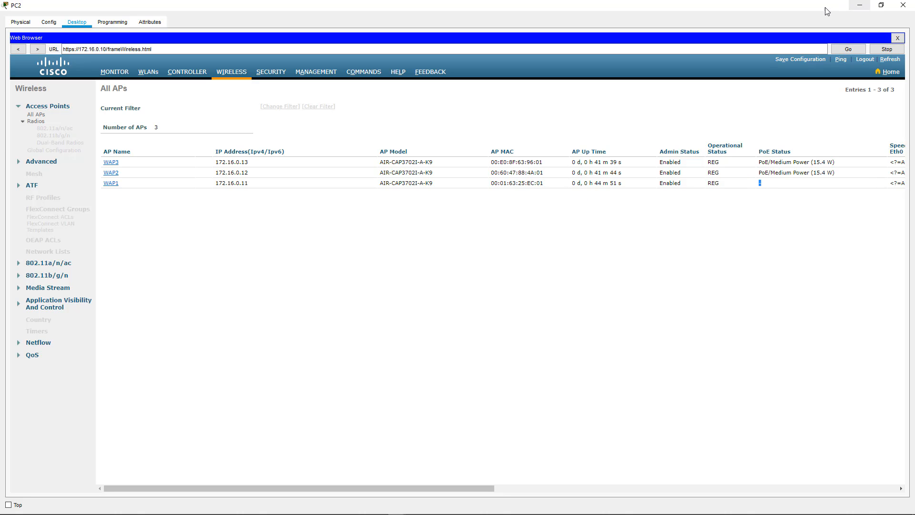
Step: Close PC2's browser and the Management server window, returning to the topology for Laptop A
click(897, 37)
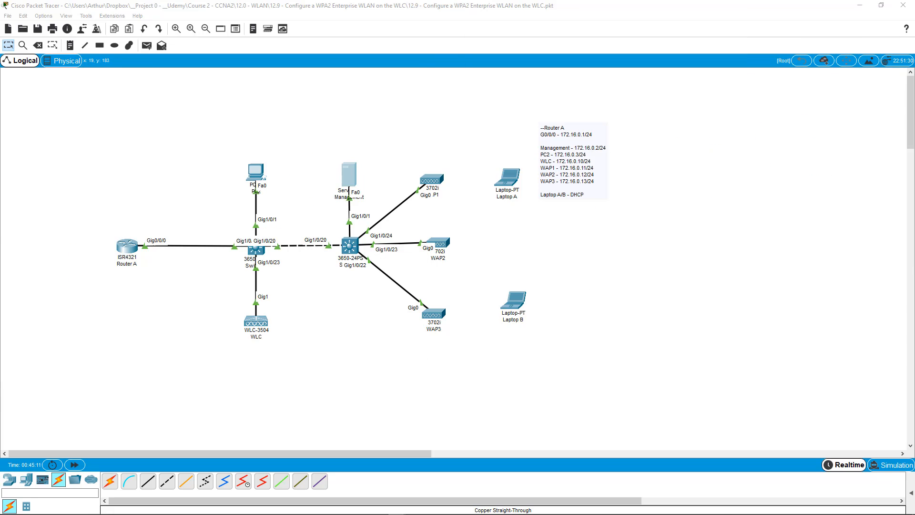
double_click(348, 177)
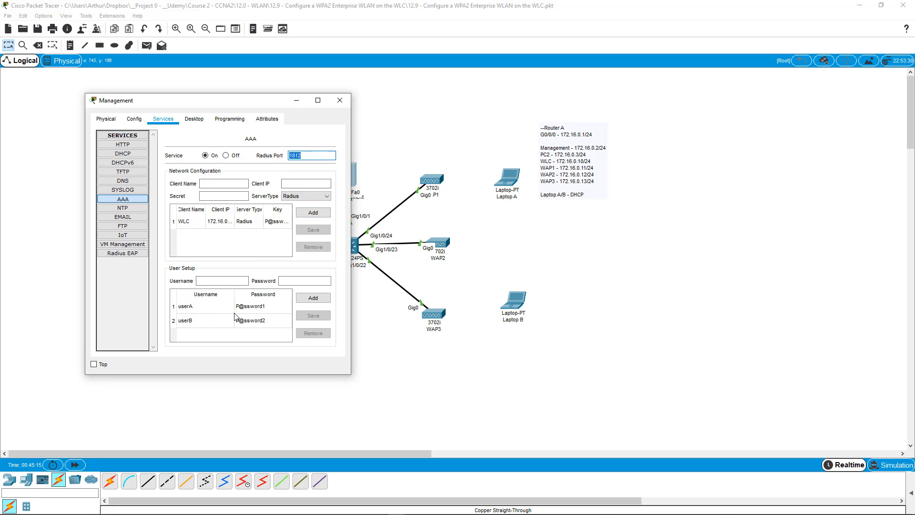
click(340, 100)
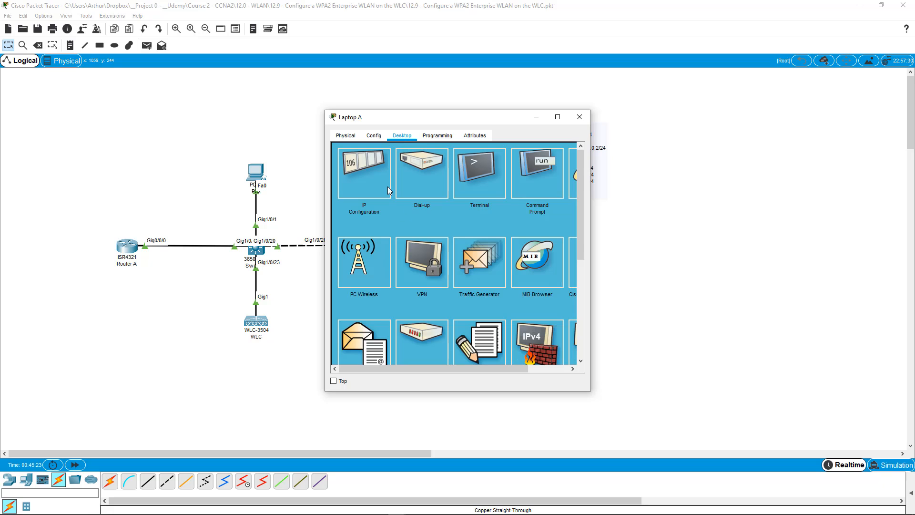
click(363, 261)
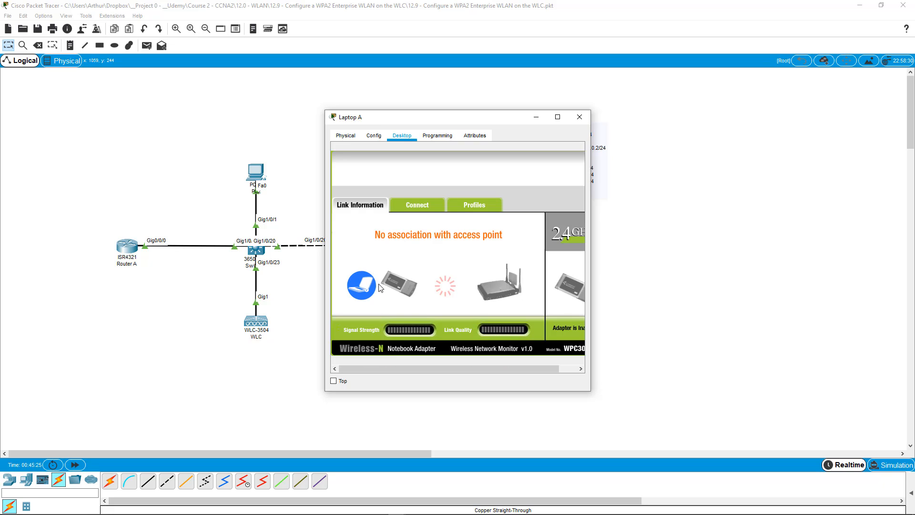
click(474, 205)
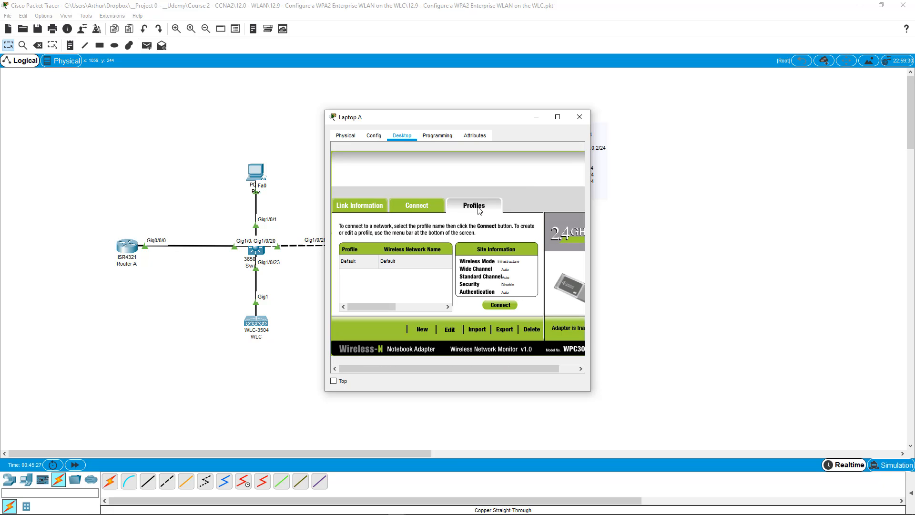
click(371, 261)
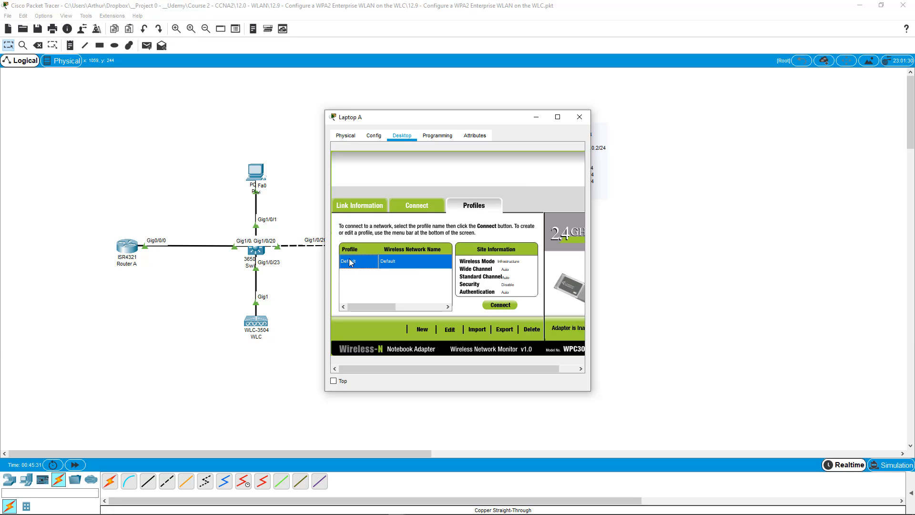
mouse_move(366, 271)
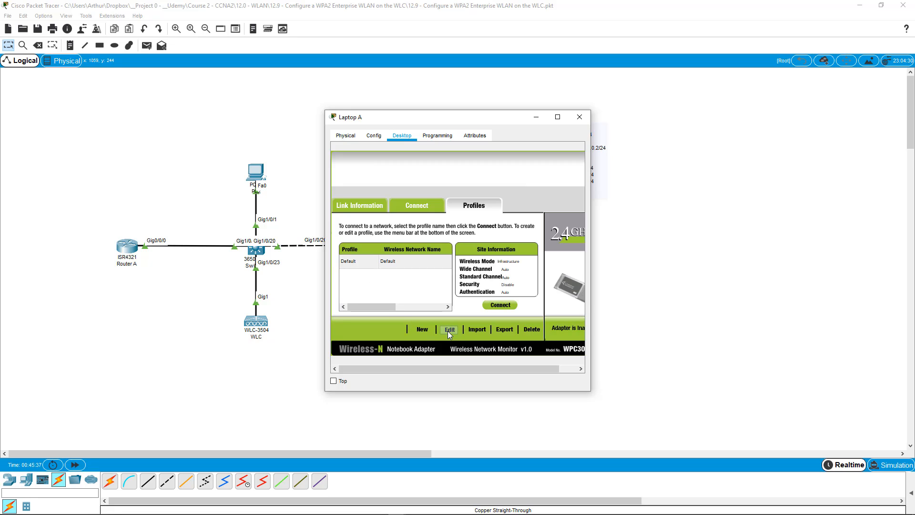
click(449, 329)
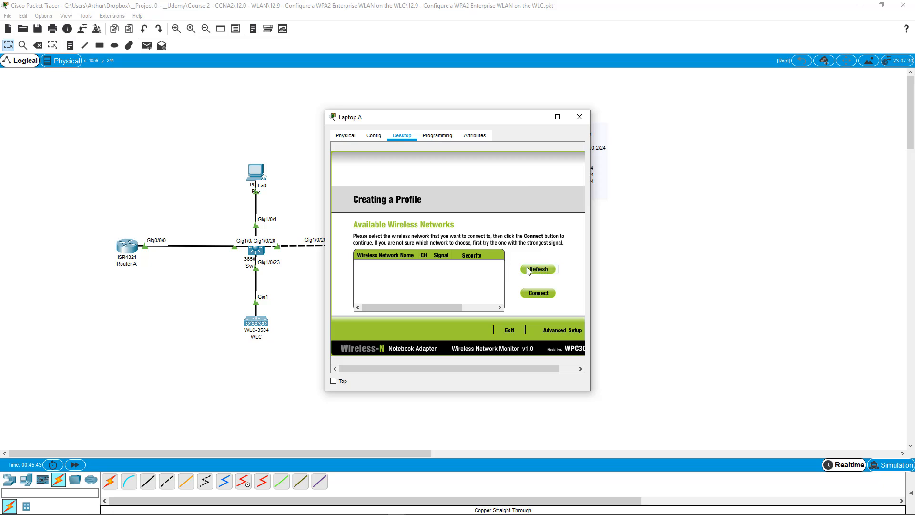
mouse_move(610, 115)
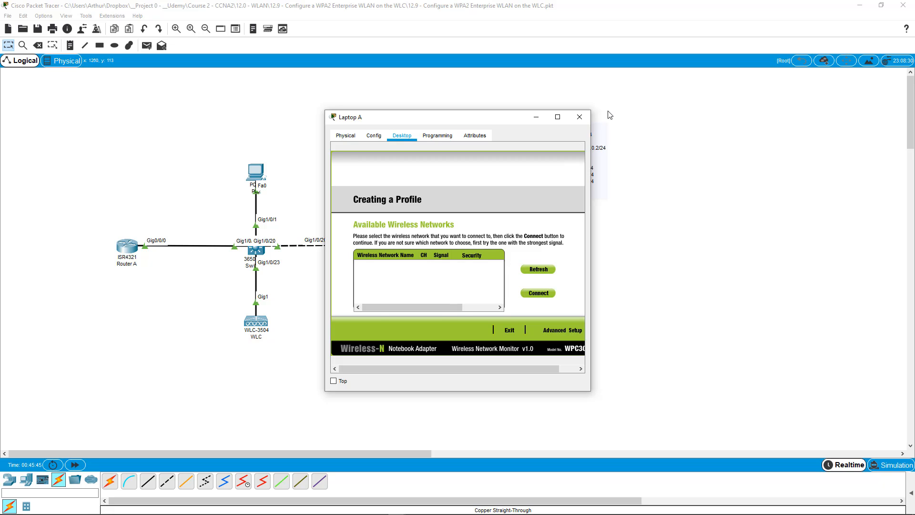
click(579, 116)
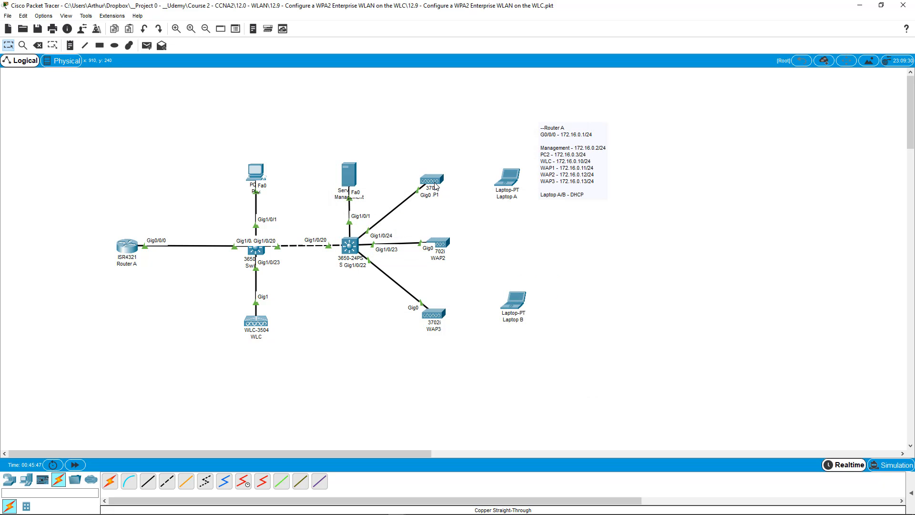
mouse_move(432, 181)
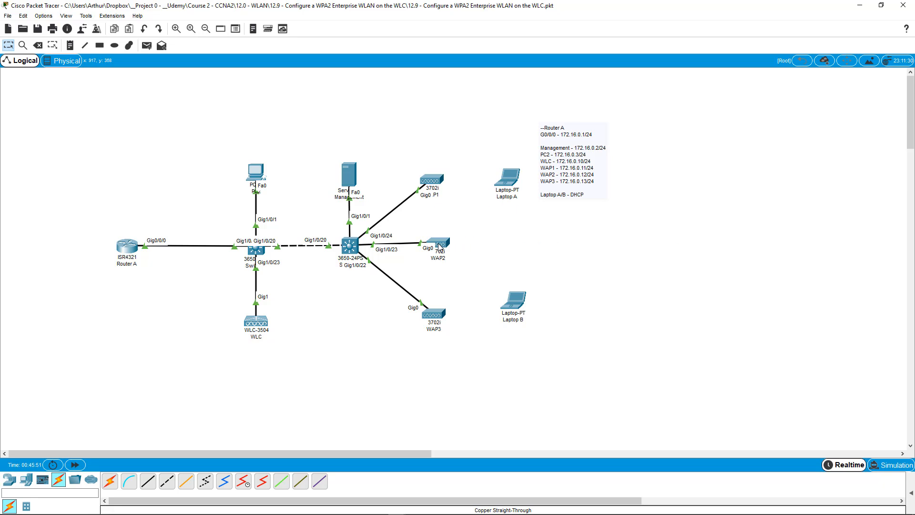
mouse_move(497, 187)
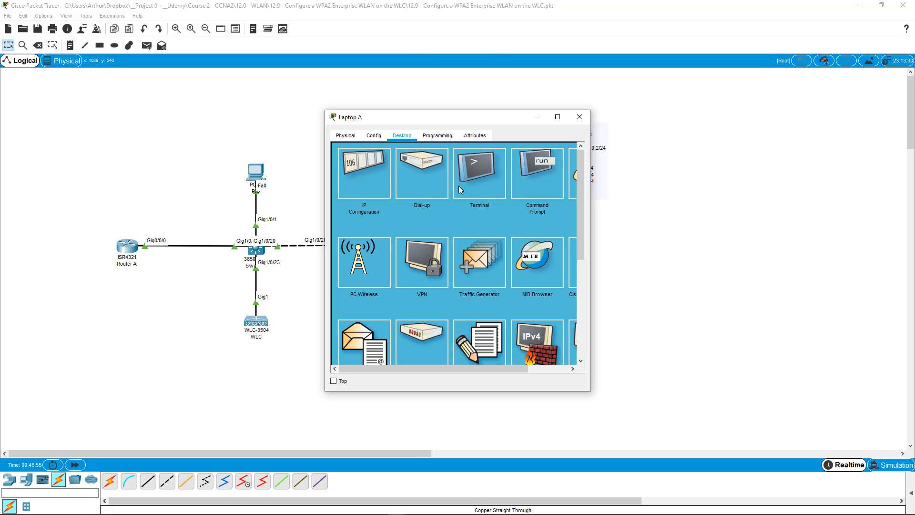
Step: Set Laptop A's Wireless0 SSID to CORP with WPA2 authentication, port off while editing
click(373, 135)
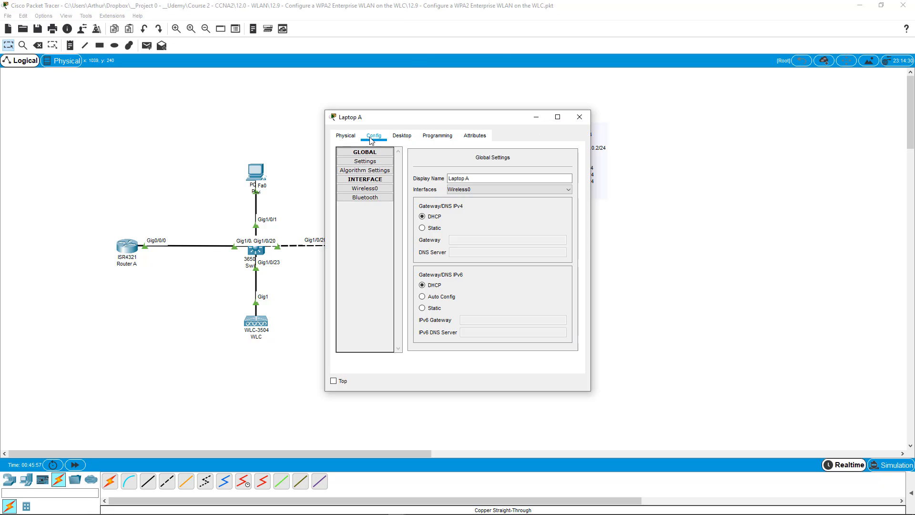
click(364, 188)
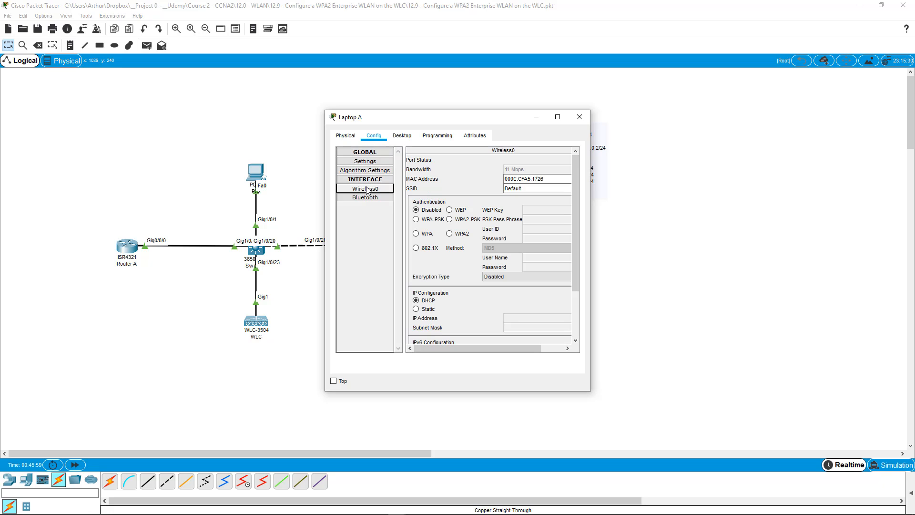
mouse_move(592, 213)
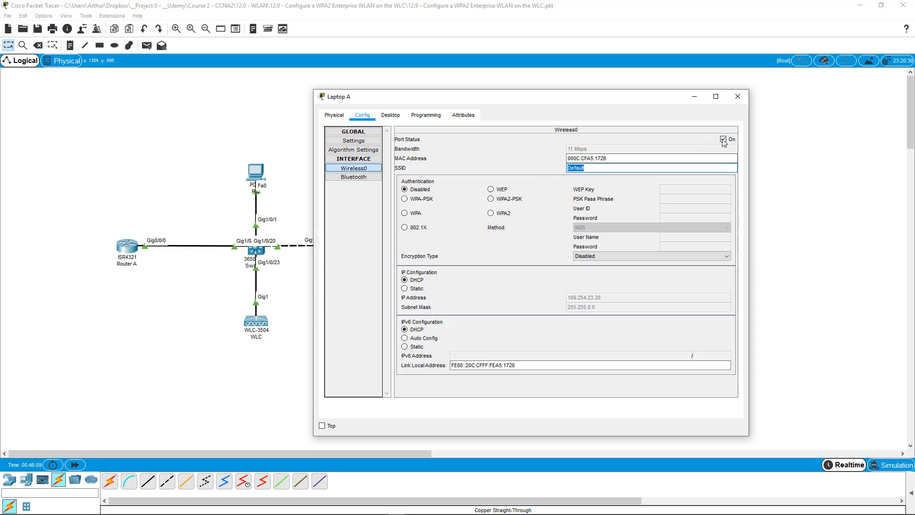
click(723, 139)
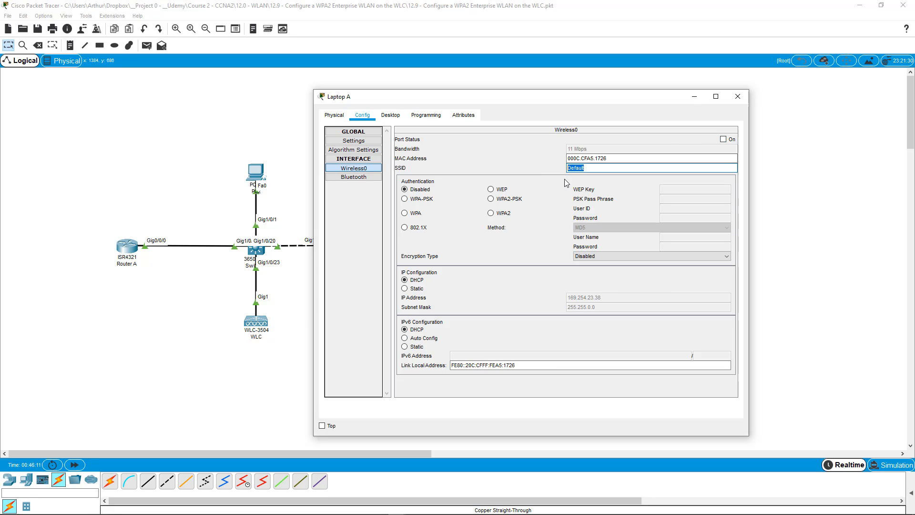
text(CORP)
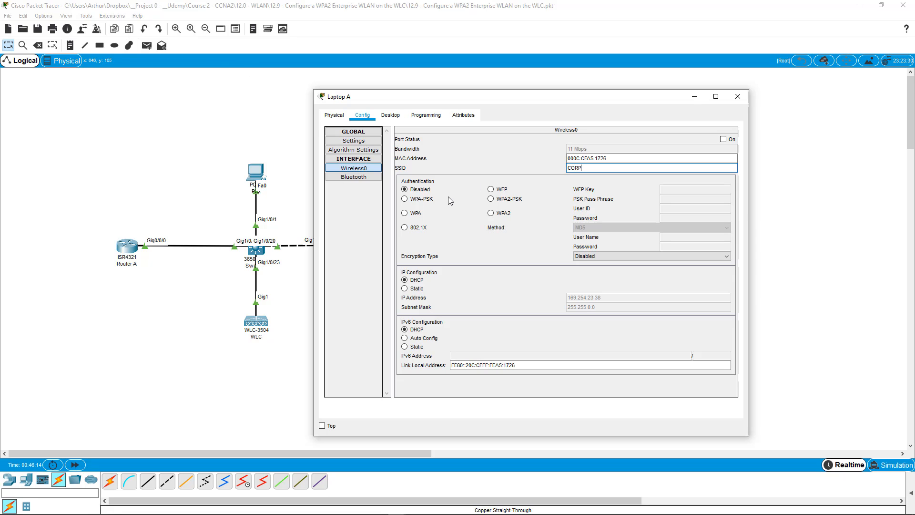
click(491, 212)
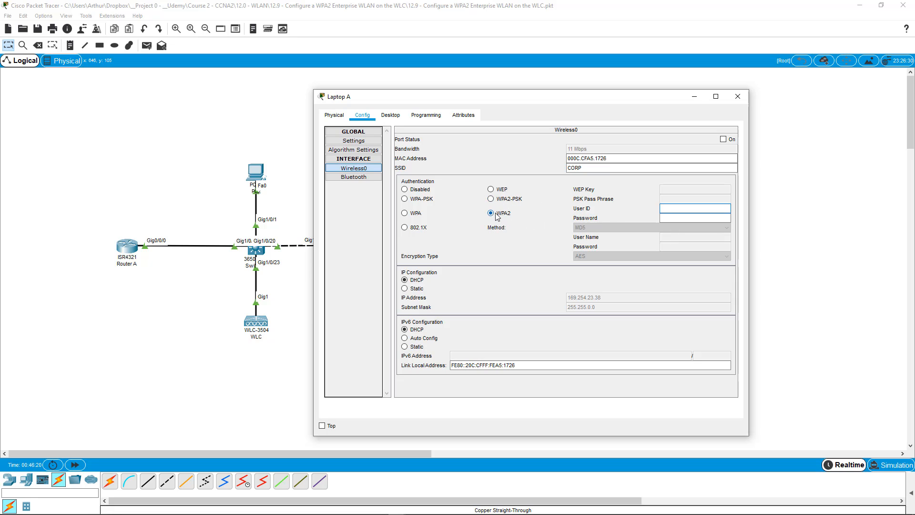
click(695, 209)
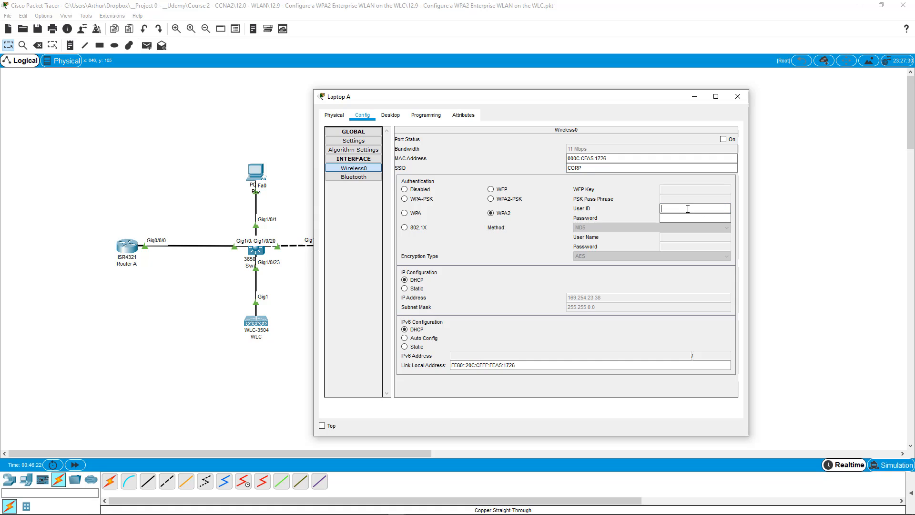
text(userA)
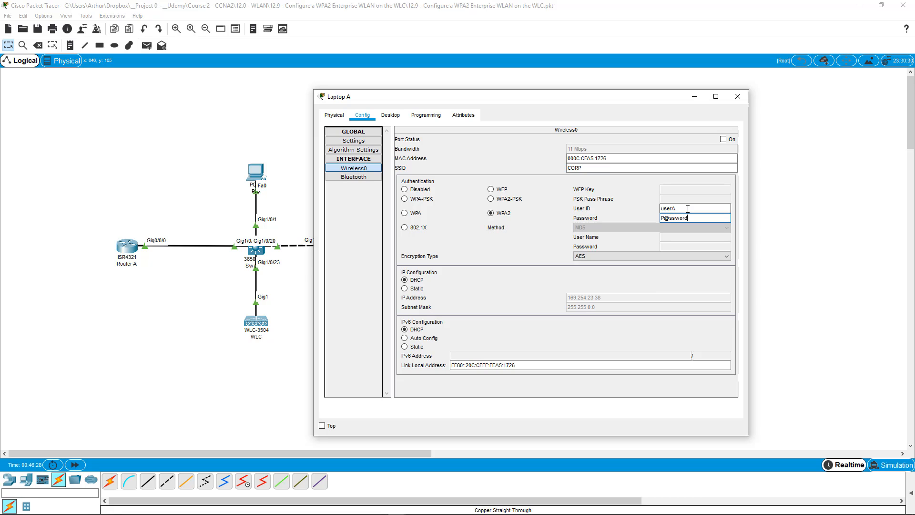
text(1)
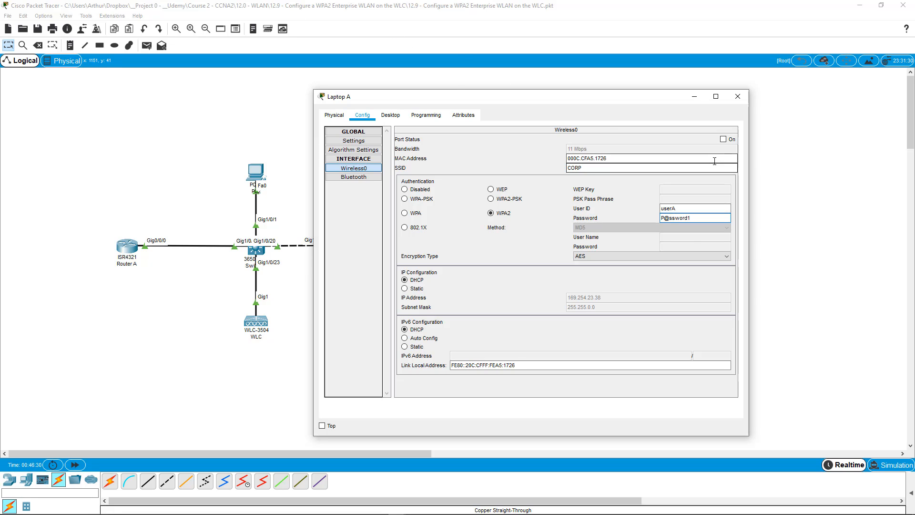
click(724, 139)
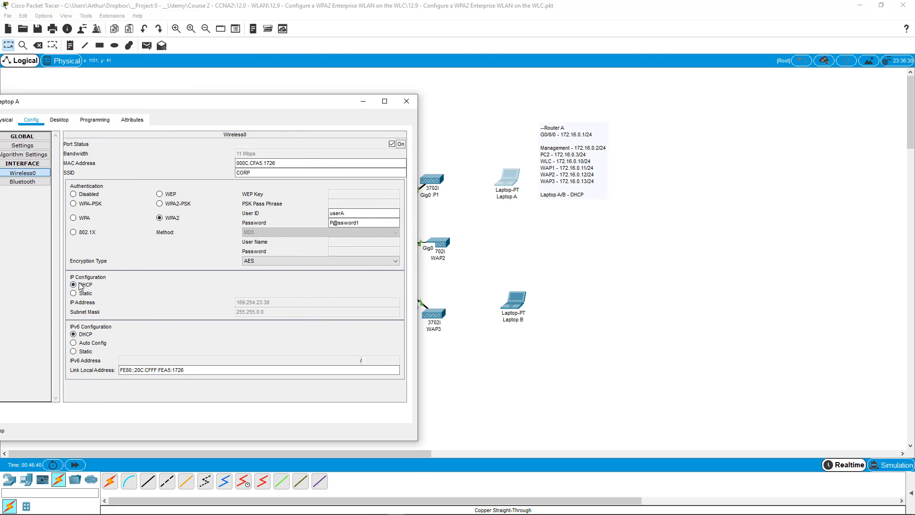
Step: Obtain DHCP address 172.16.0.100 on Laptop A's wireless interface and close its window
click(73, 284)
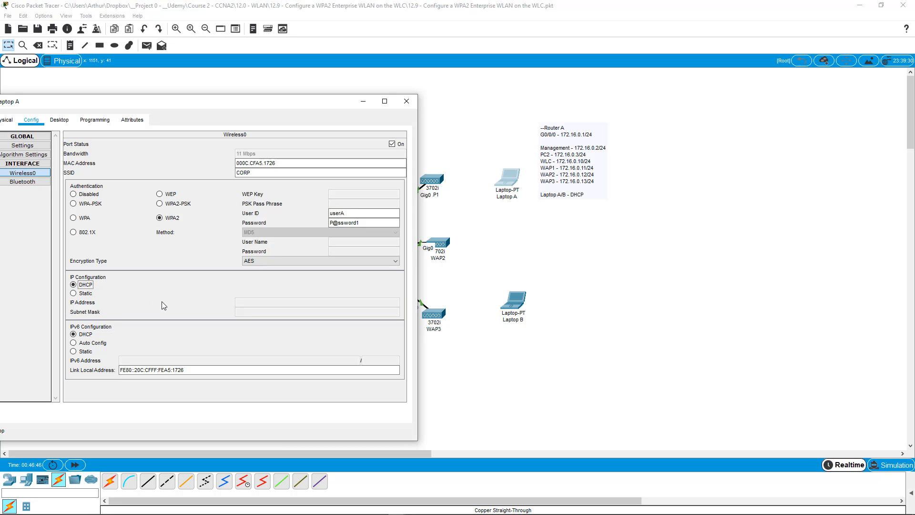
click(73, 293)
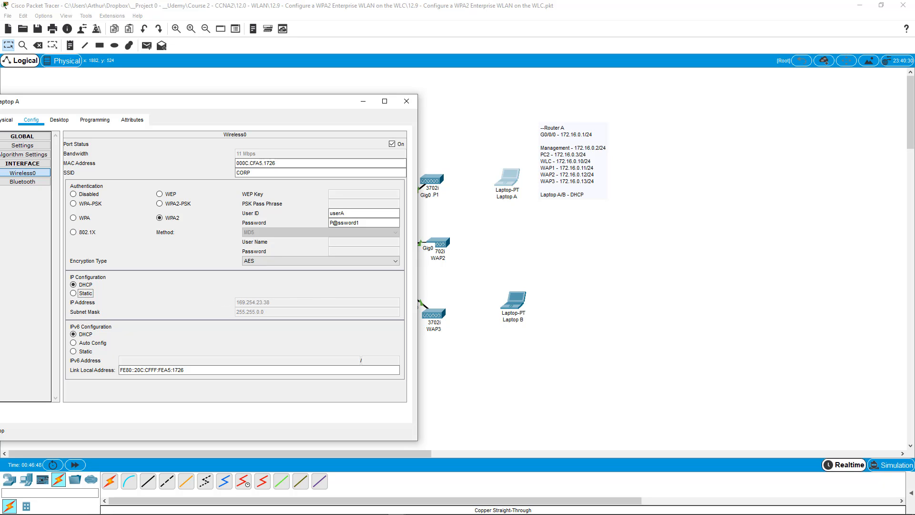
click(407, 101)
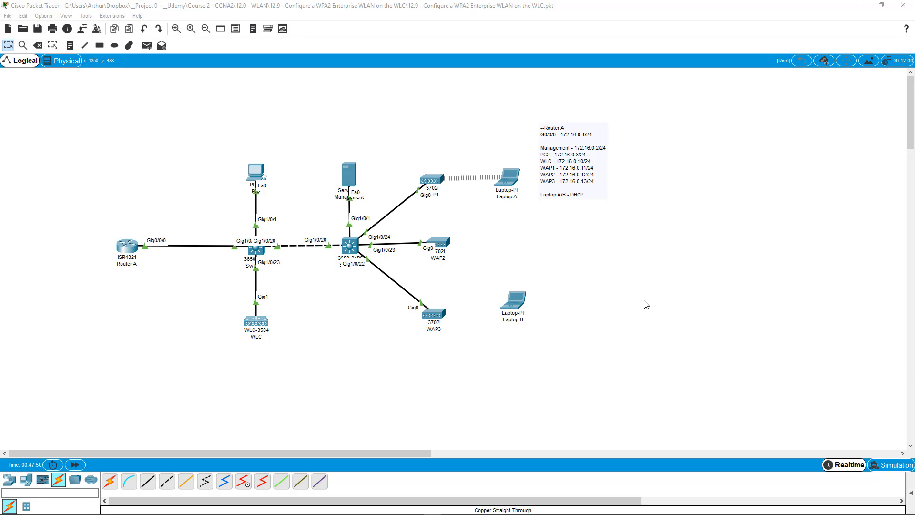
mouse_move(530, 235)
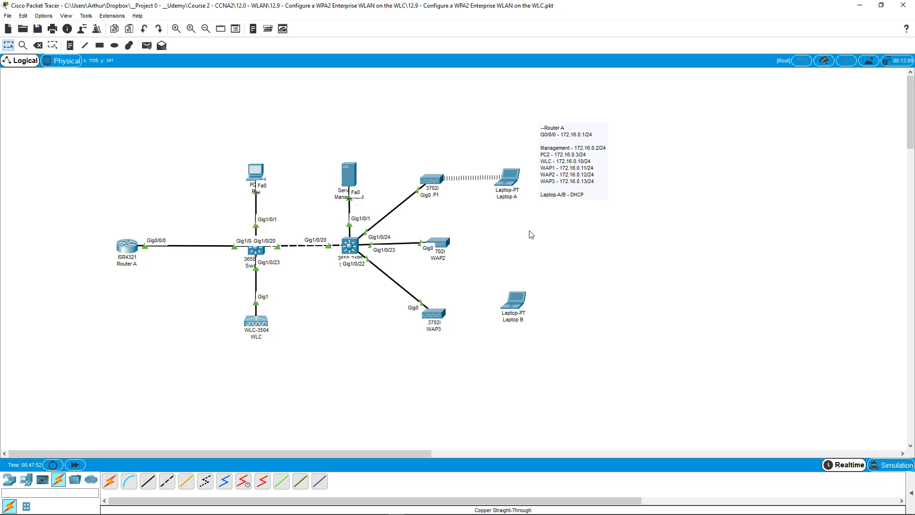
mouse_move(507, 177)
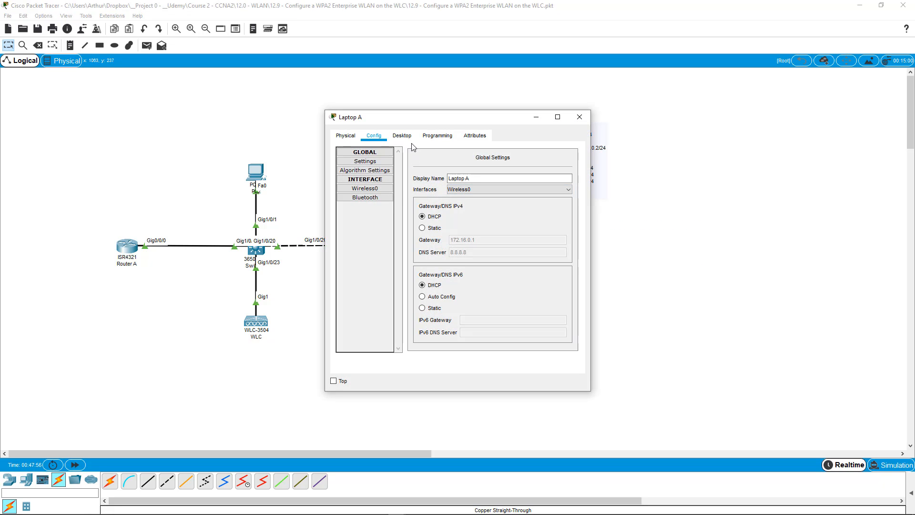
mouse_move(364, 198)
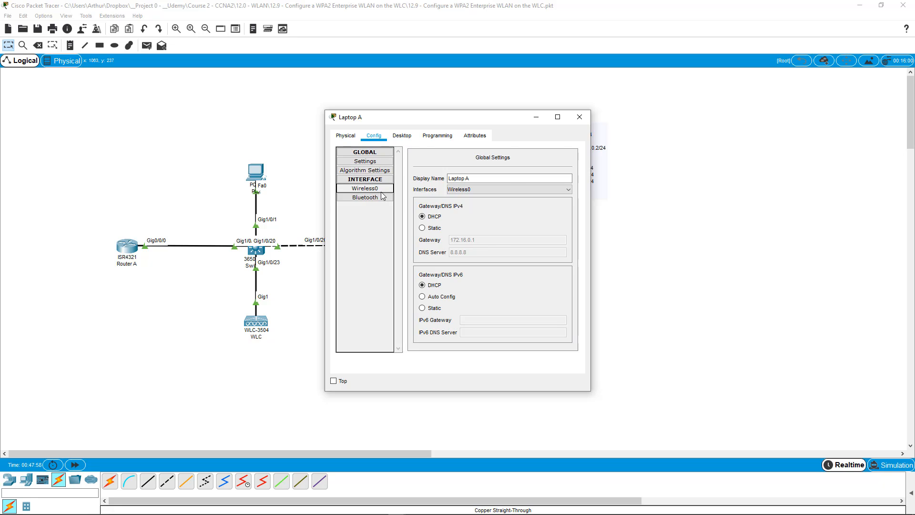
click(364, 187)
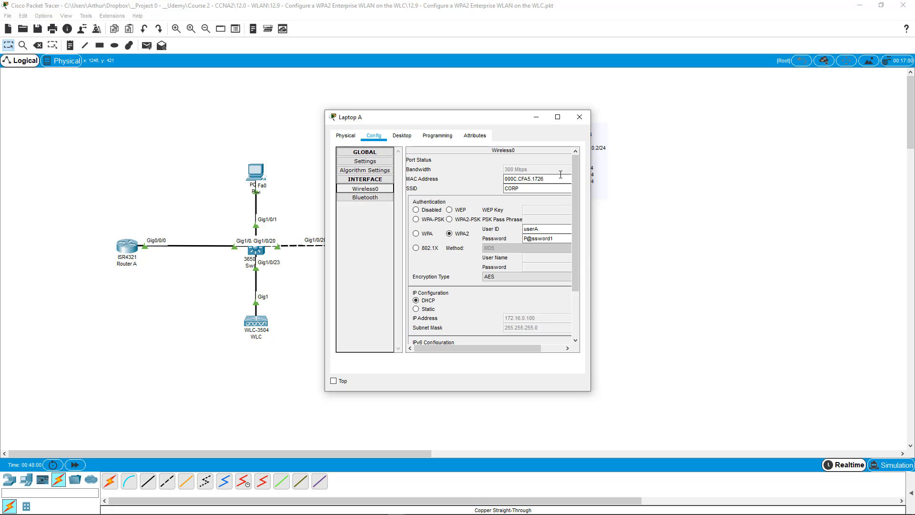
click(579, 116)
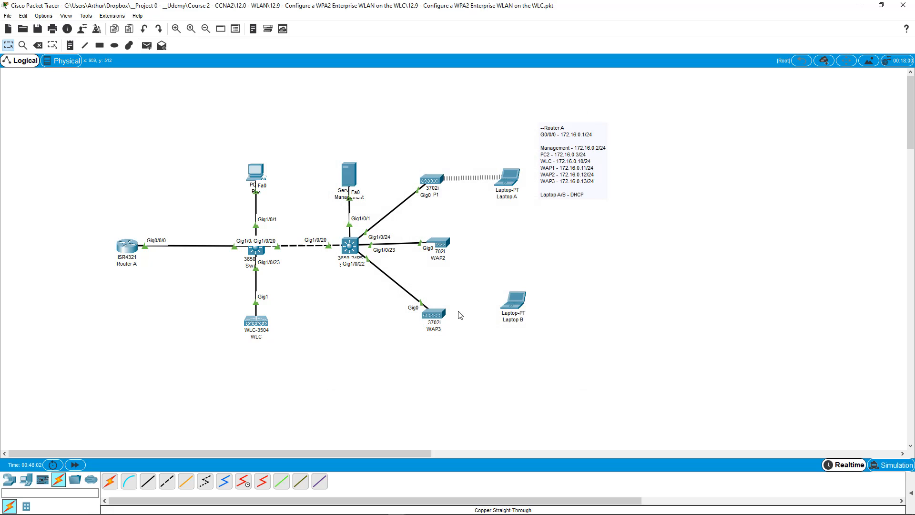
Step: Set Laptop B's Wireless0 SSID to CORP with WPA2, port off while editing
double_click(510, 298)
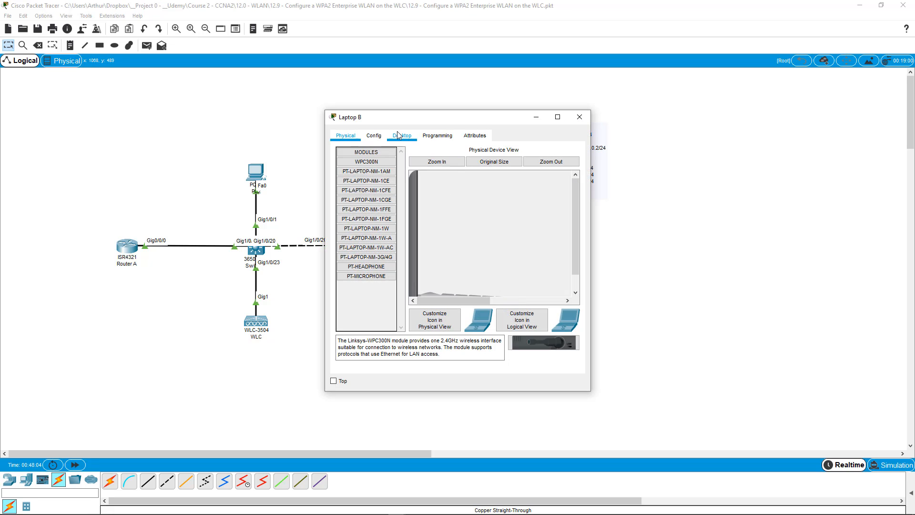
click(373, 135)
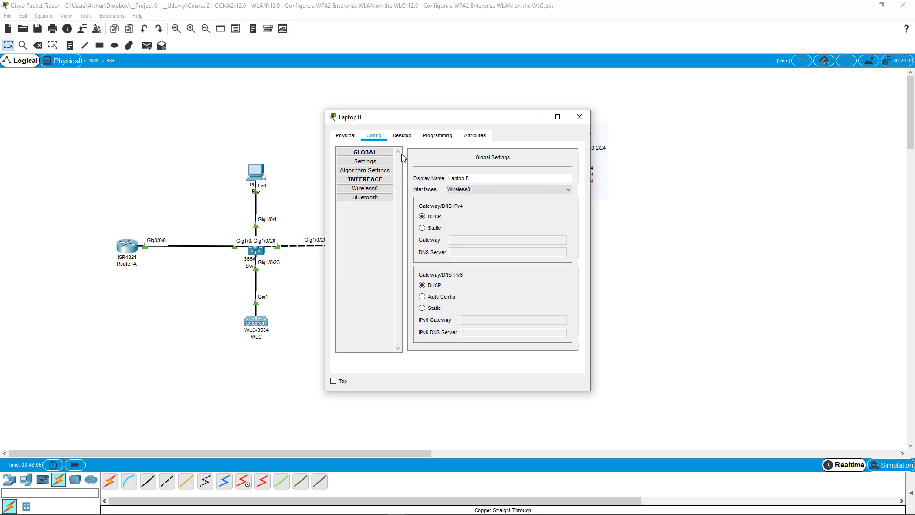
click(365, 188)
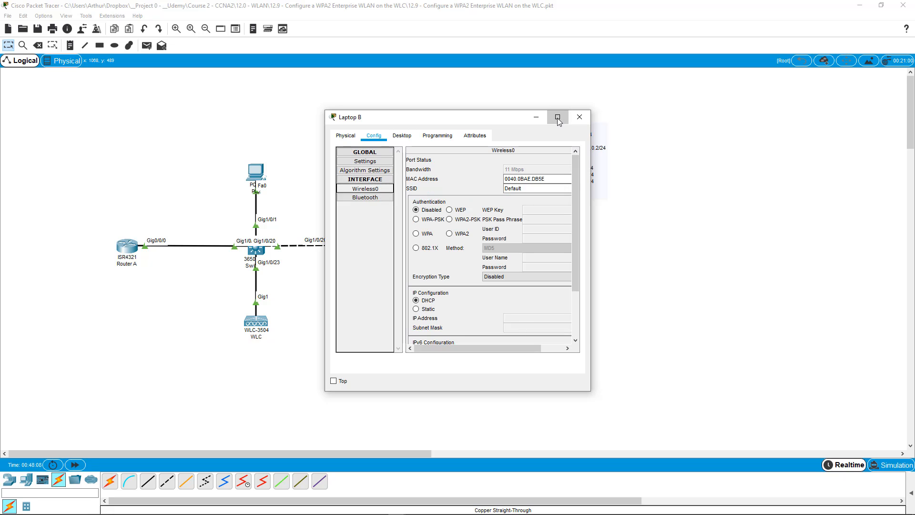
click(558, 116)
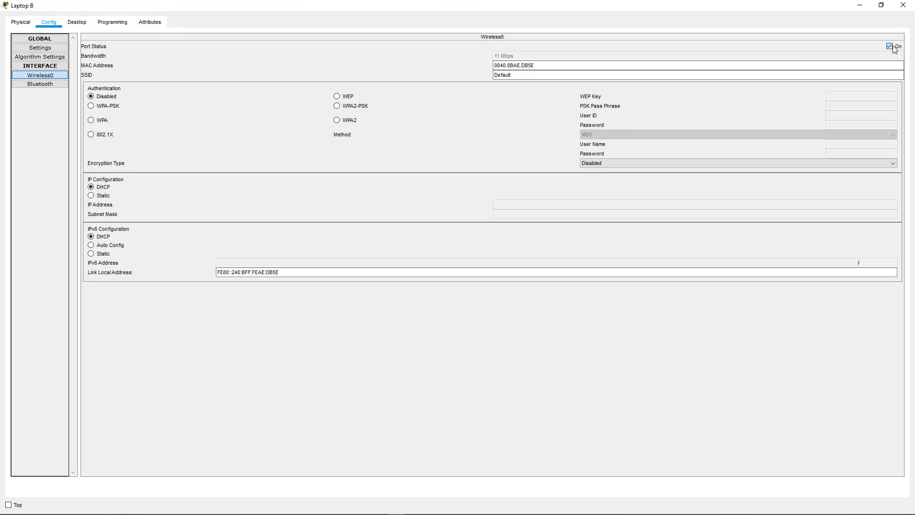
click(890, 46)
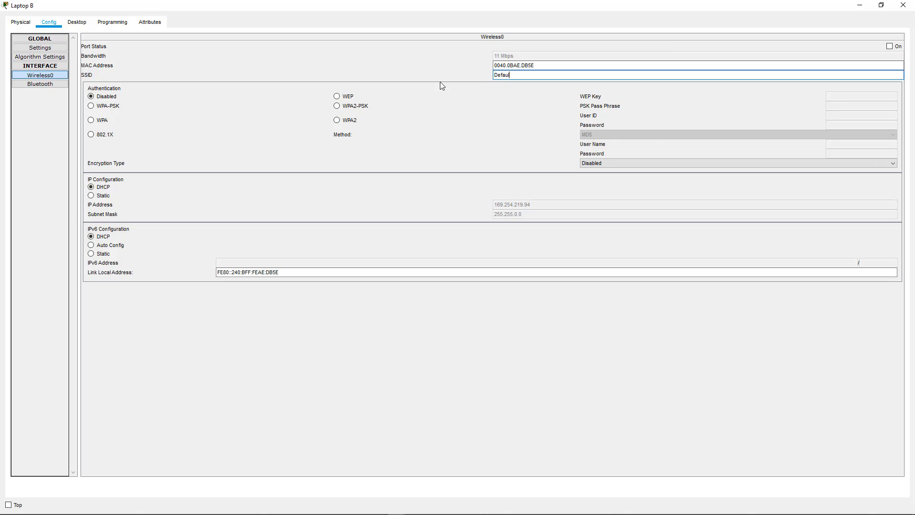
text(CORP)
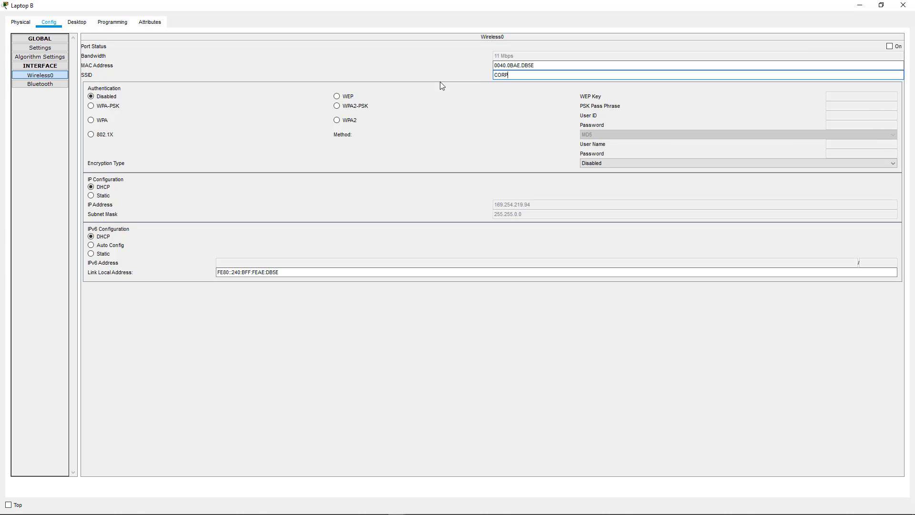
click(337, 120)
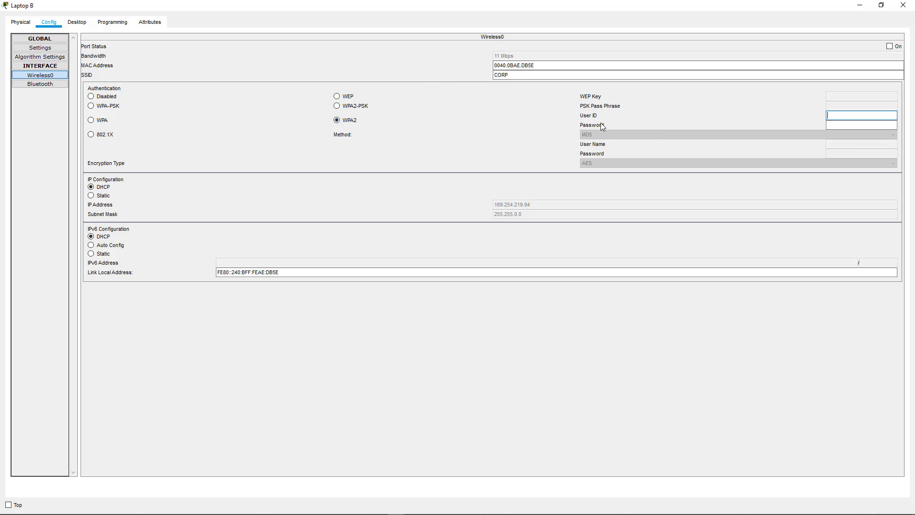
mouse_move(810, 114)
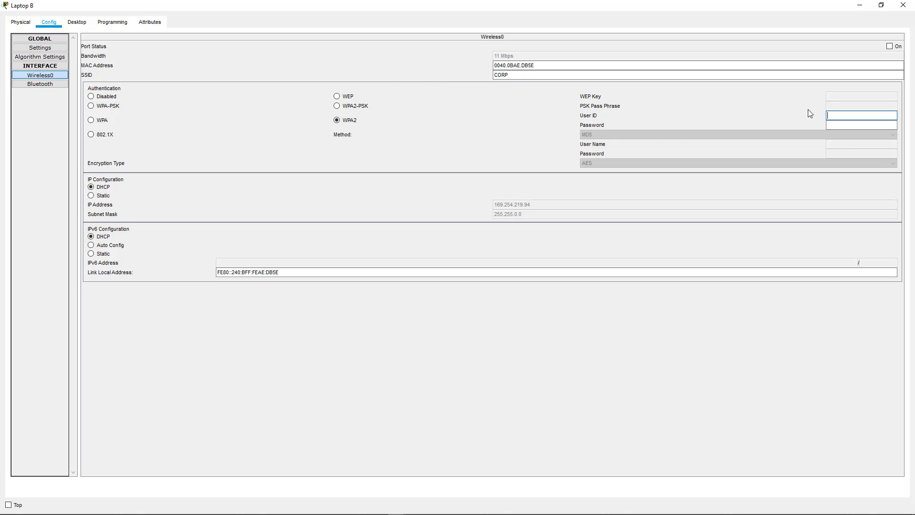
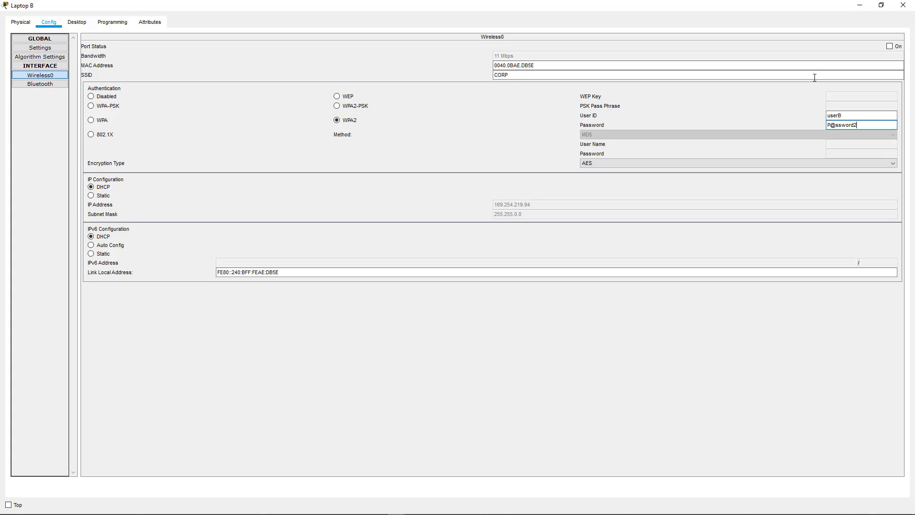
click(889, 46)
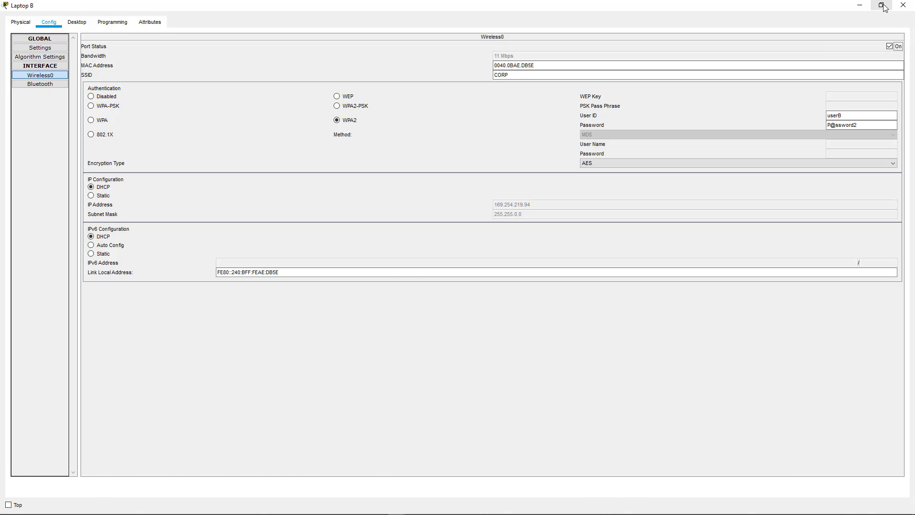
click(884, 6)
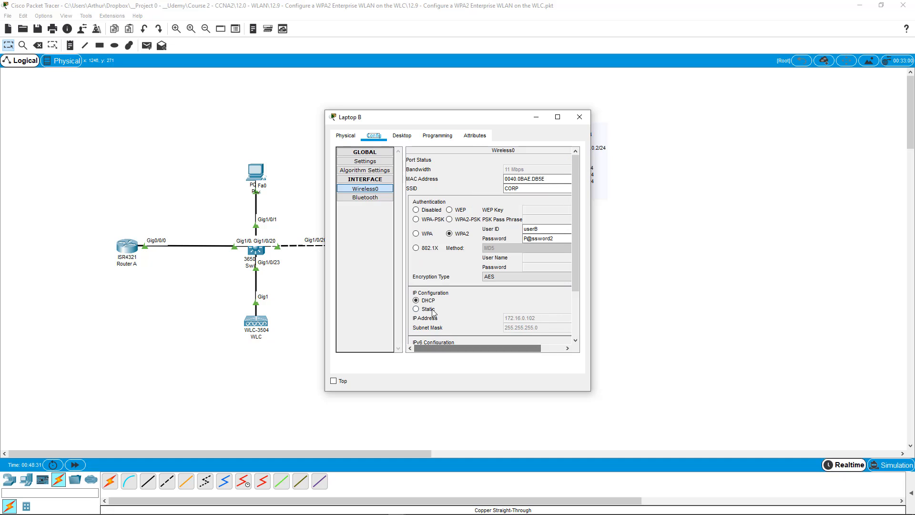
Step: Close Laptop B's settings window, returning to the topology
click(579, 116)
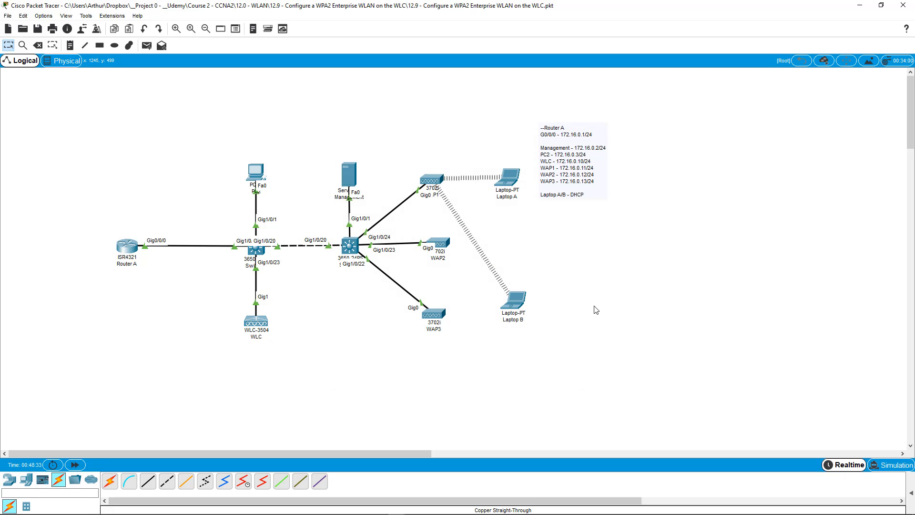
mouse_move(586, 294)
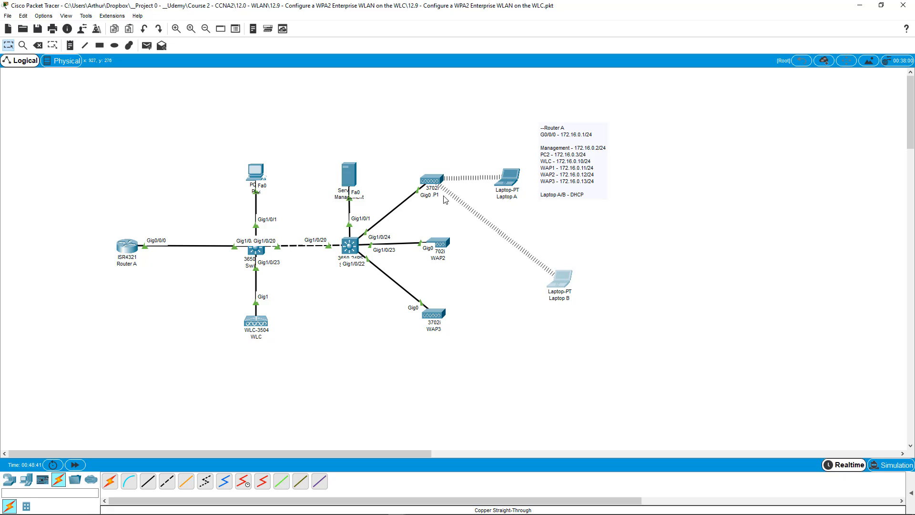
mouse_move(444, 246)
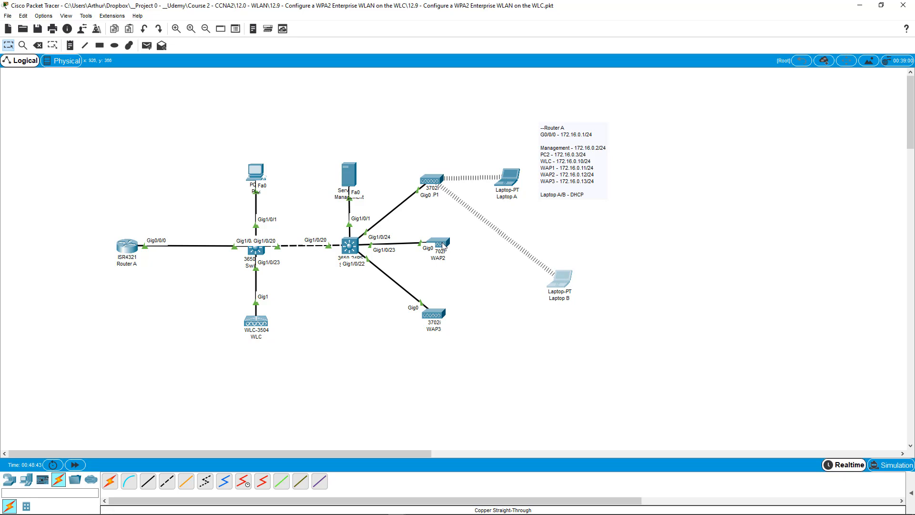
mouse_move(441, 248)
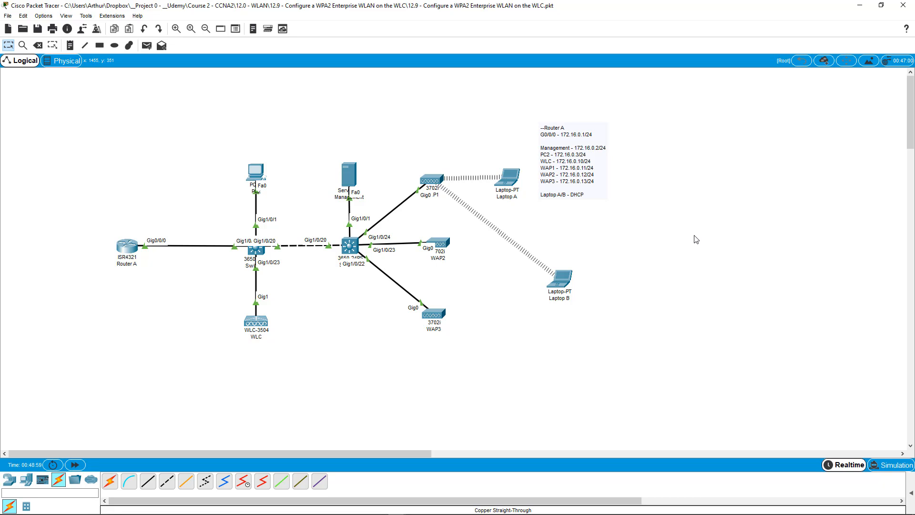
mouse_move(350, 165)
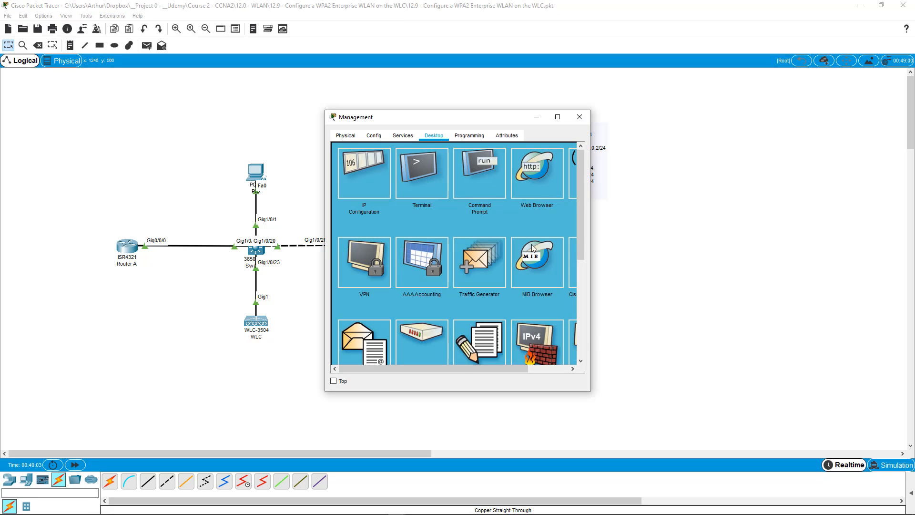
Step: Show the Management server's AAA RADIUS service on port 1812 with client WLC and users userA, userB
click(402, 135)
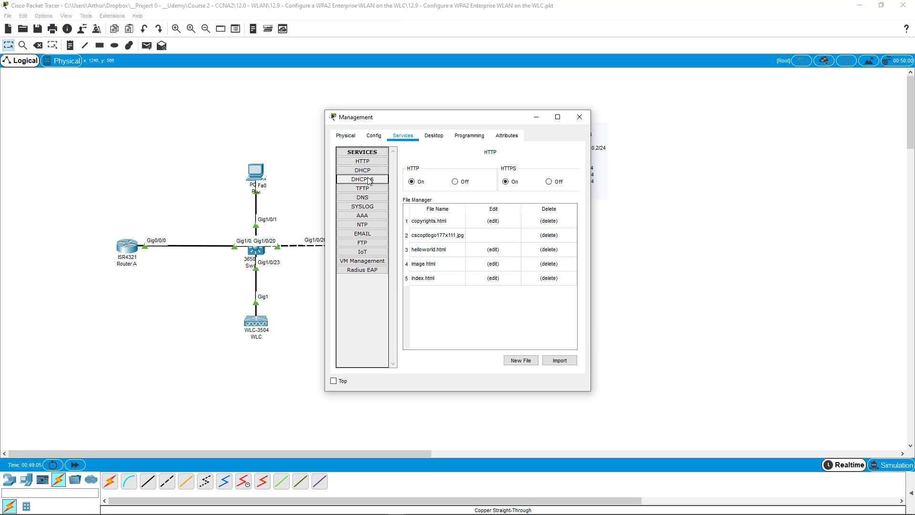
click(362, 216)
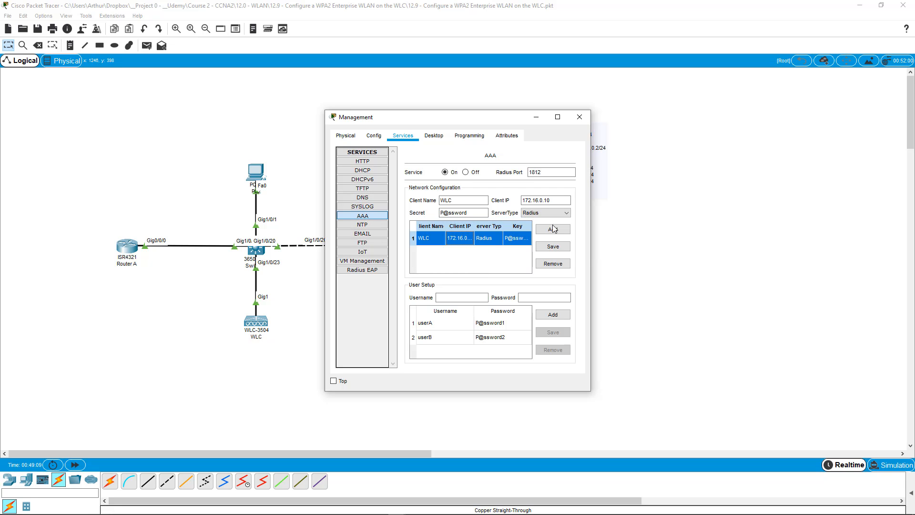
click(551, 172)
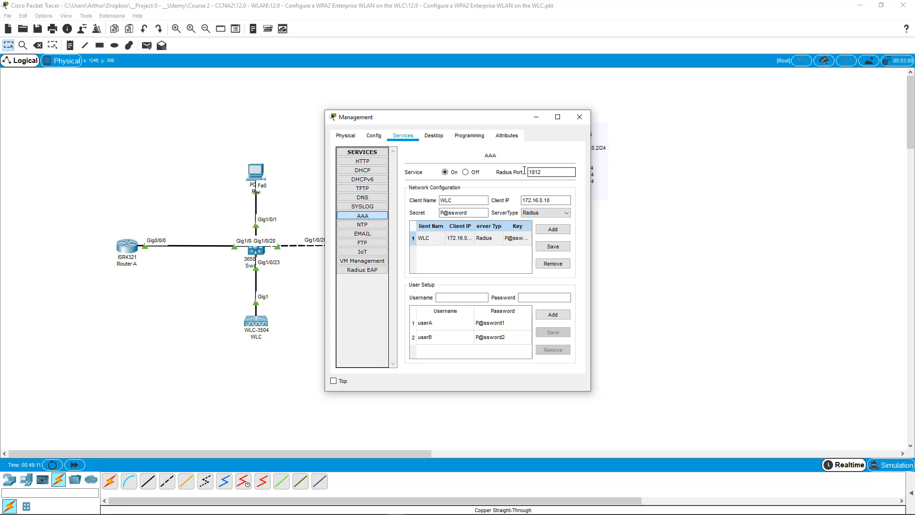
triple_click(550, 171)
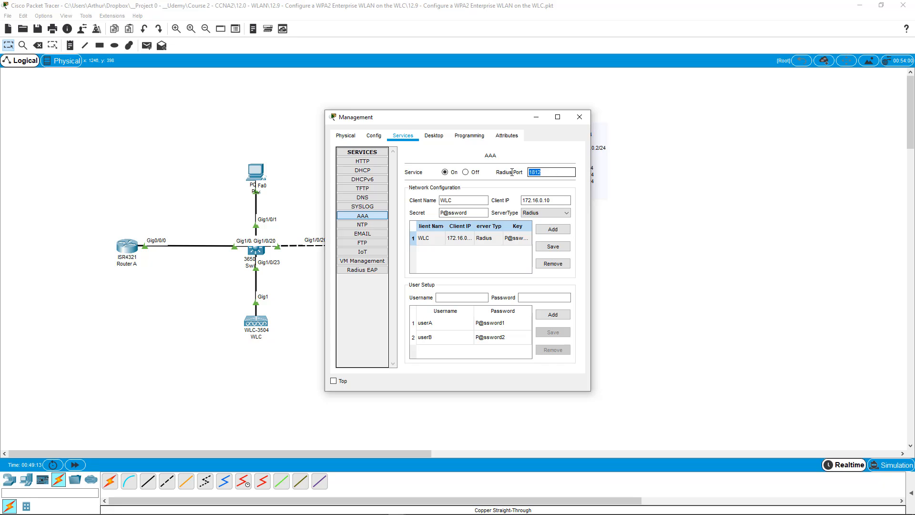
mouse_move(264, 328)
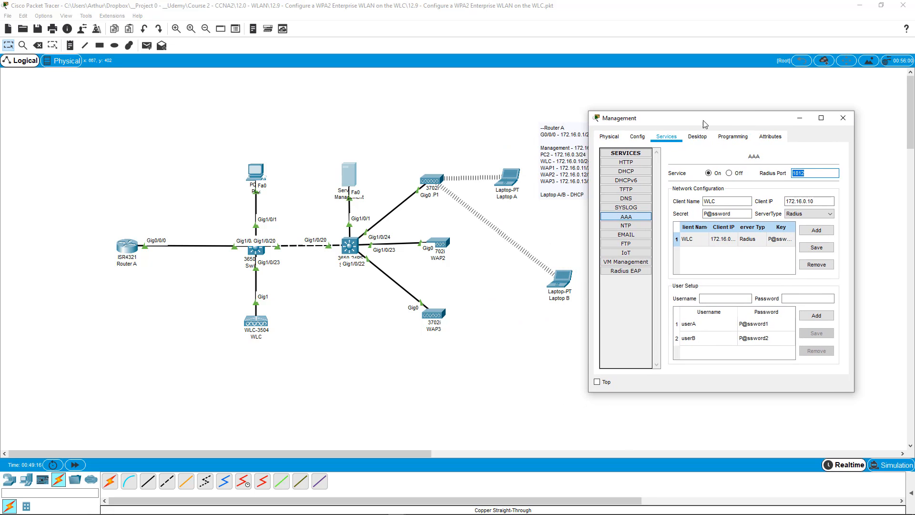
mouse_move(411, 139)
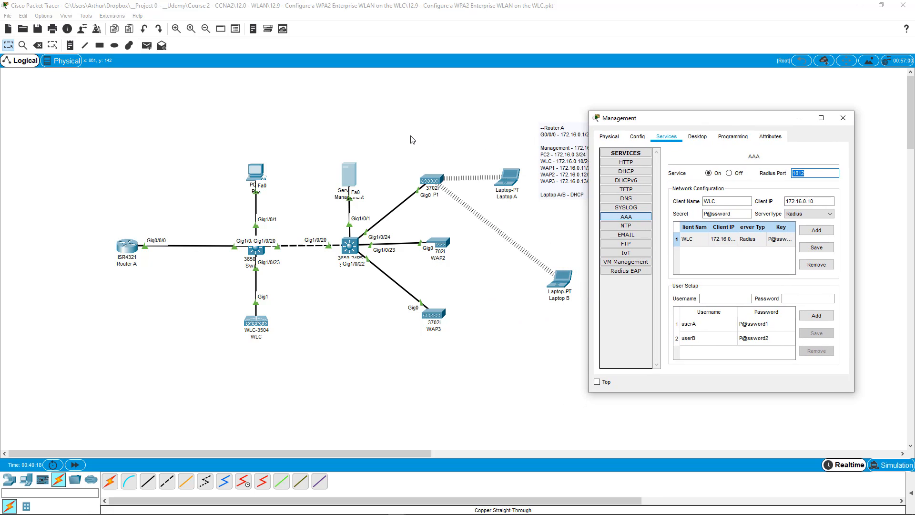
mouse_move(345, 201)
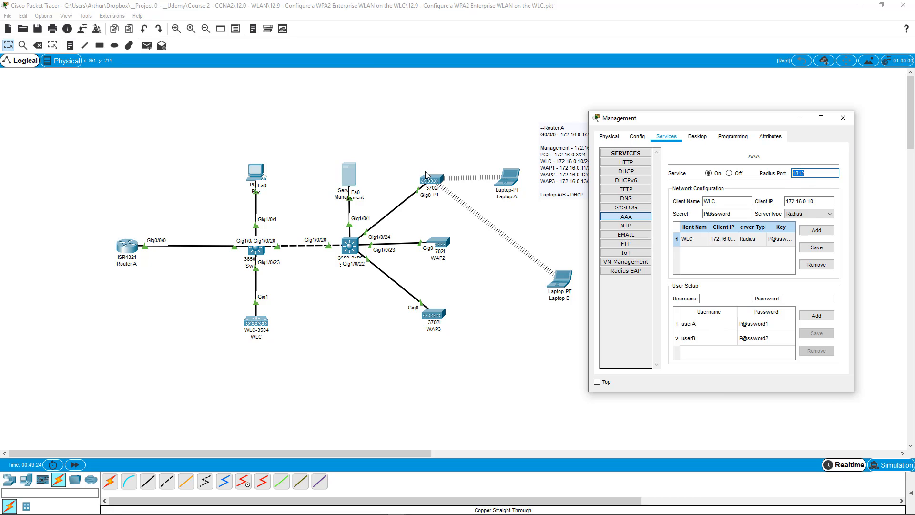
mouse_move(509, 193)
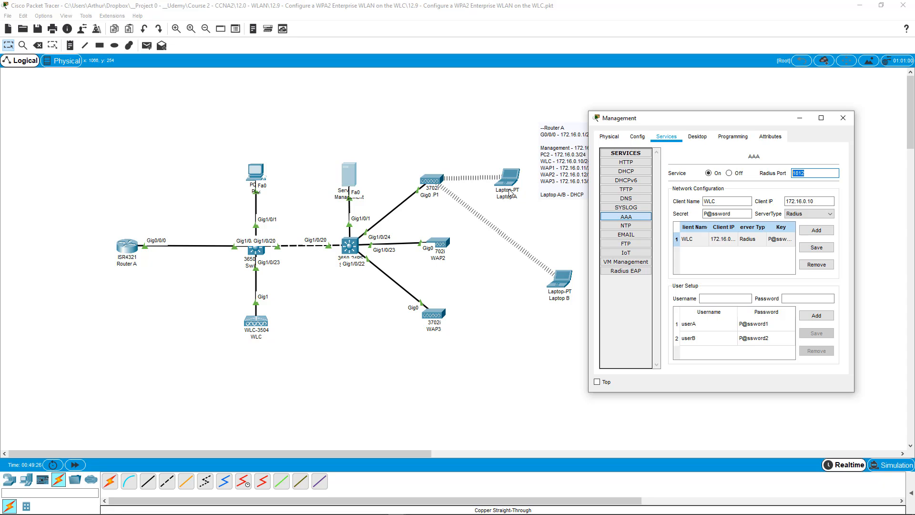
mouse_move(482, 284)
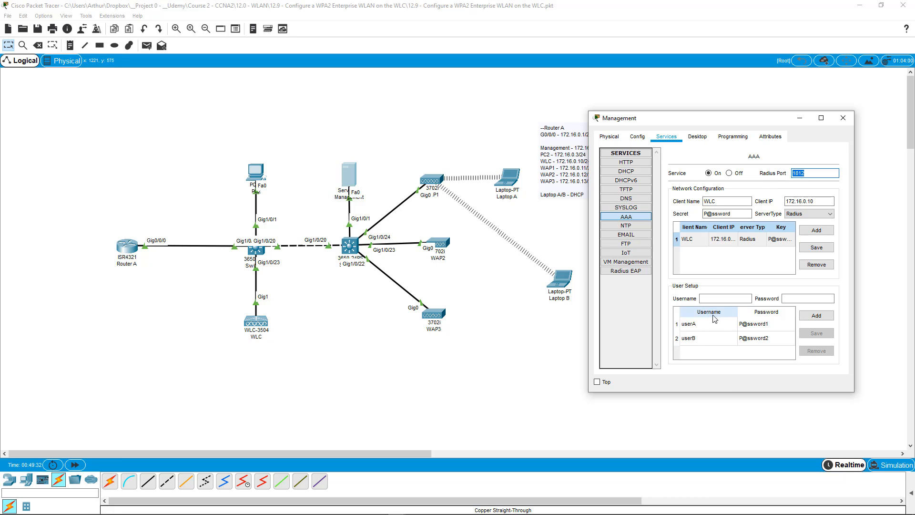
mouse_move(441, 186)
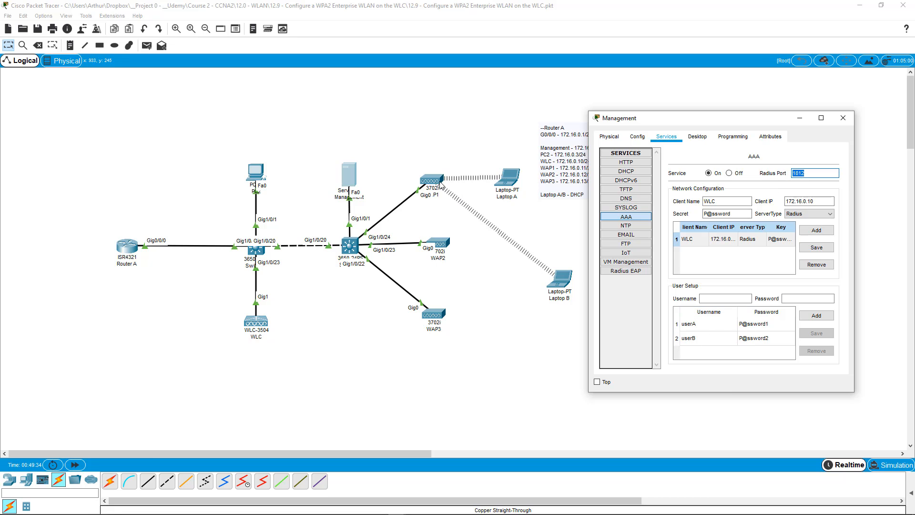
mouse_move(711, 133)
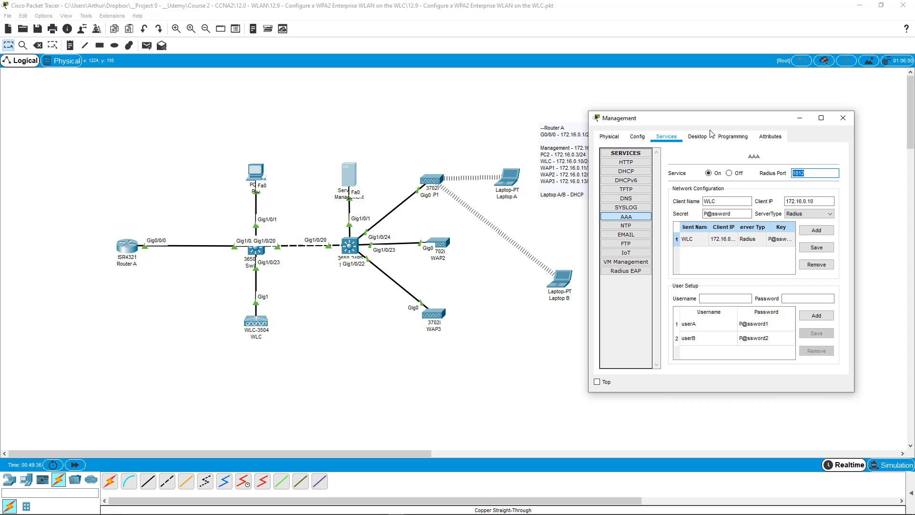